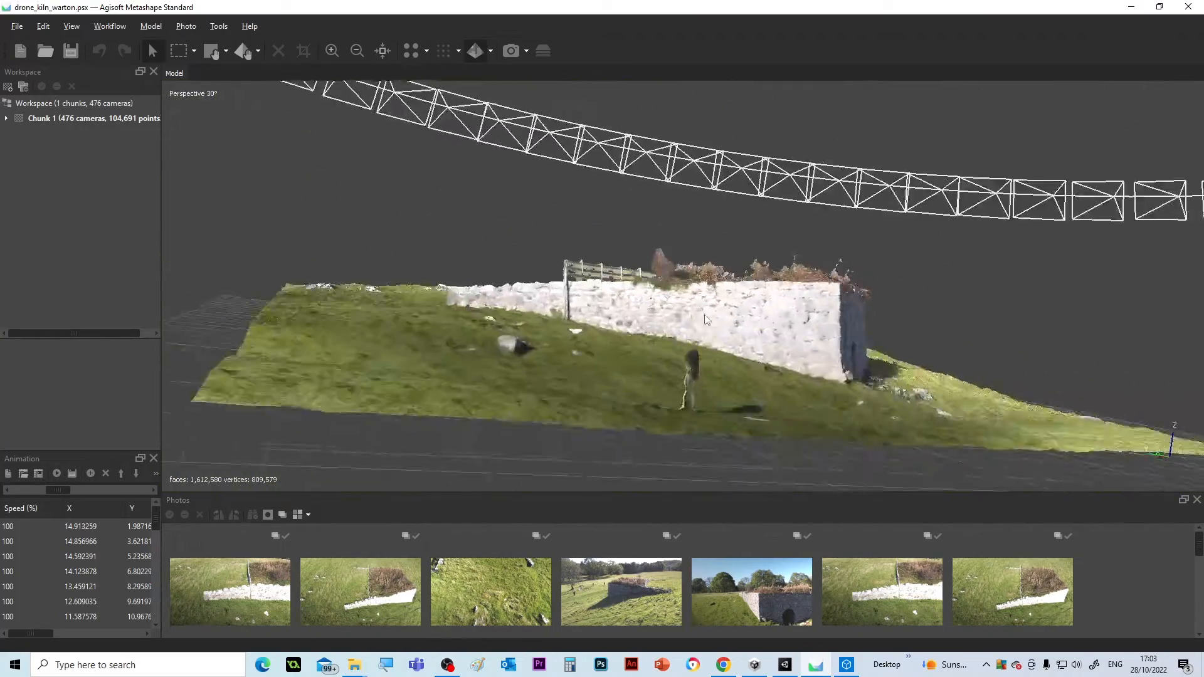
# Orbit the kiln site model to view it from several sides and from above
pyautogui.moveTo(706, 320); pyautogui.dragTo(693, 303)
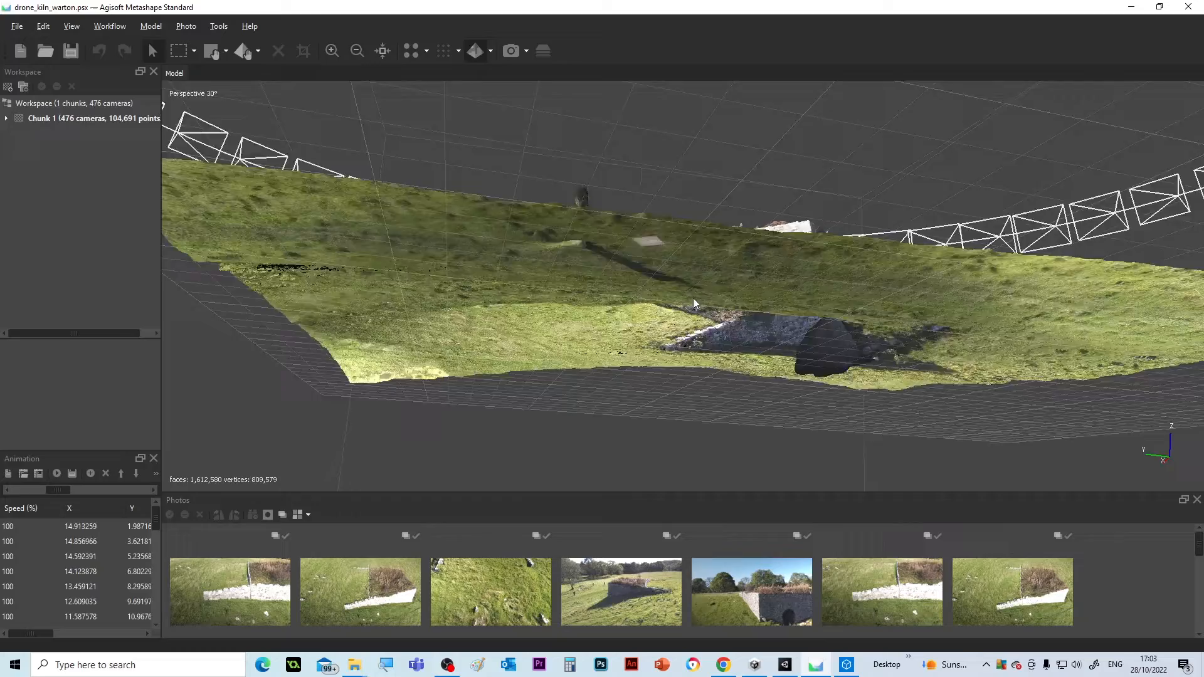
pyautogui.moveTo(694, 303); pyautogui.dragTo(795, 331)
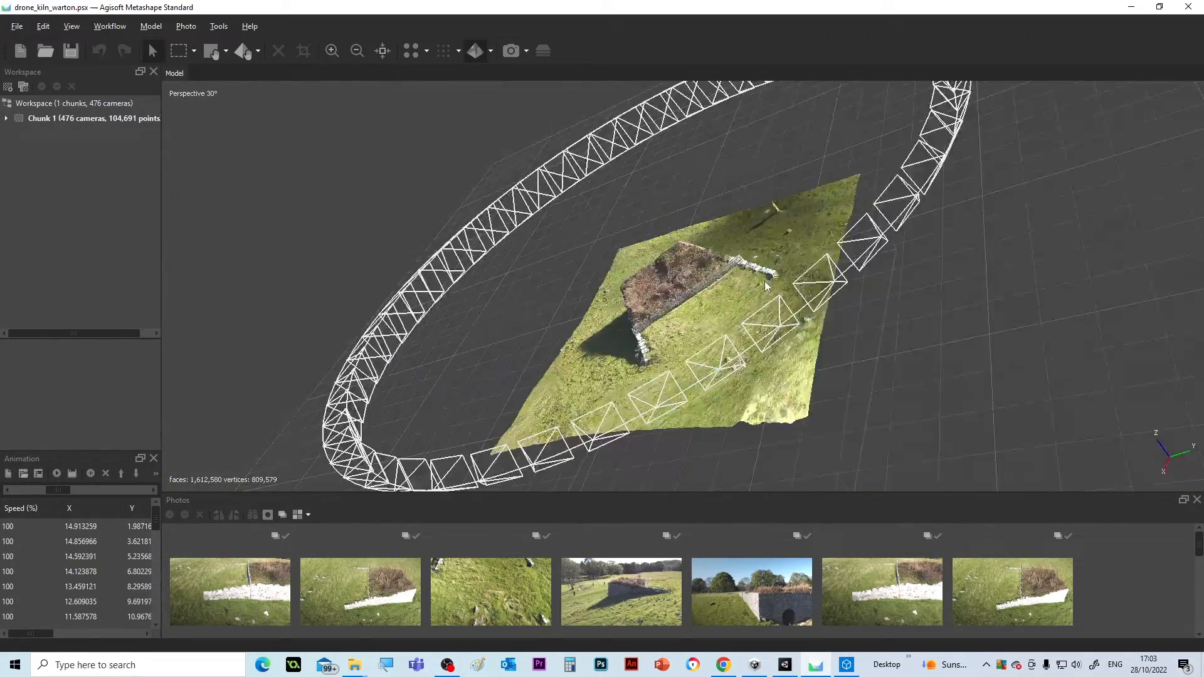
pyautogui.moveTo(765, 286); pyautogui.dragTo(727, 213)
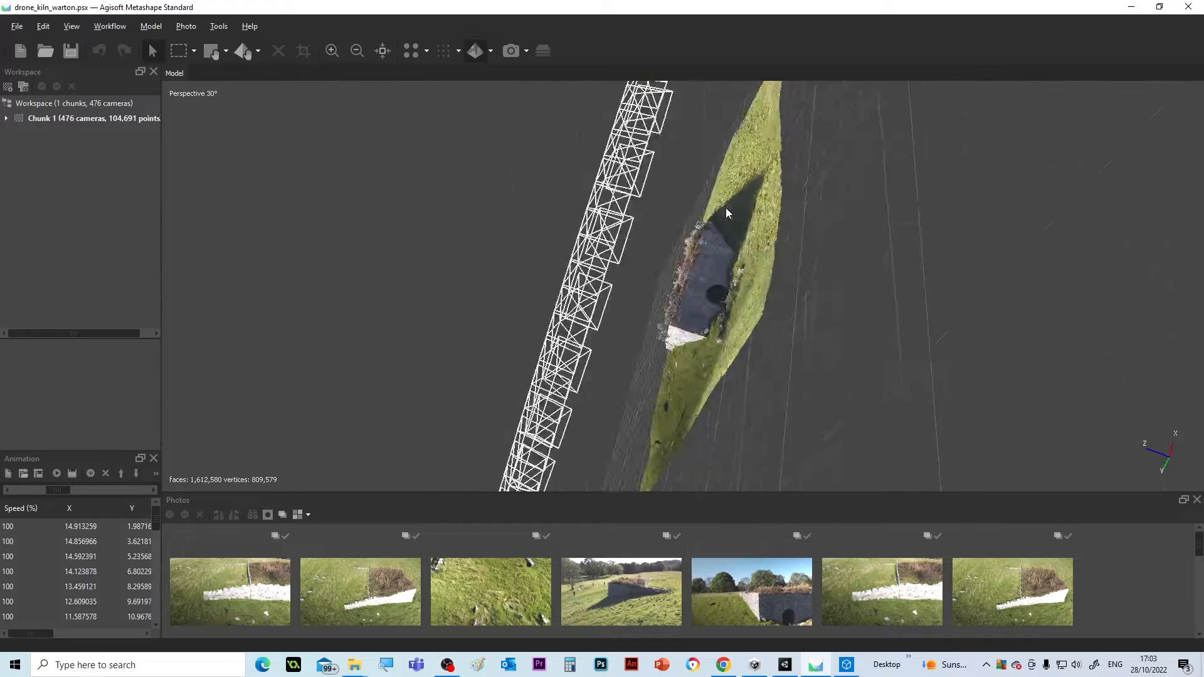
pyautogui.moveTo(727, 213); pyautogui.dragTo(788, 204)
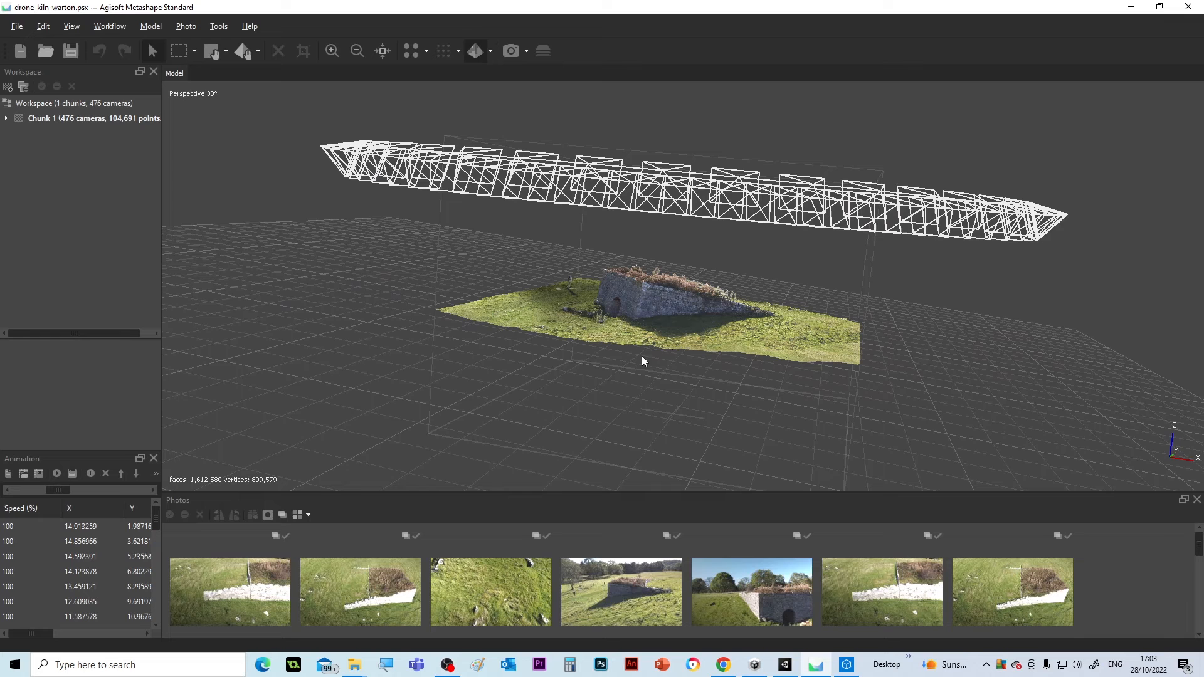
pyautogui.moveTo(565, 529)
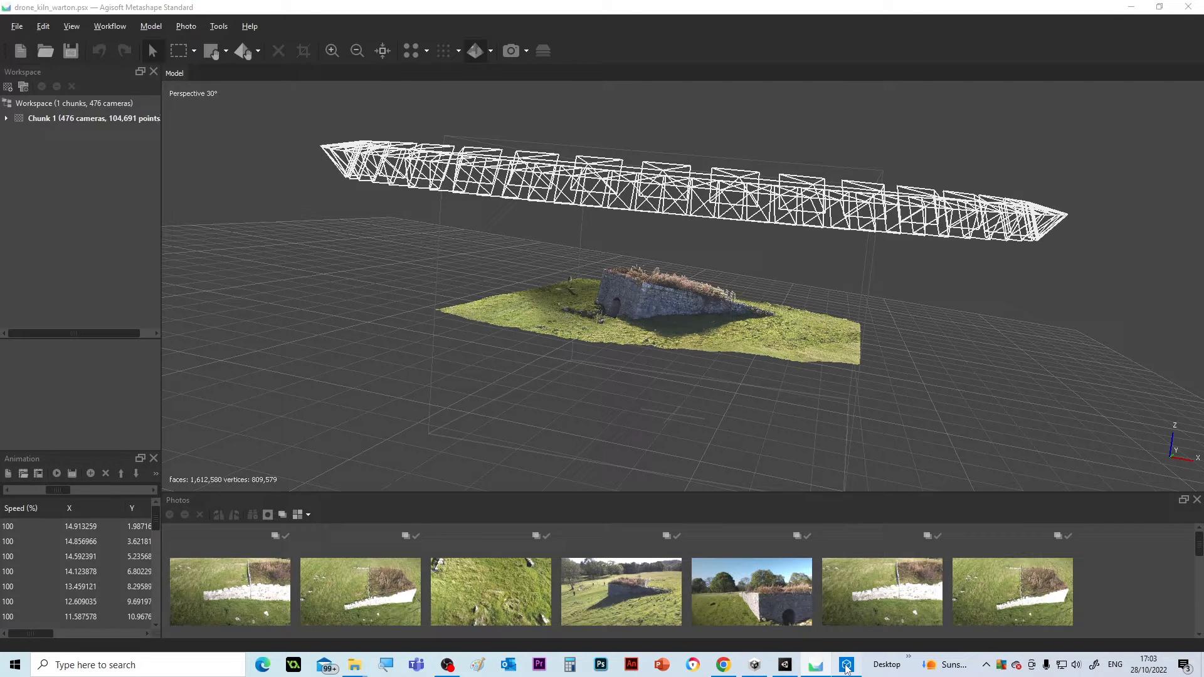
# Show the exported kiln mesh in 3D Viewer with its Albedo colour texture and orbit it
pyautogui.click(846, 665)
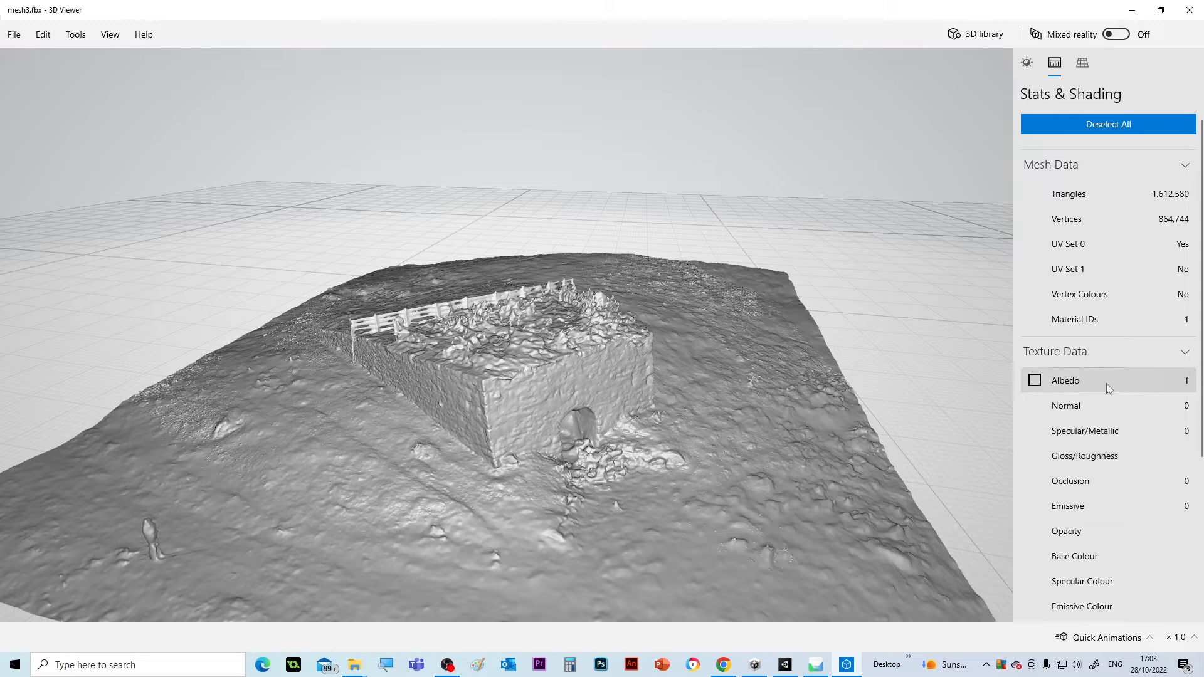
pyautogui.click(1033, 381)
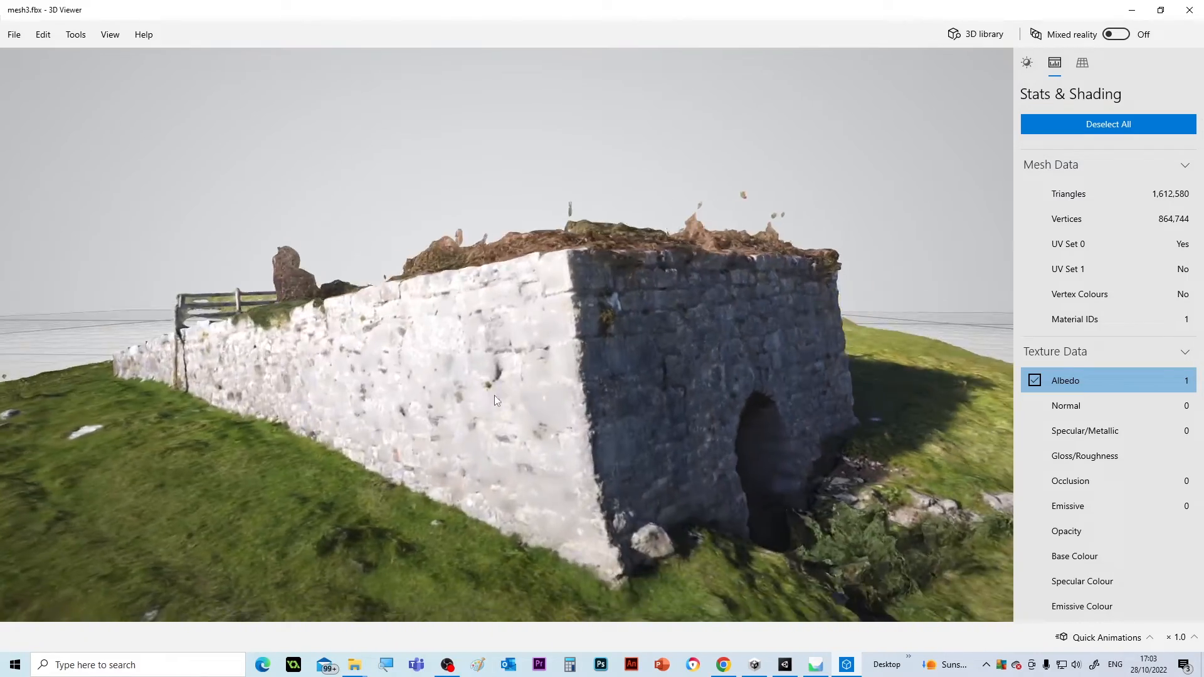
pyautogui.moveTo(495, 400); pyautogui.dragTo(656, 334)
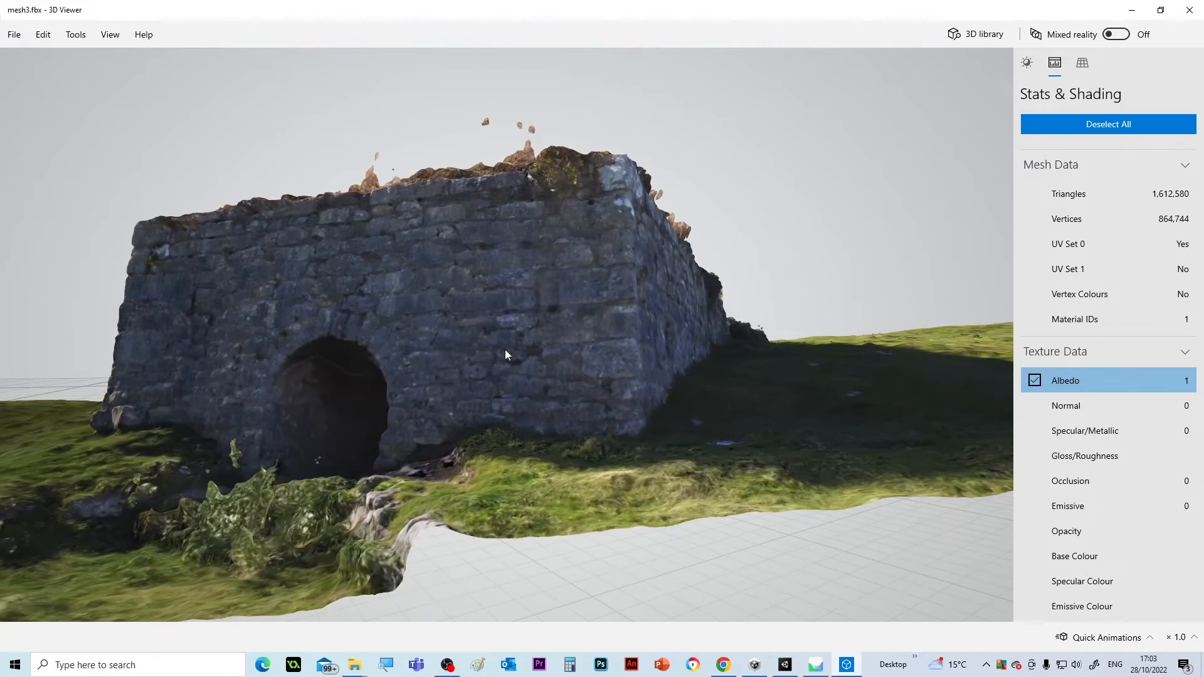
pyautogui.moveTo(505, 355); pyautogui.dragTo(487, 413)
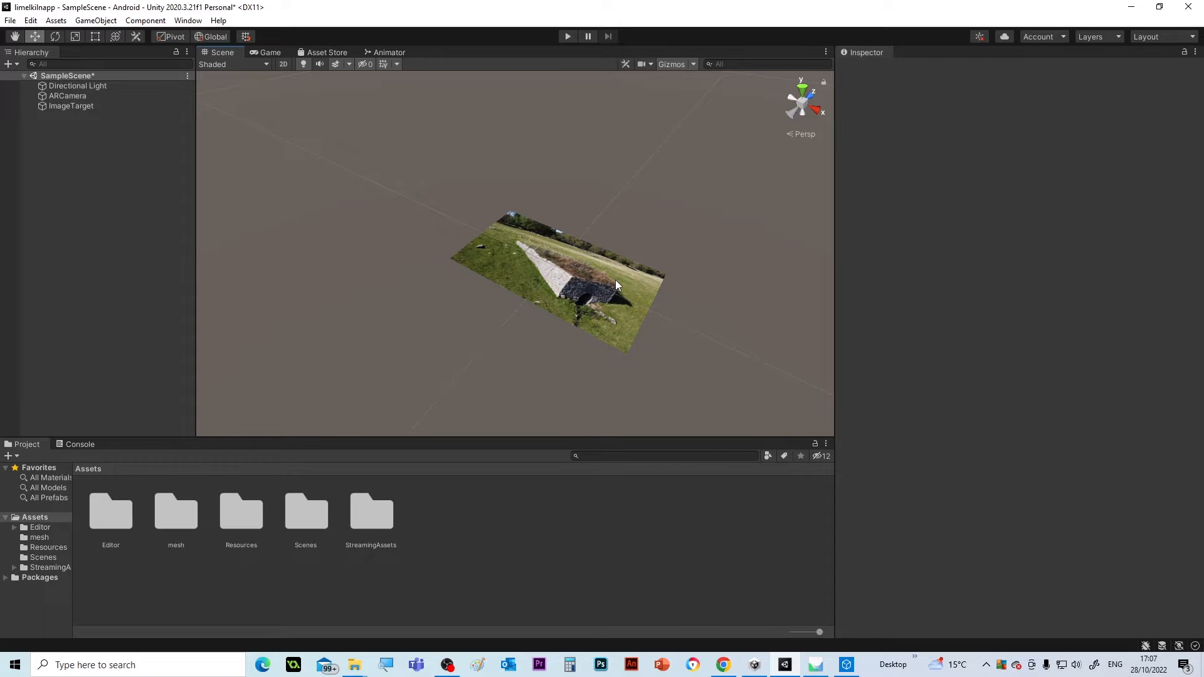
pyautogui.moveTo(575, 256)
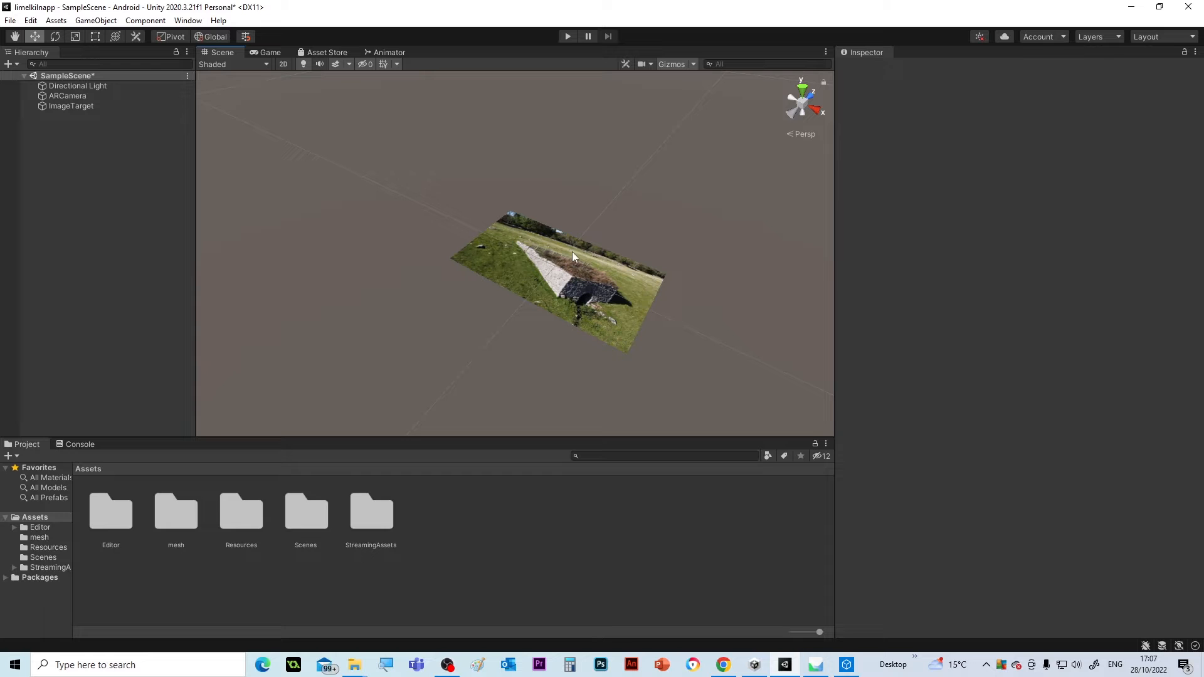
# Select the ImageTarget, then open the mesh folder in the project Assets
pyautogui.click(70, 105)
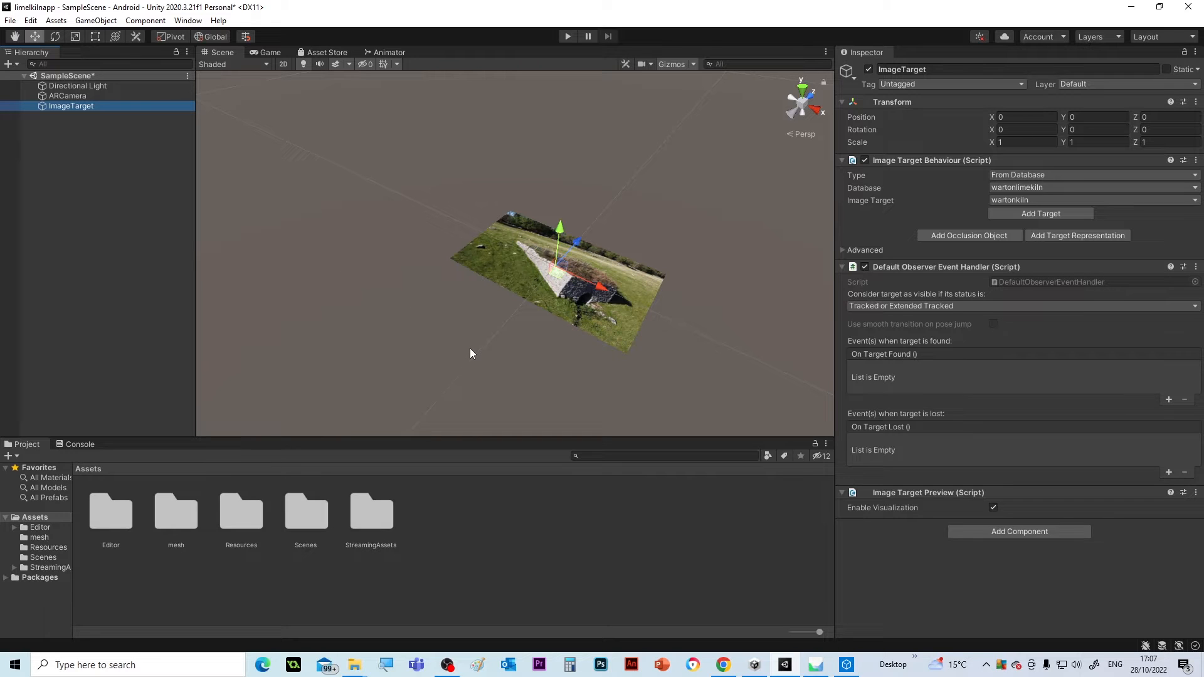
pyautogui.moveTo(479, 361)
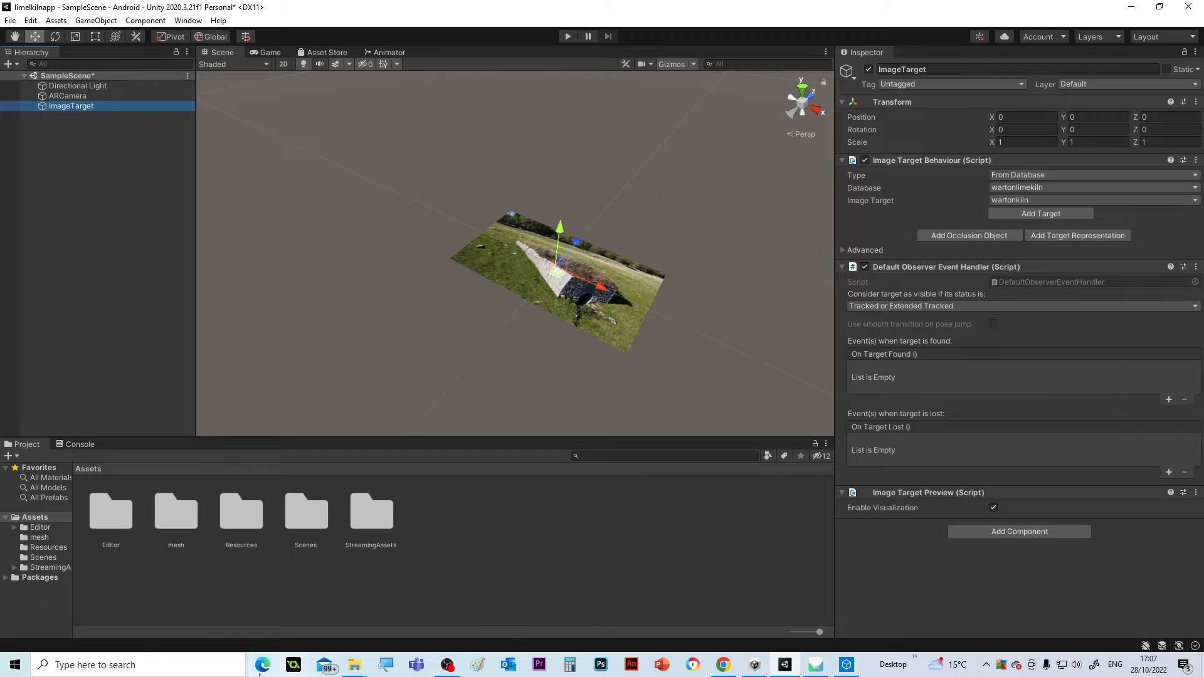
pyautogui.moveTo(175, 519)
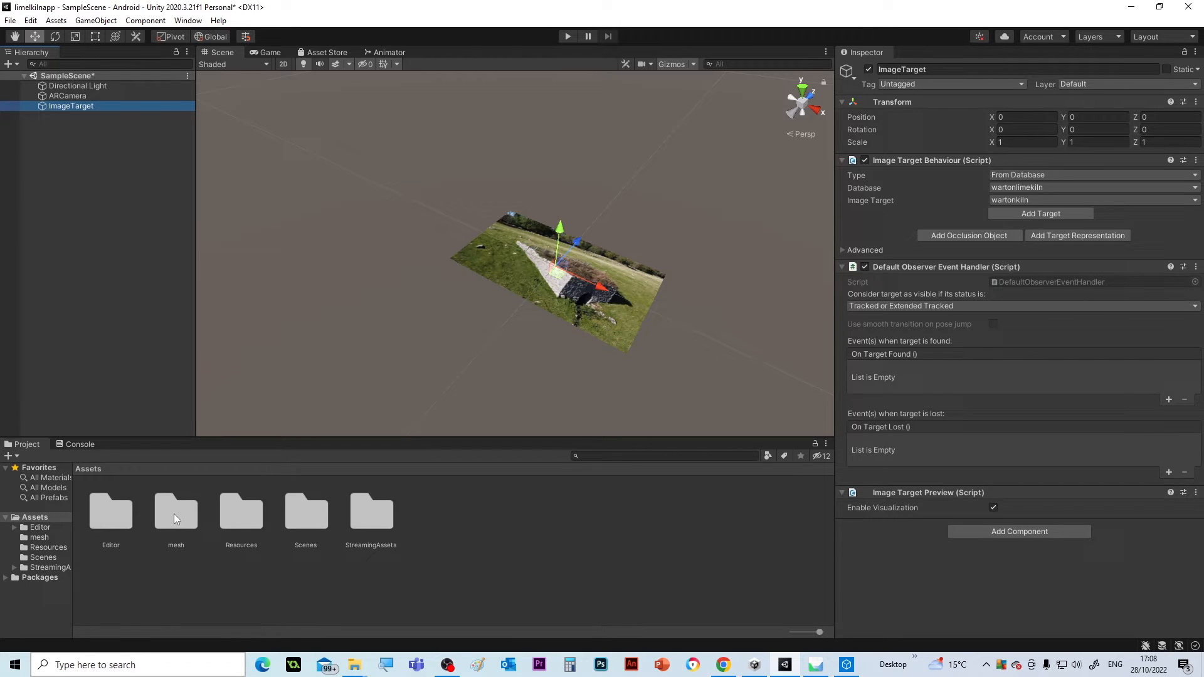
pyautogui.doubleClick(175, 512)
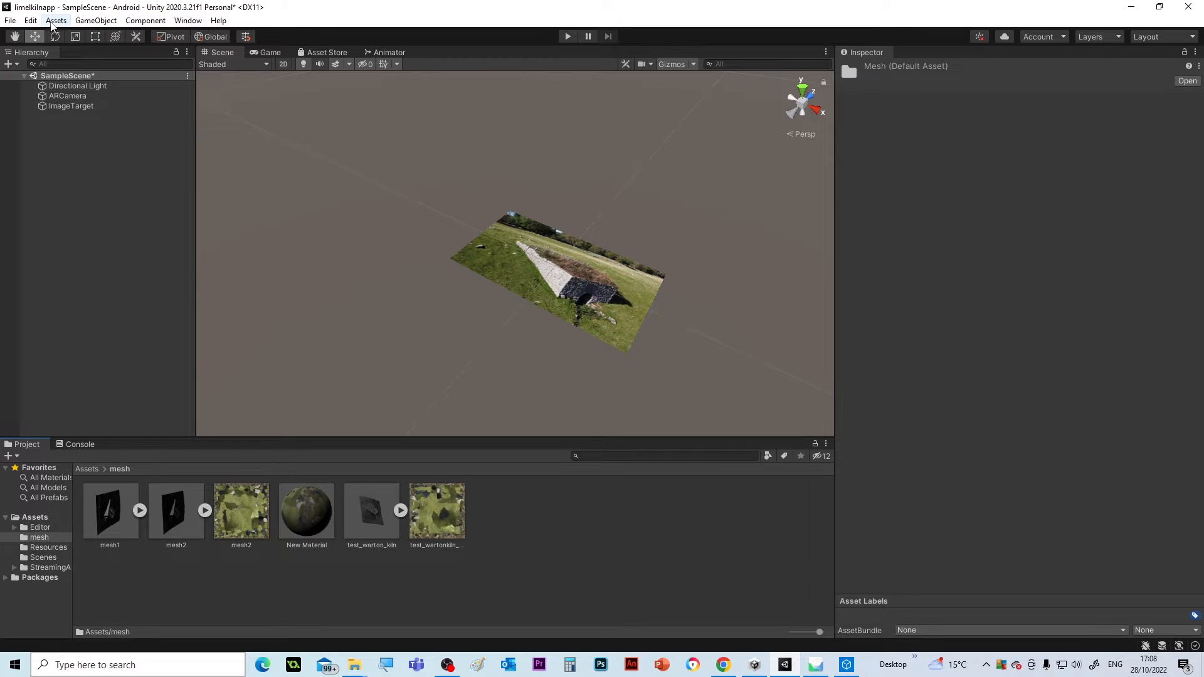
# Import the mesh3 FBX model into the mesh folder via Import New Asset, checking its properties
pyautogui.click(53, 21)
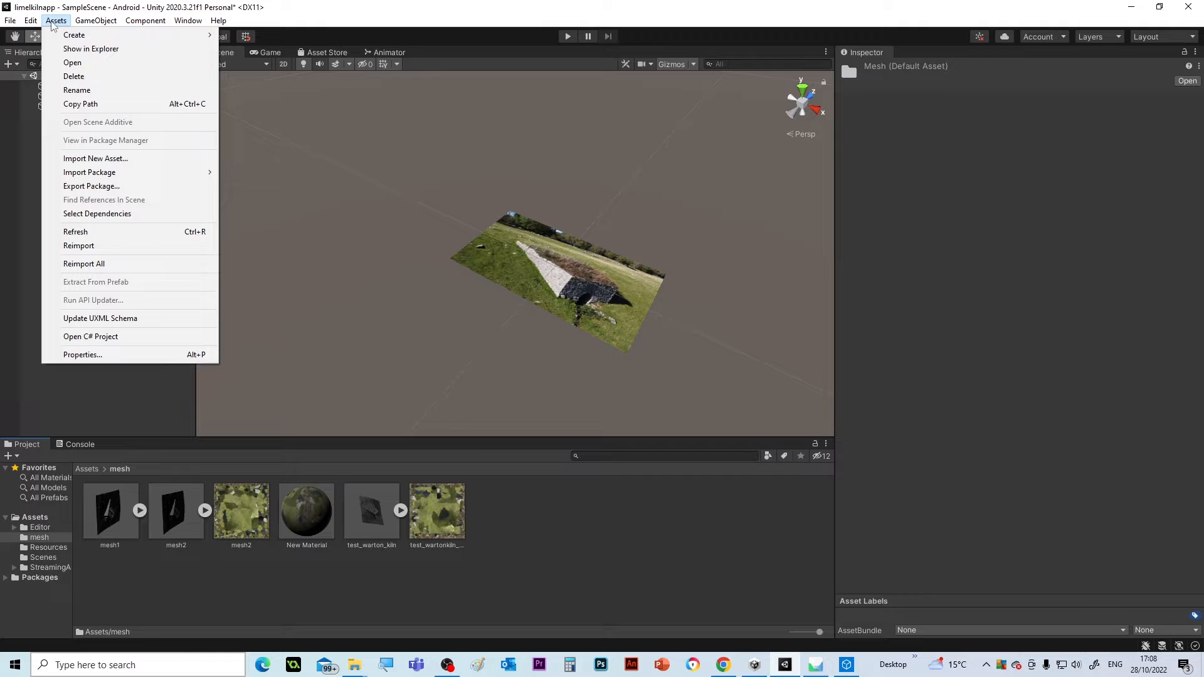
pyautogui.click(96, 159)
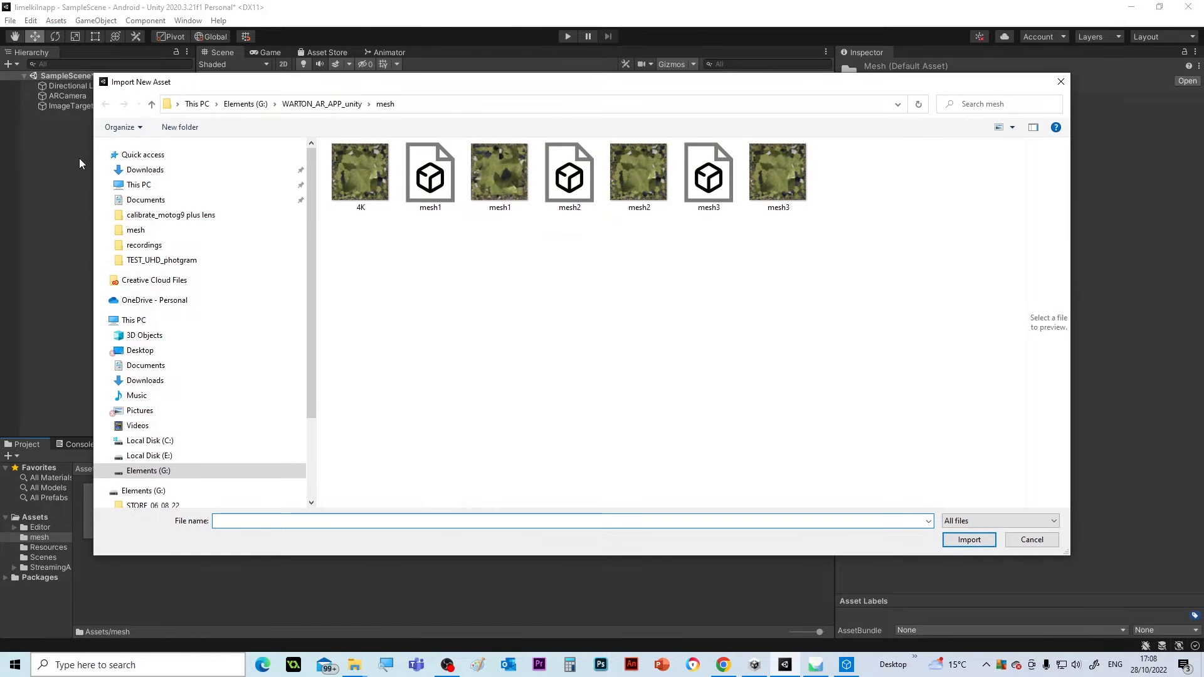
pyautogui.click(707, 174)
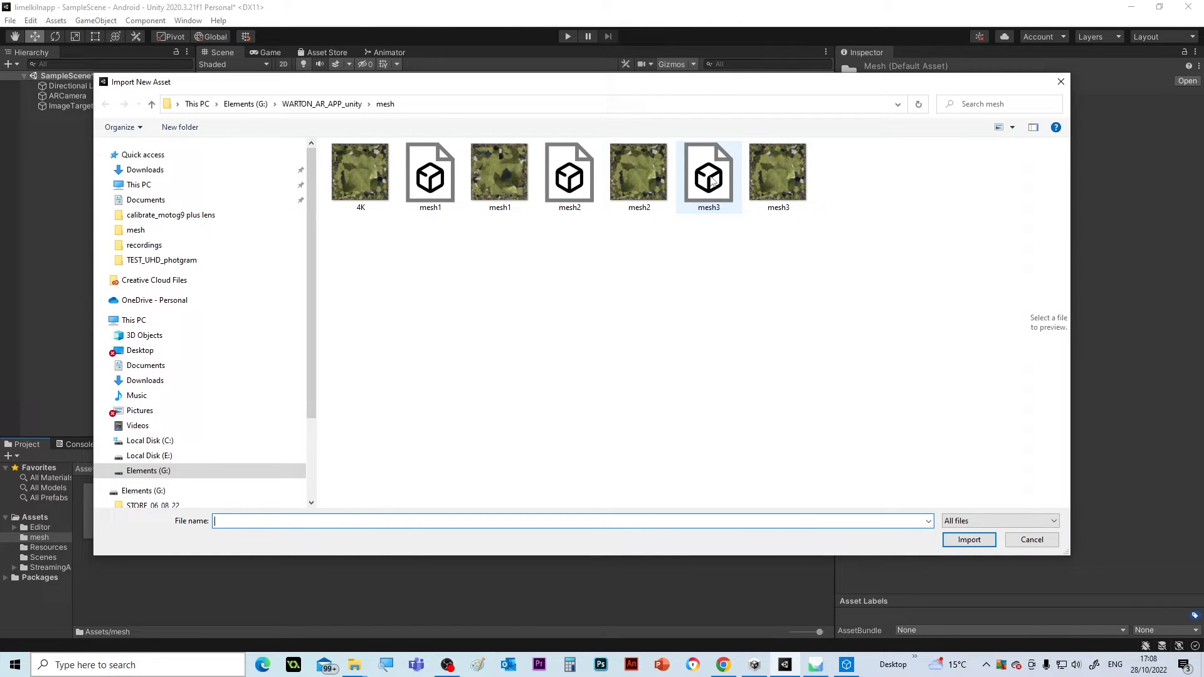
pyautogui.click(709, 175)
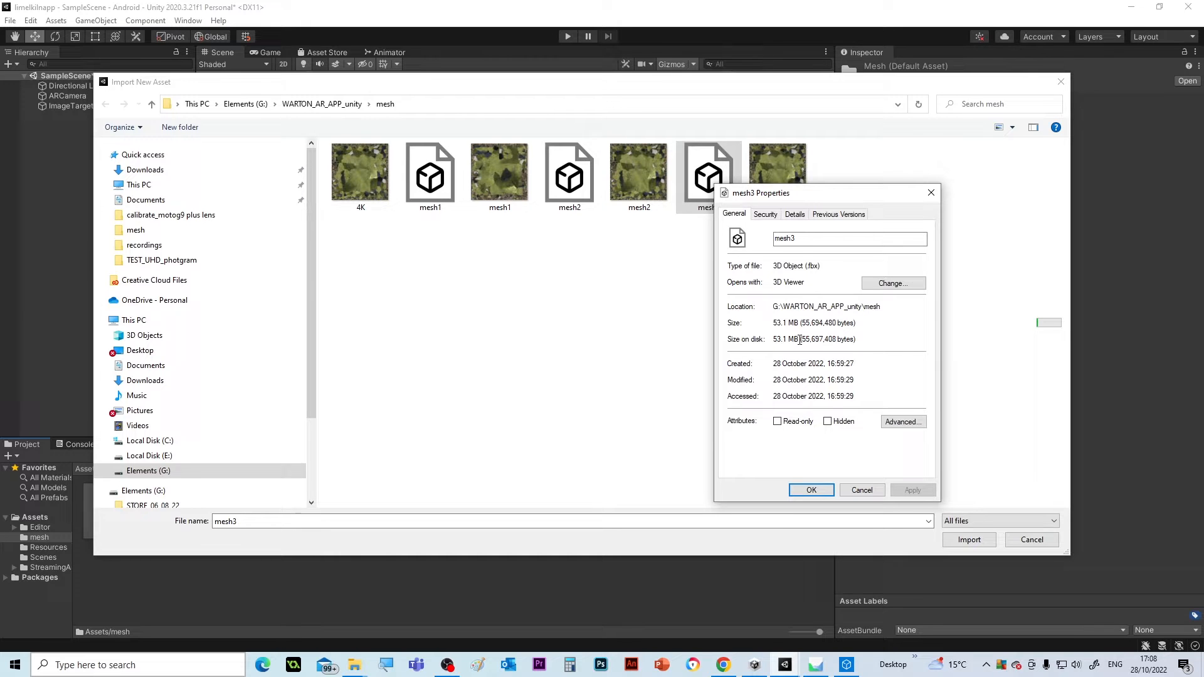
pyautogui.moveTo(669, 271)
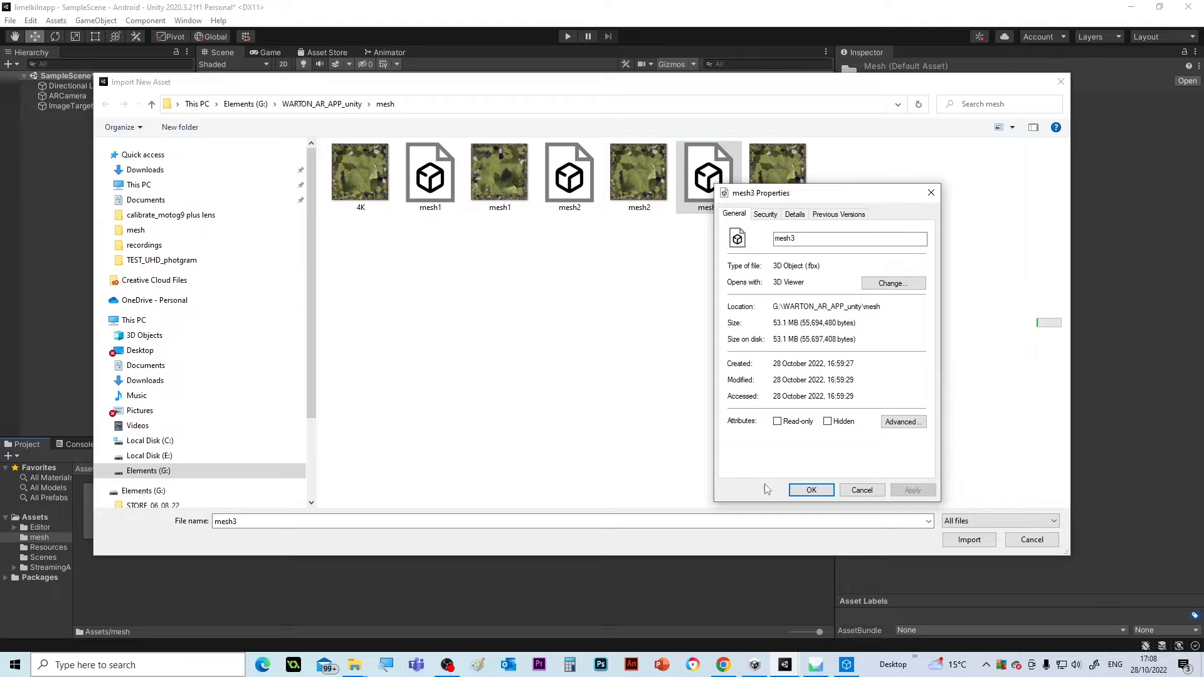
pyautogui.click(812, 489)
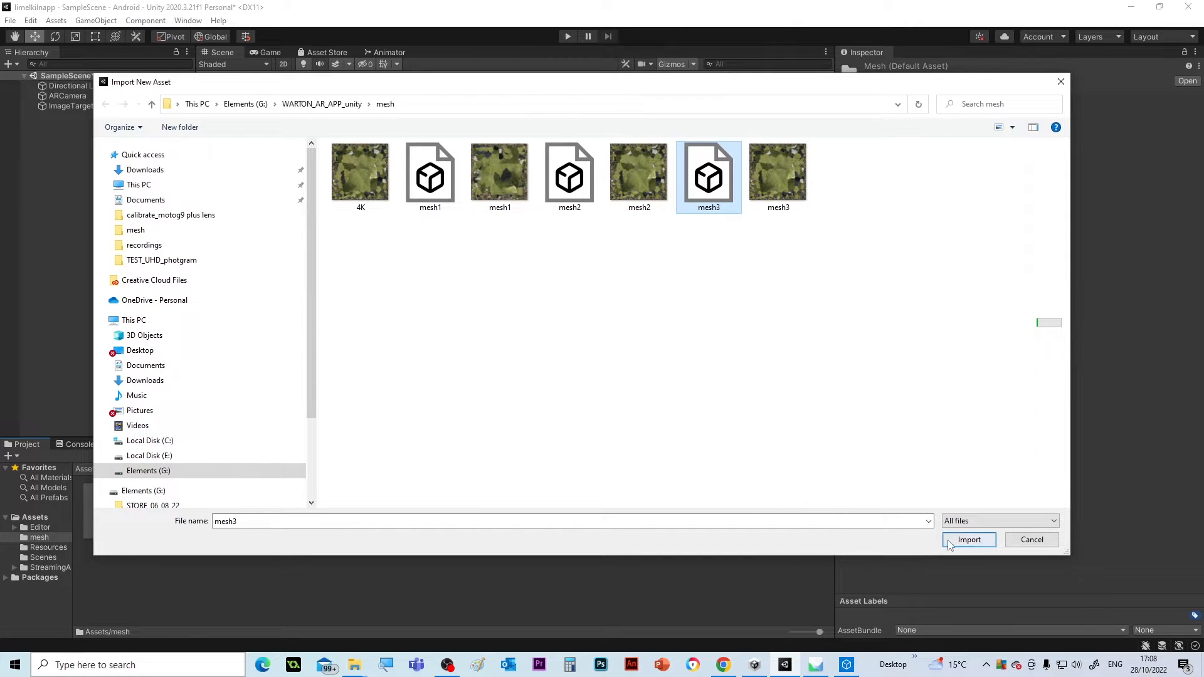
pyautogui.click(968, 539)
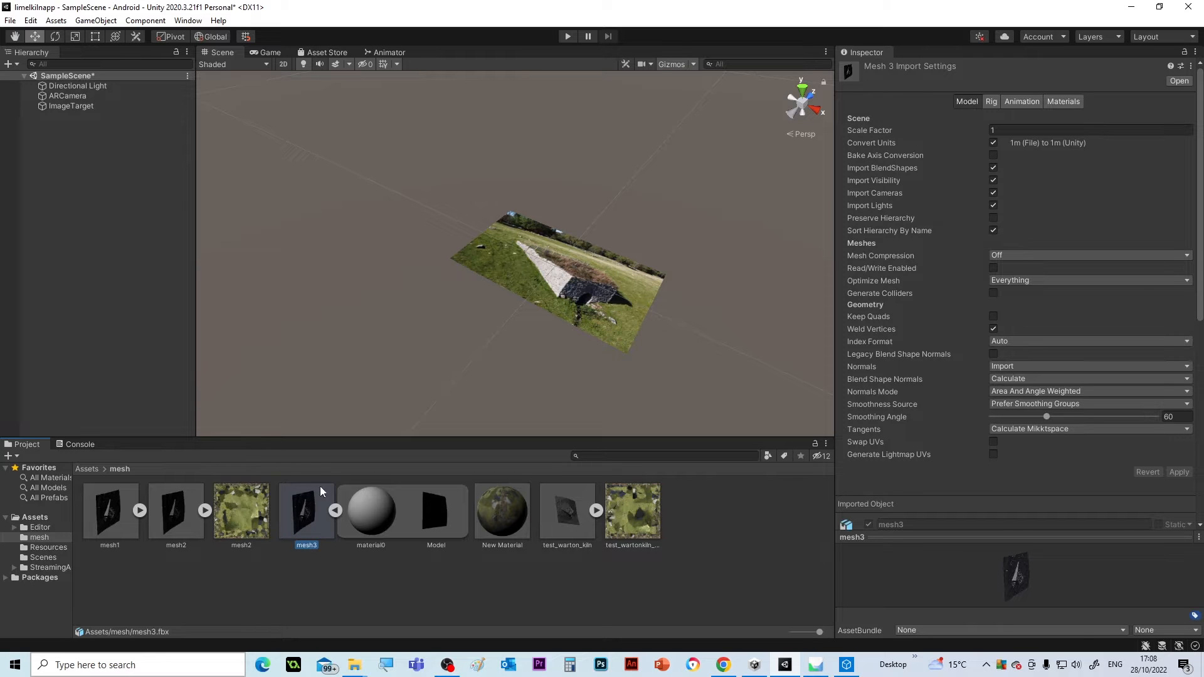
pyautogui.moveTo(309, 512)
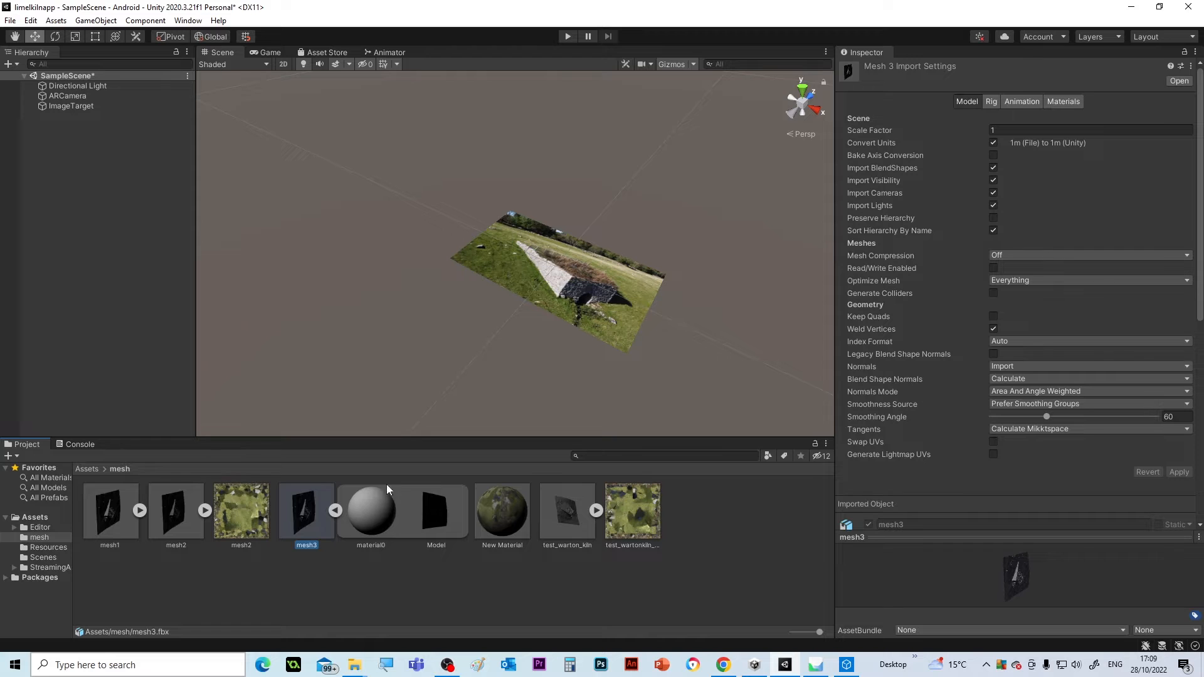
pyautogui.moveTo(393, 505)
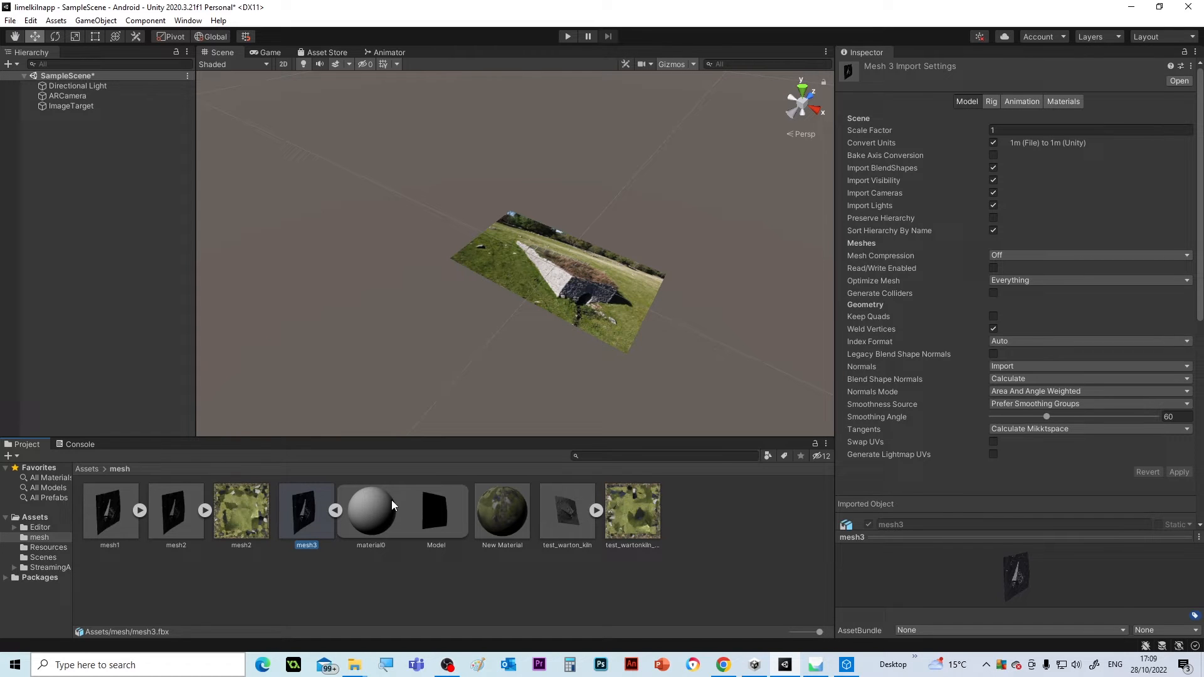
pyautogui.moveTo(375, 542)
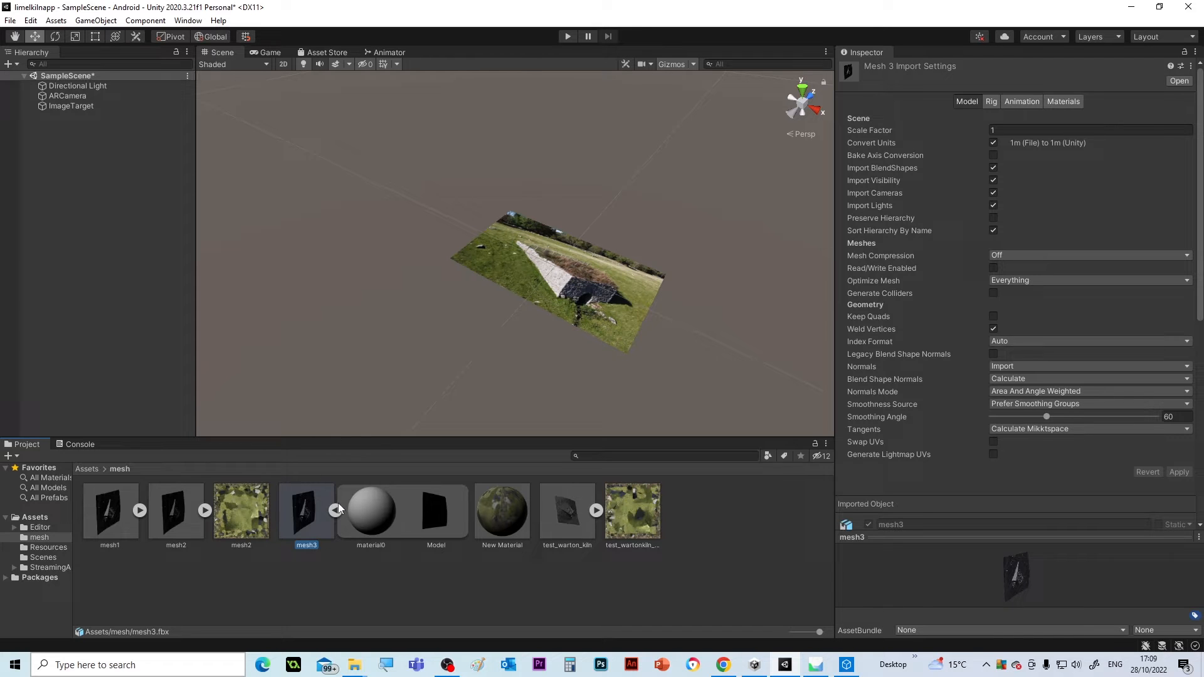
# Select material0 to show its material settings in the Inspector
pyautogui.click(370, 514)
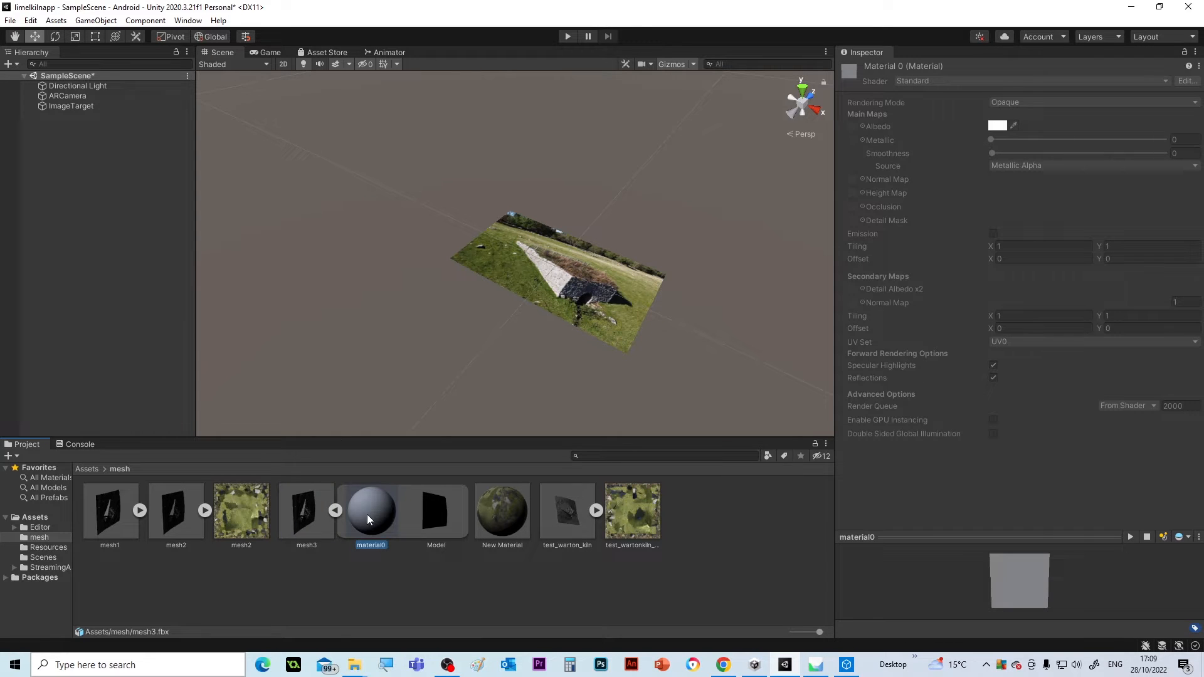
pyautogui.moveTo(366, 527)
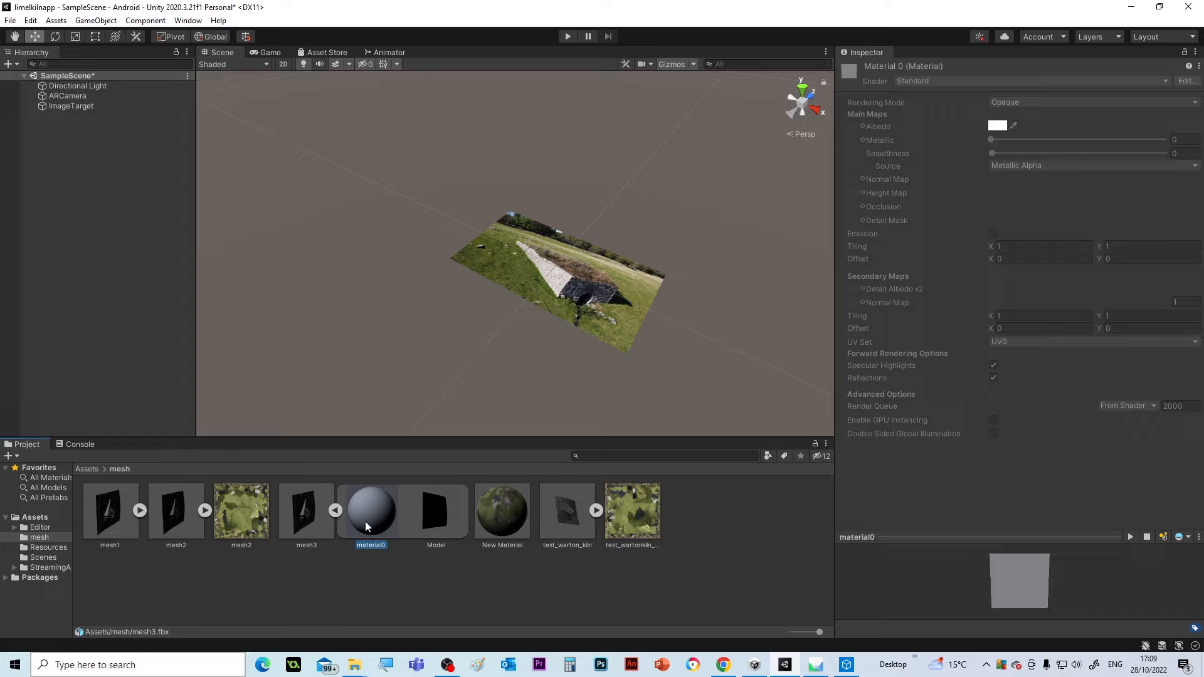
pyautogui.moveTo(321, 496)
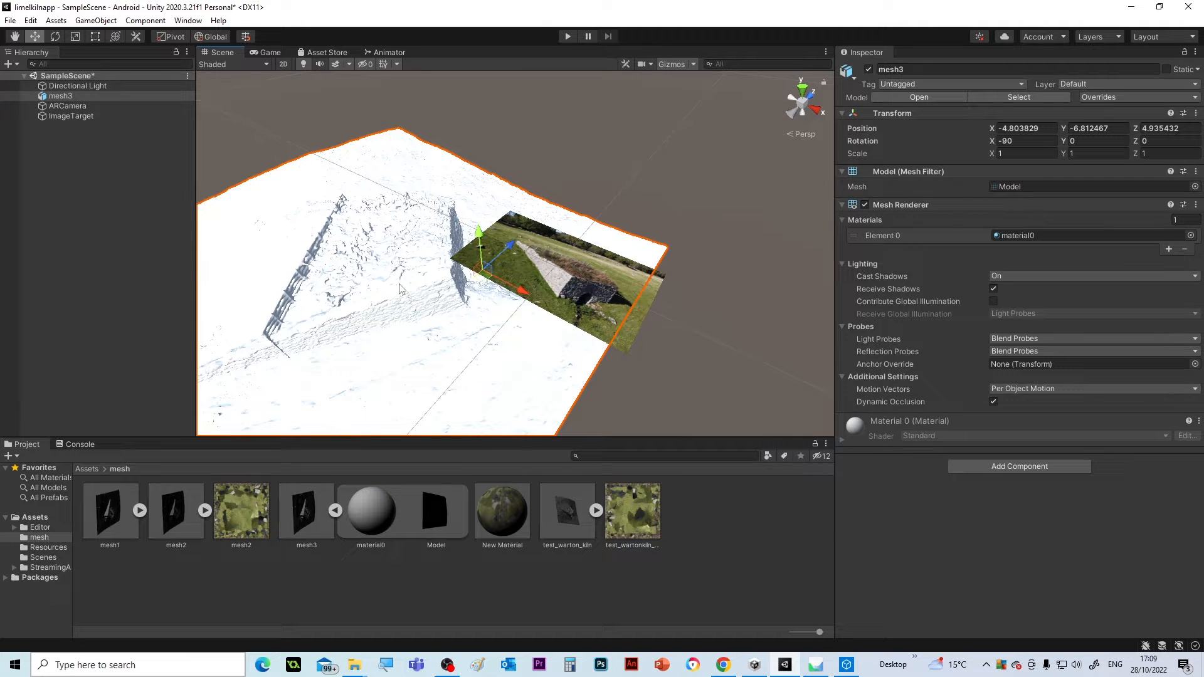
pyautogui.moveTo(409, 301)
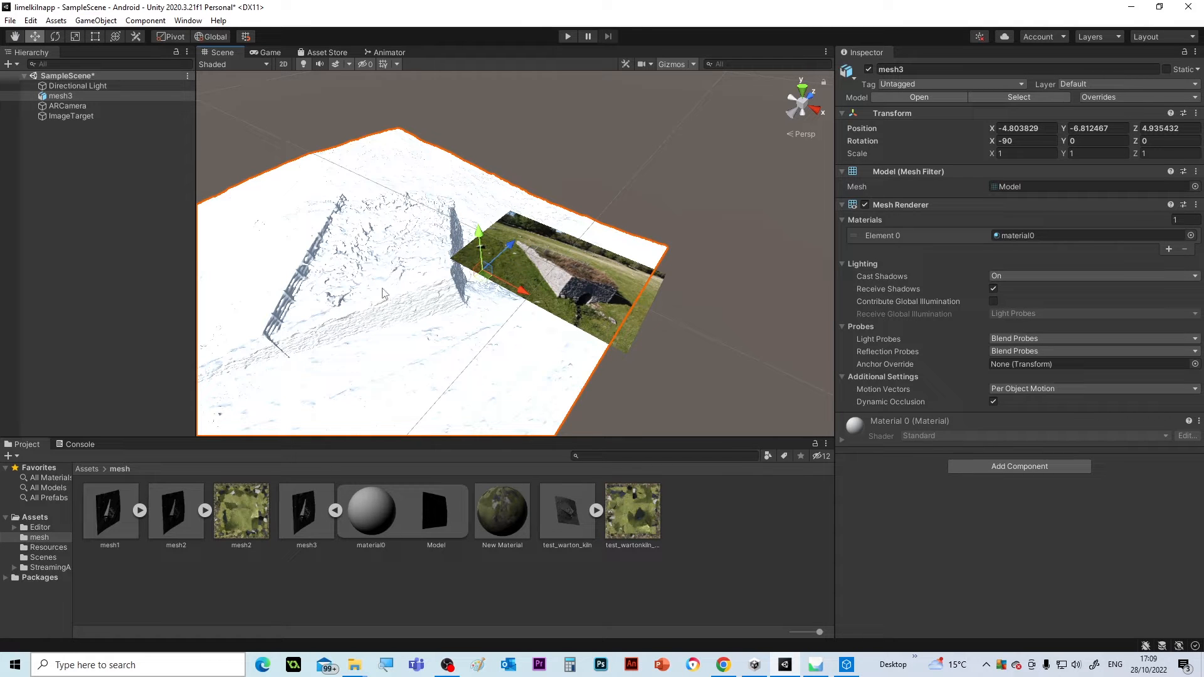
pyautogui.moveTo(398, 314)
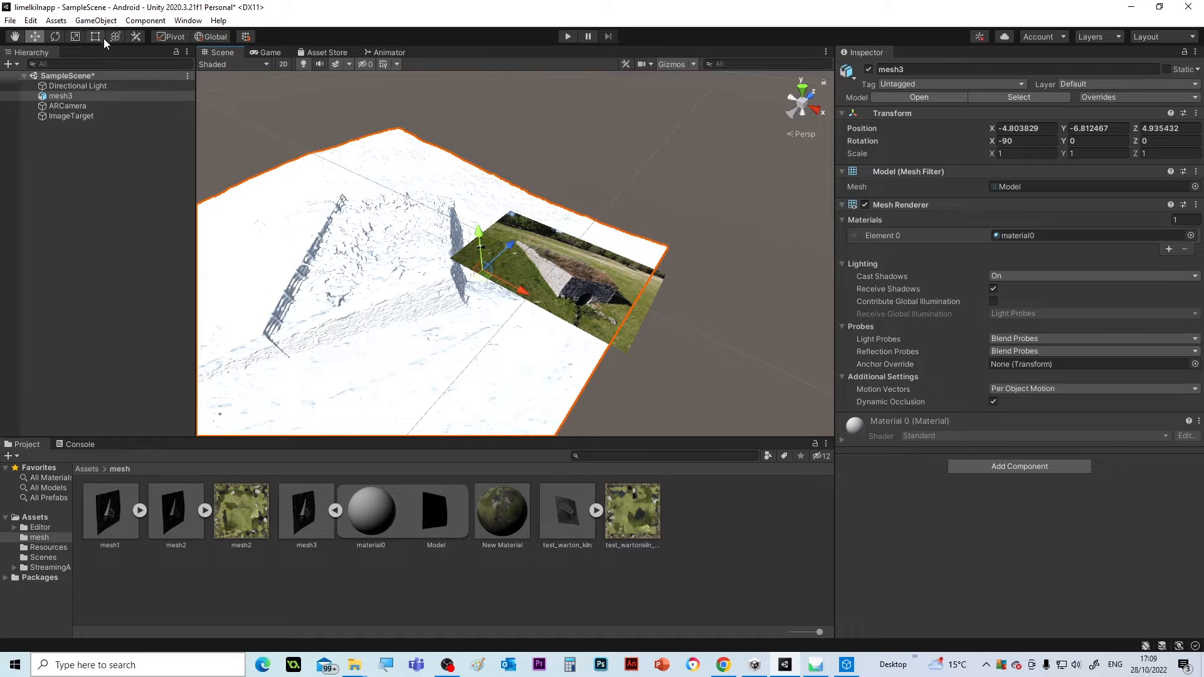
# Scale the mesh3 model down in the Scene view with the Scale tool
pyautogui.click(91, 36)
pyautogui.write('1.1')
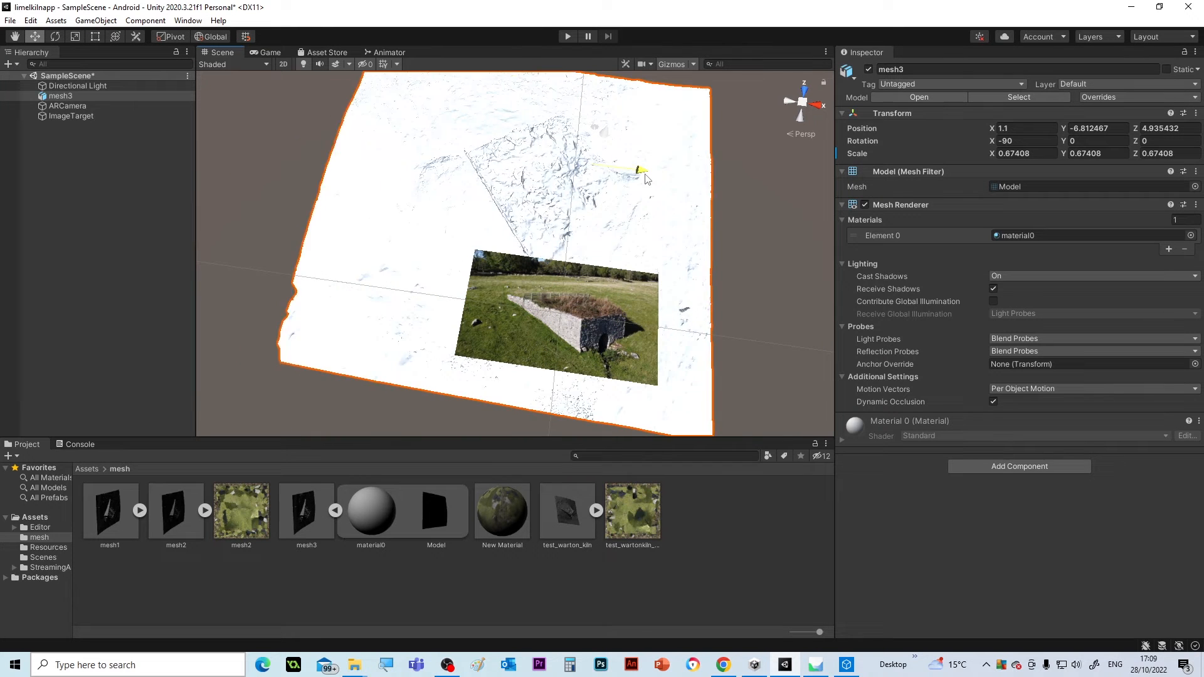
pyautogui.moveTo(643, 170); pyautogui.dragTo(632, 131)
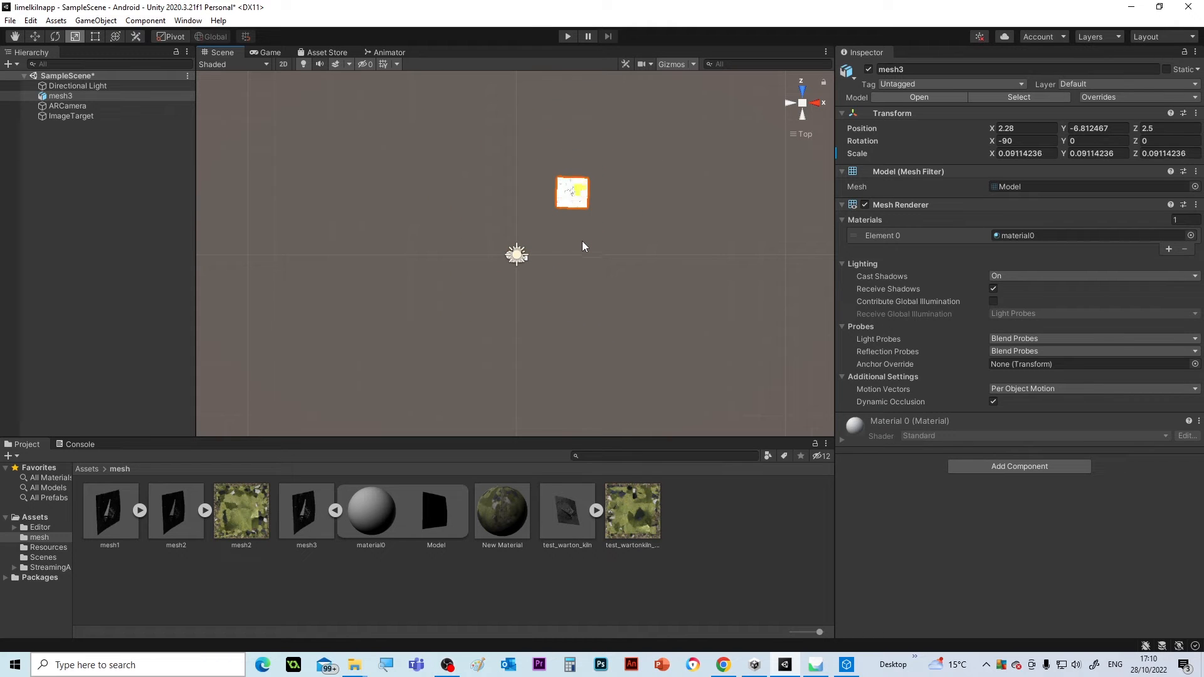
# Set mesh3's scale to 0.03283511 and move it to the origin at ground level
pyautogui.write('0.03283511')
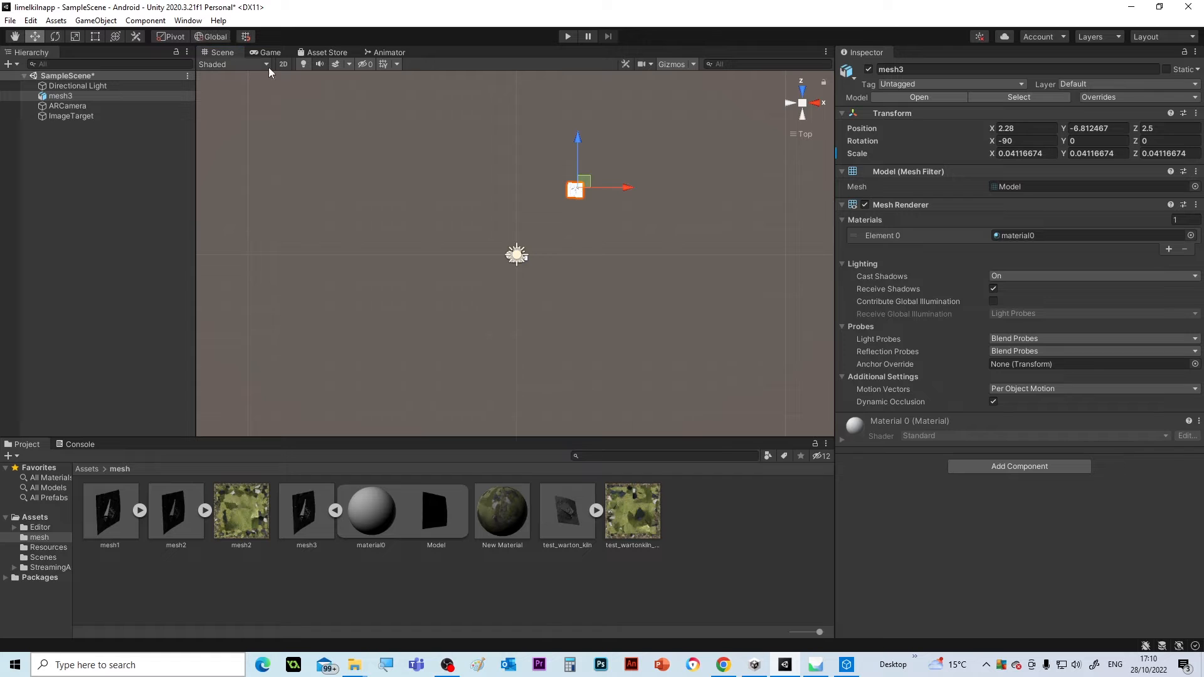
pyautogui.moveTo(607, 187); pyautogui.dragTo(521, 254)
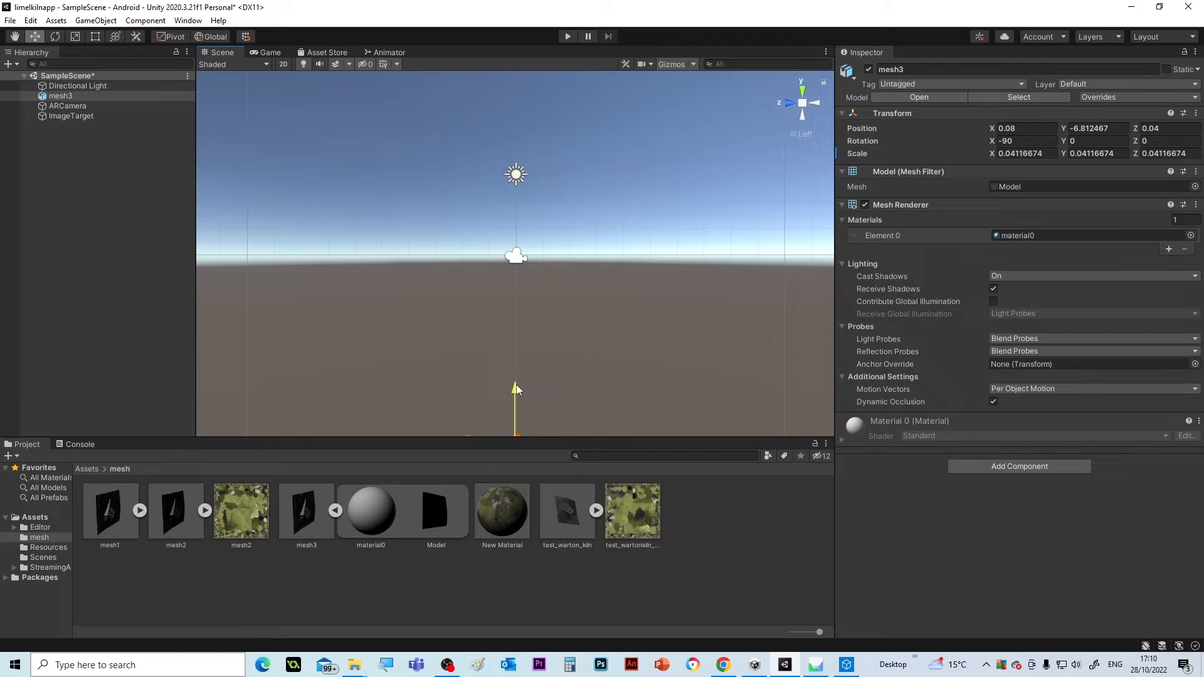
pyautogui.moveTo(514, 387); pyautogui.dragTo(515, 203)
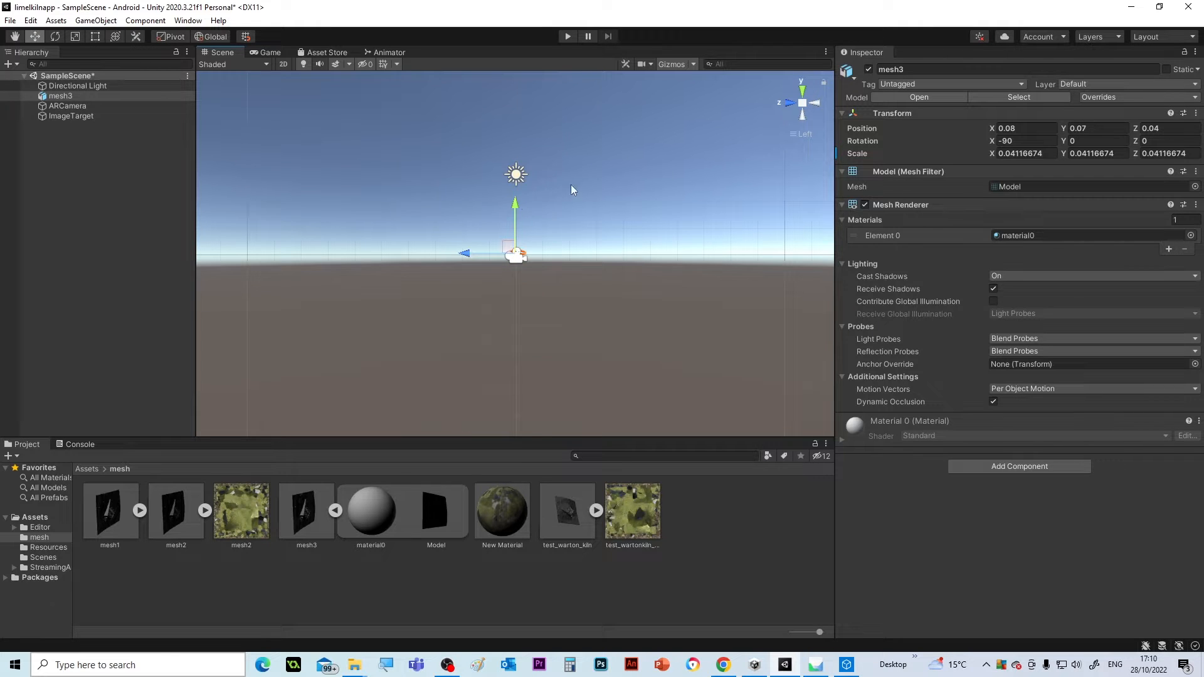
pyautogui.moveTo(566, 367)
pyautogui.write('-0.002')
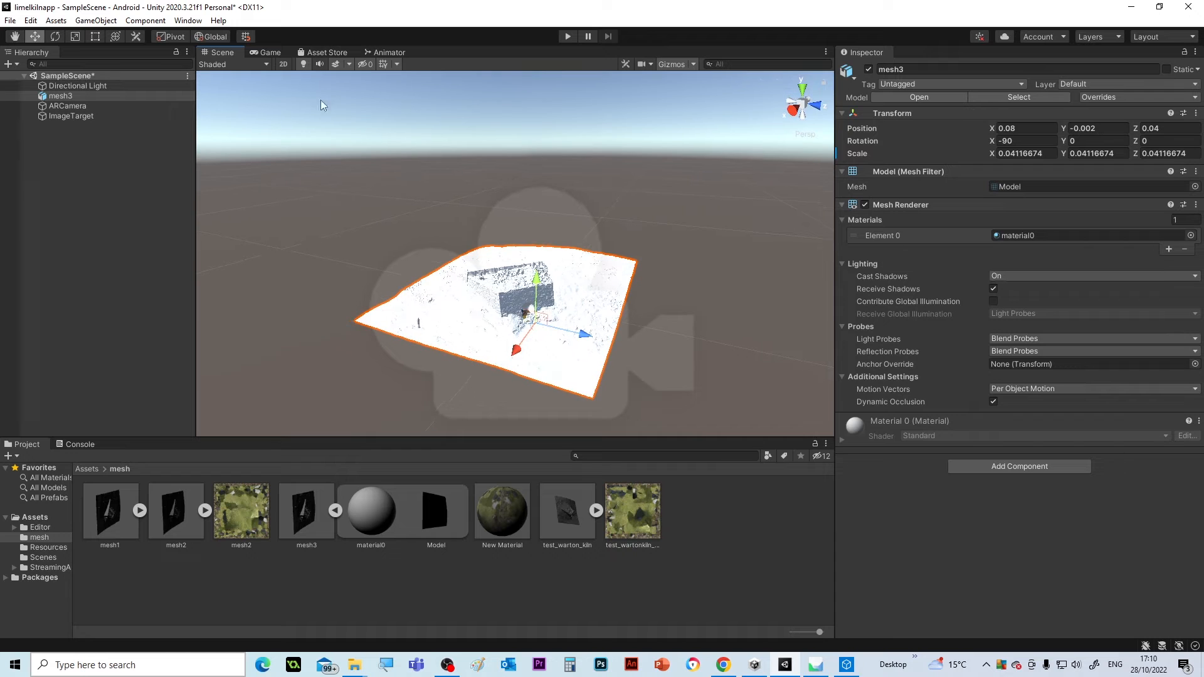
# Centre mesh3 over the ImageTarget from top view and scale it slightly larger
pyautogui.click(71, 116)
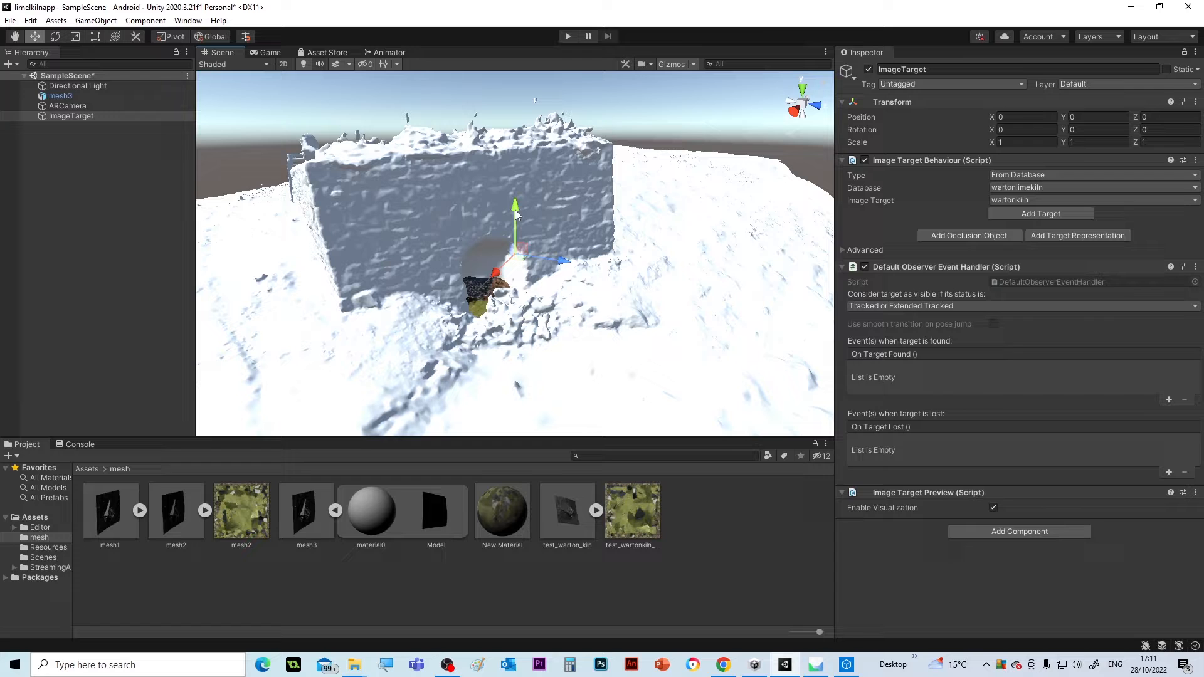
pyautogui.click(61, 95)
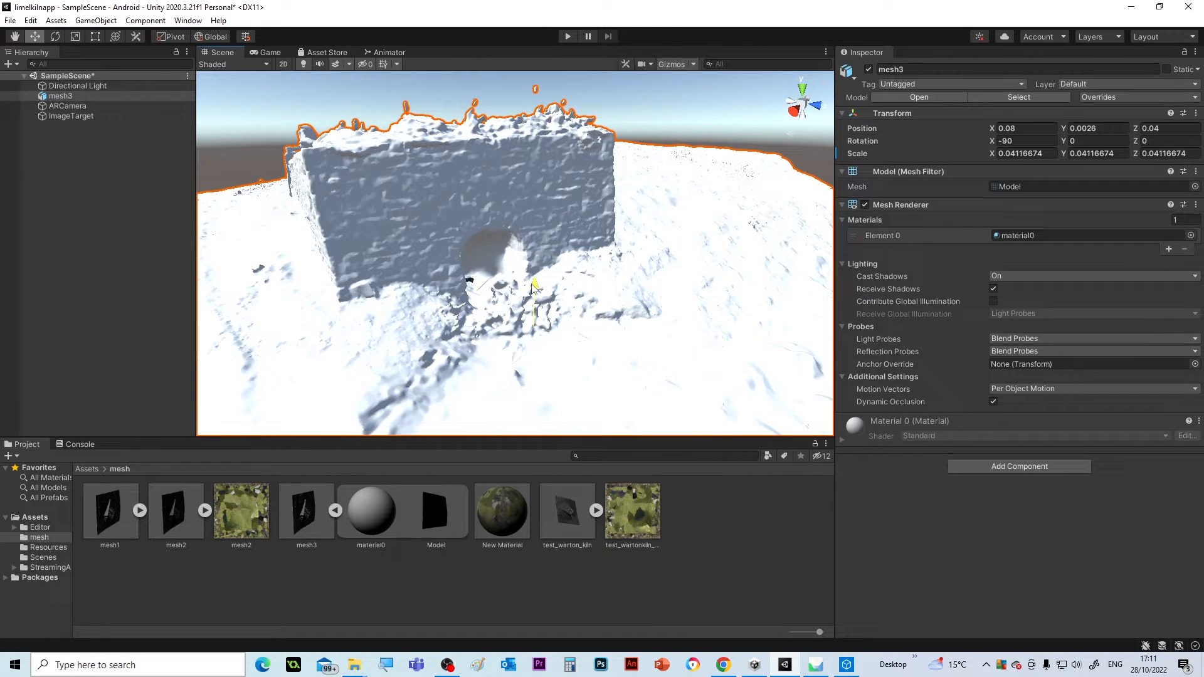
pyautogui.click(73, 37)
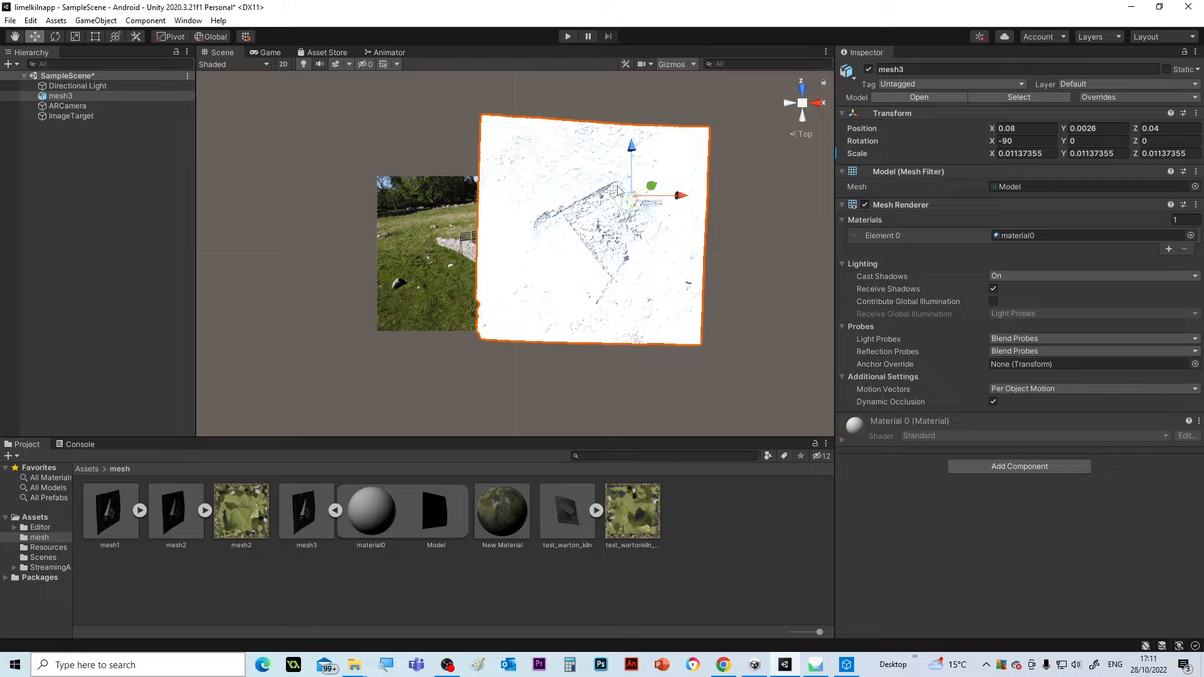
pyautogui.moveTo(680, 196); pyautogui.dragTo(603, 196)
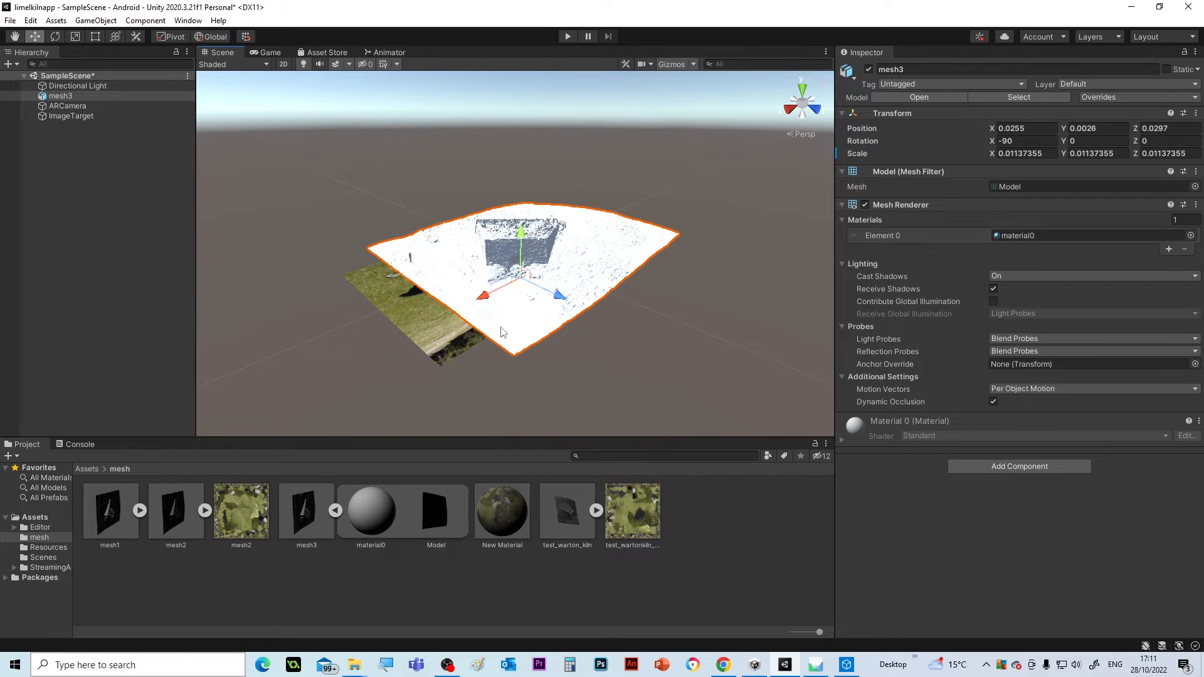
pyautogui.click(73, 36)
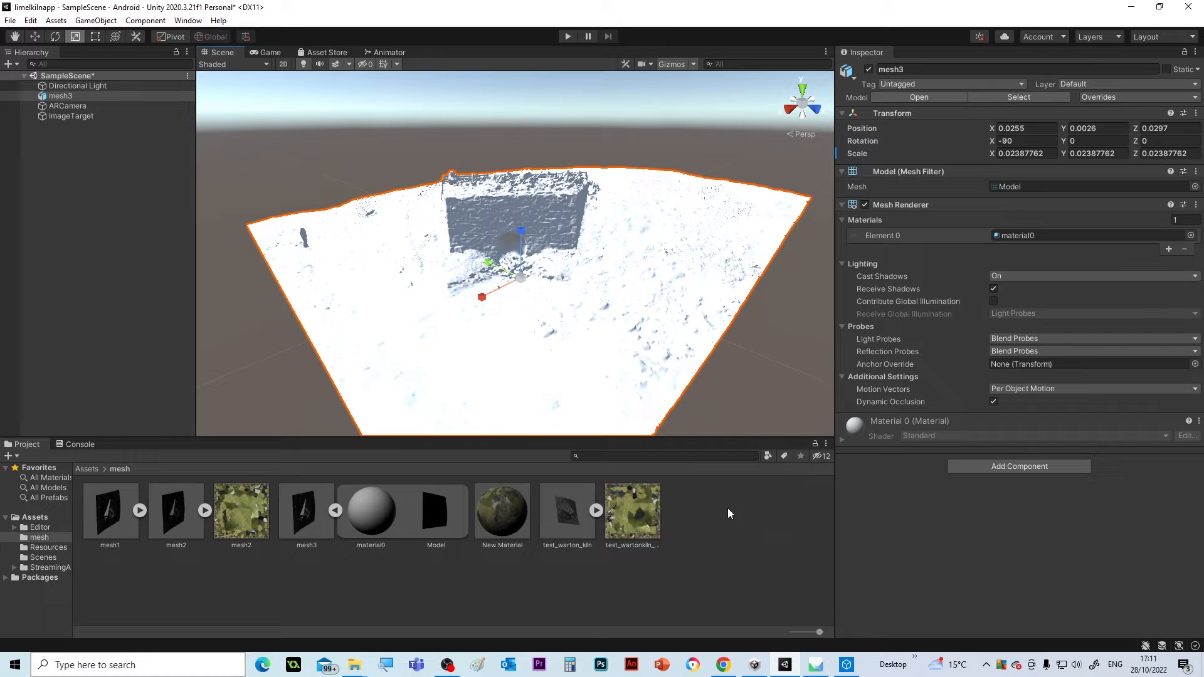
# Save the scene from the File menu
pyautogui.click(9, 24)
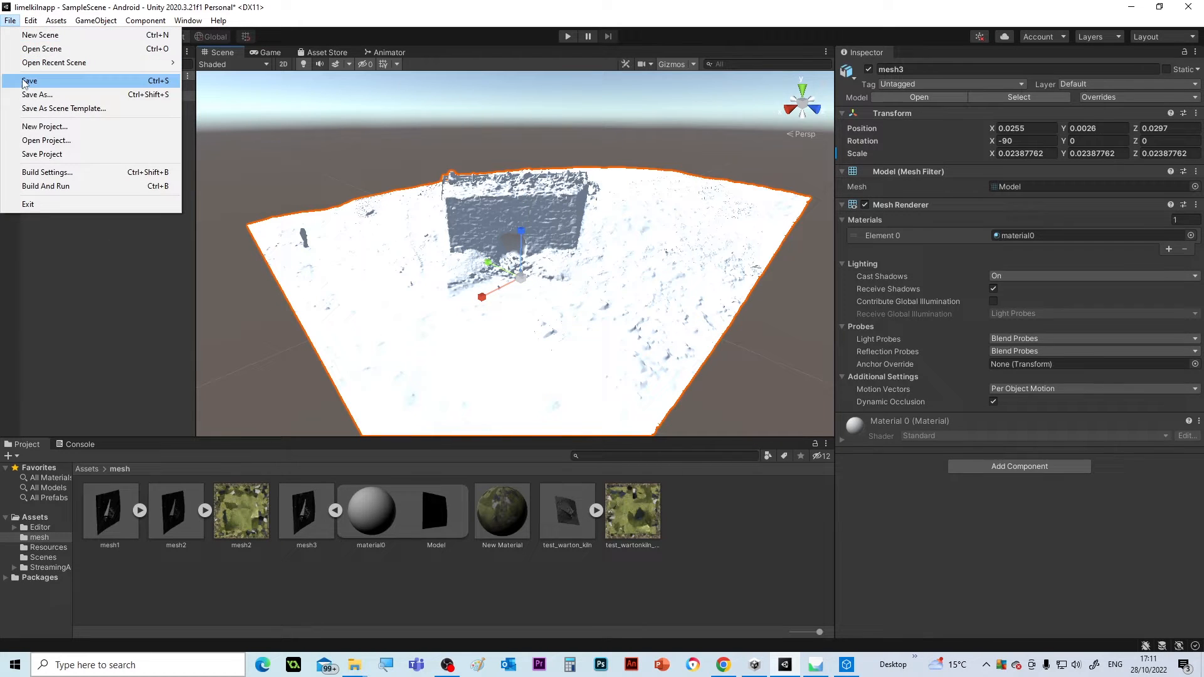
pyautogui.click(28, 80)
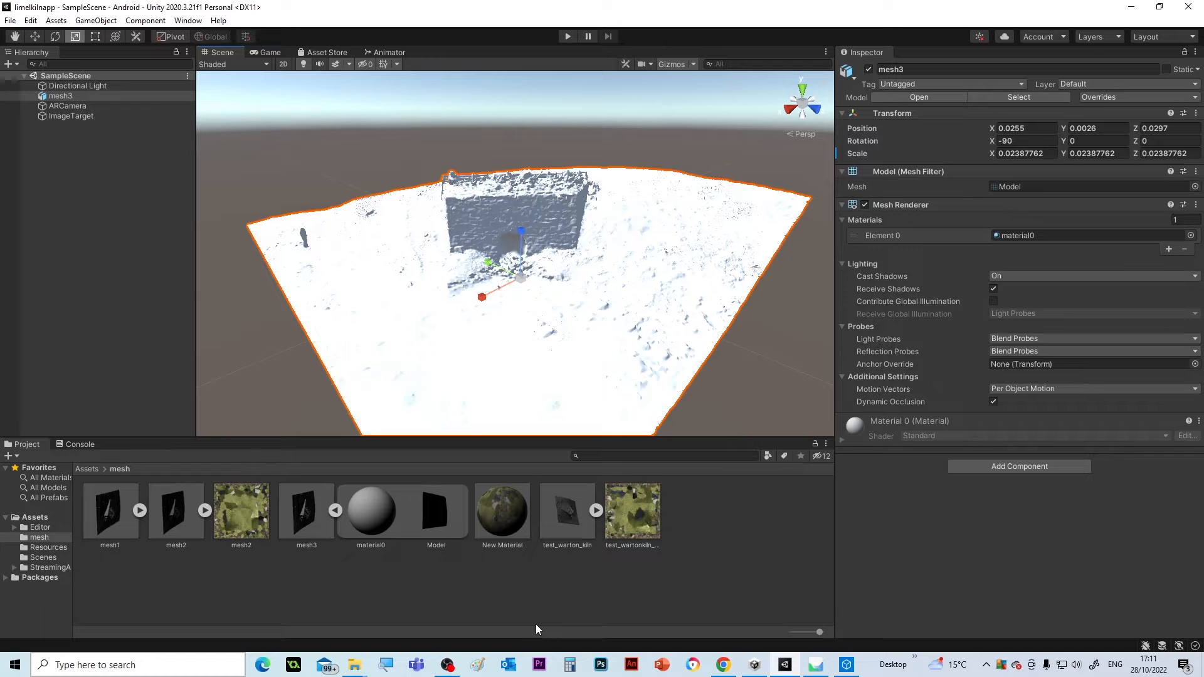
pyautogui.moveTo(494, 299)
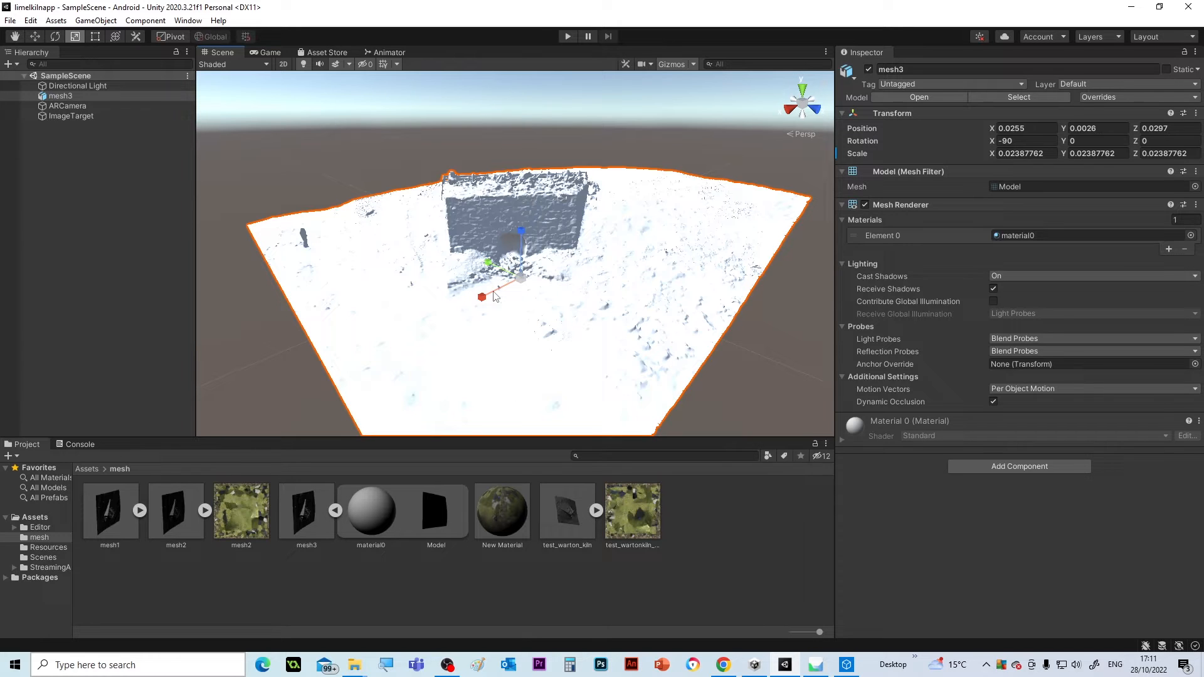
pyautogui.moveTo(517, 302)
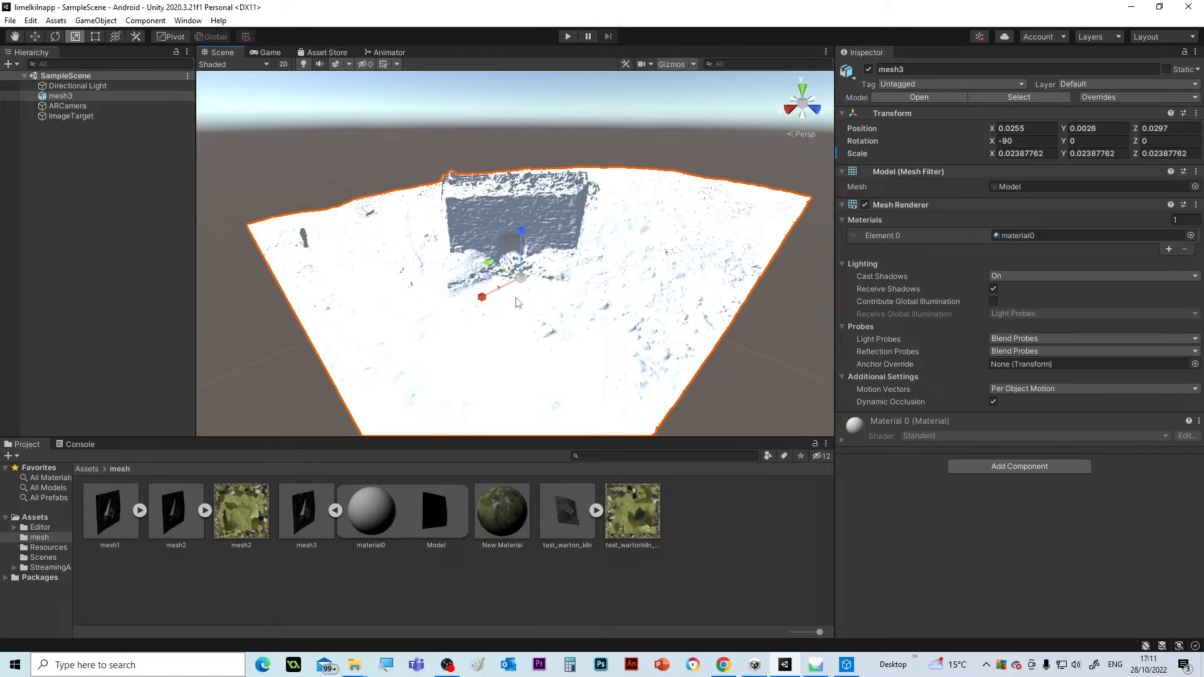
# Inspect material0's settings and bring up the Assets menu
pyautogui.click(371, 511)
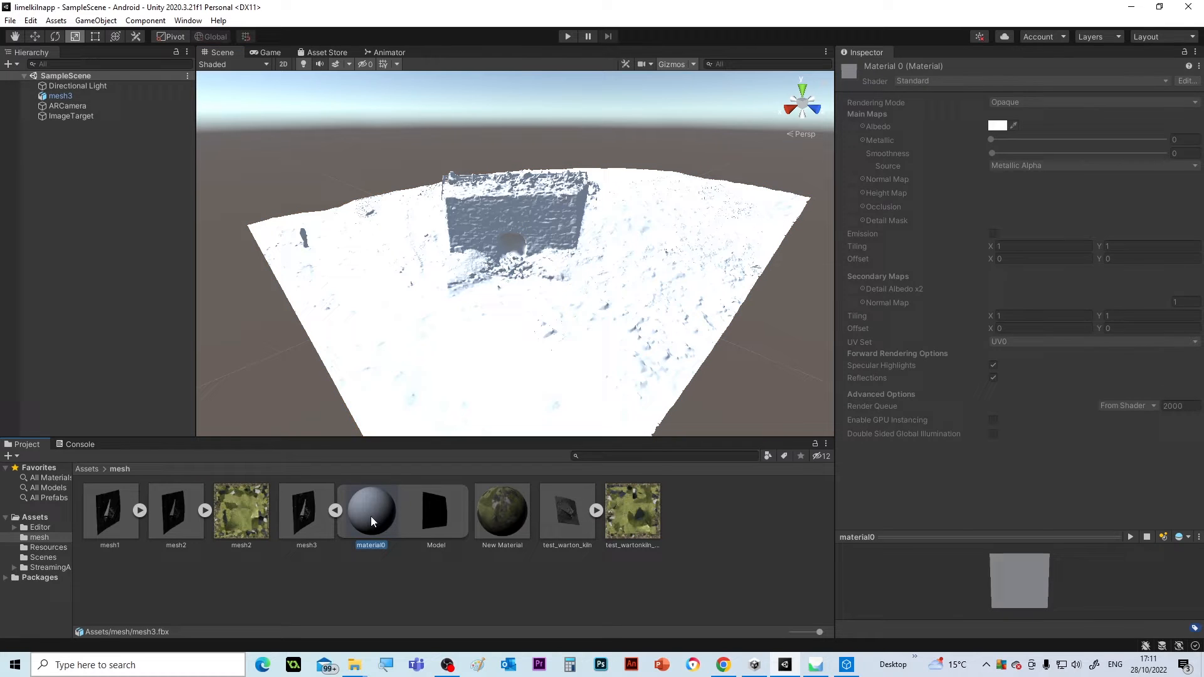
pyautogui.moveTo(436, 530)
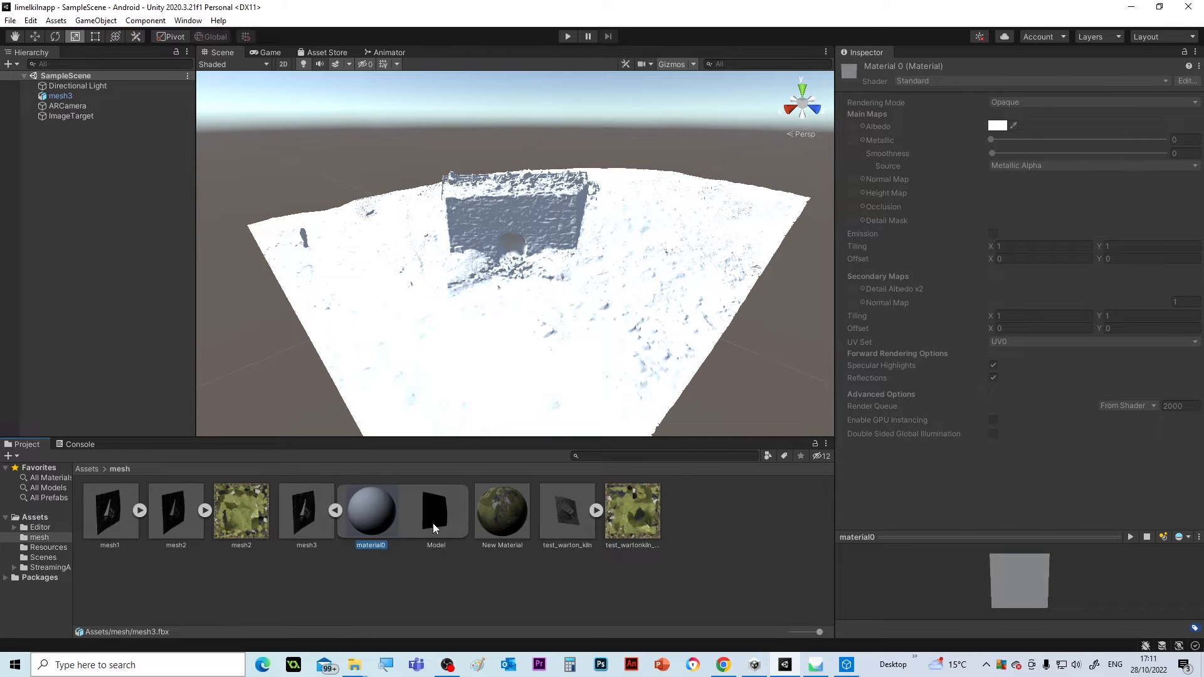
pyautogui.moveTo(324, 545)
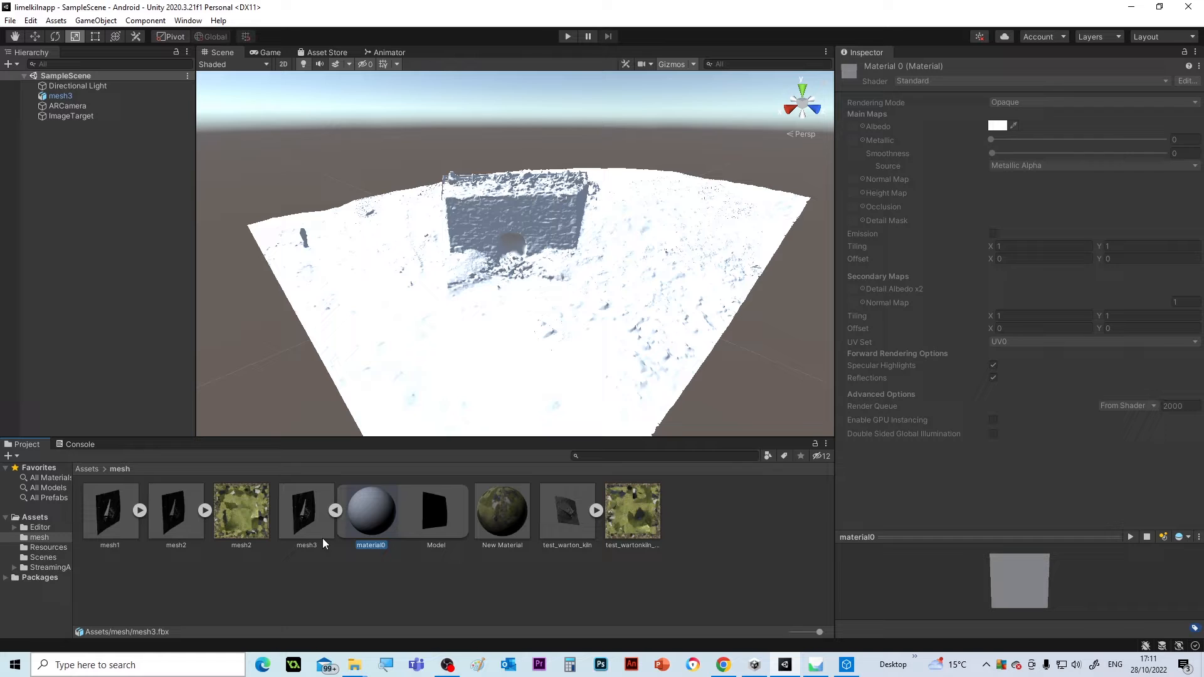
pyautogui.moveTo(174, 593)
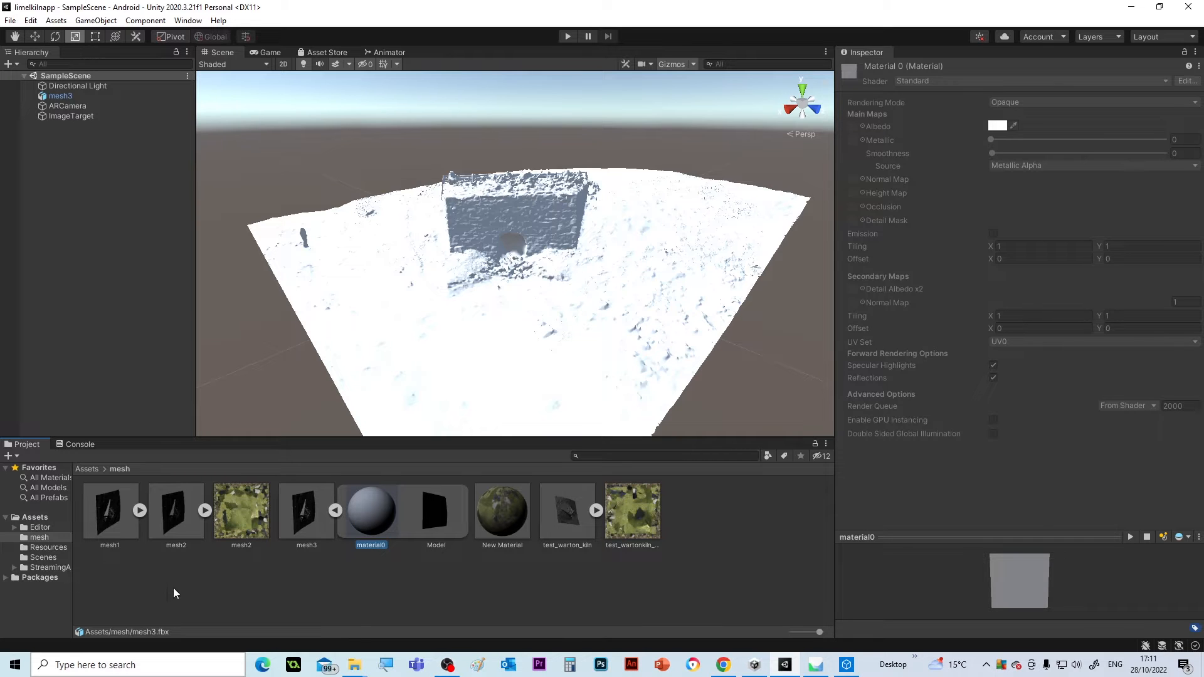
pyautogui.click(50, 20)
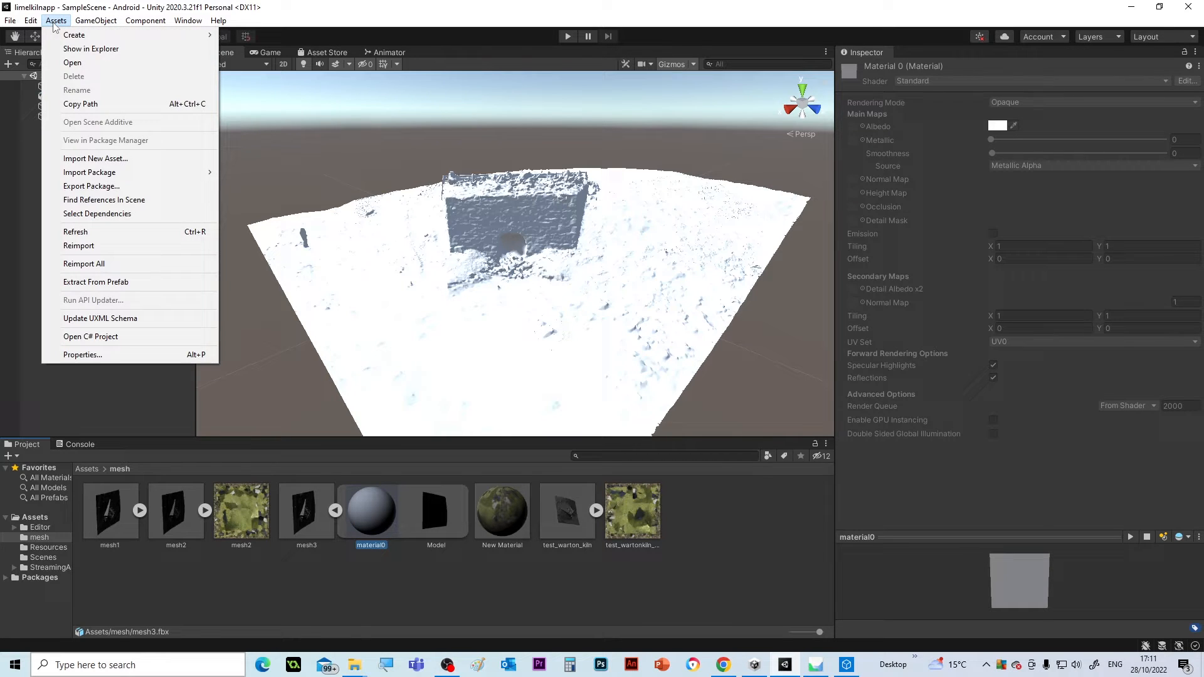
pyautogui.moveTo(90, 185)
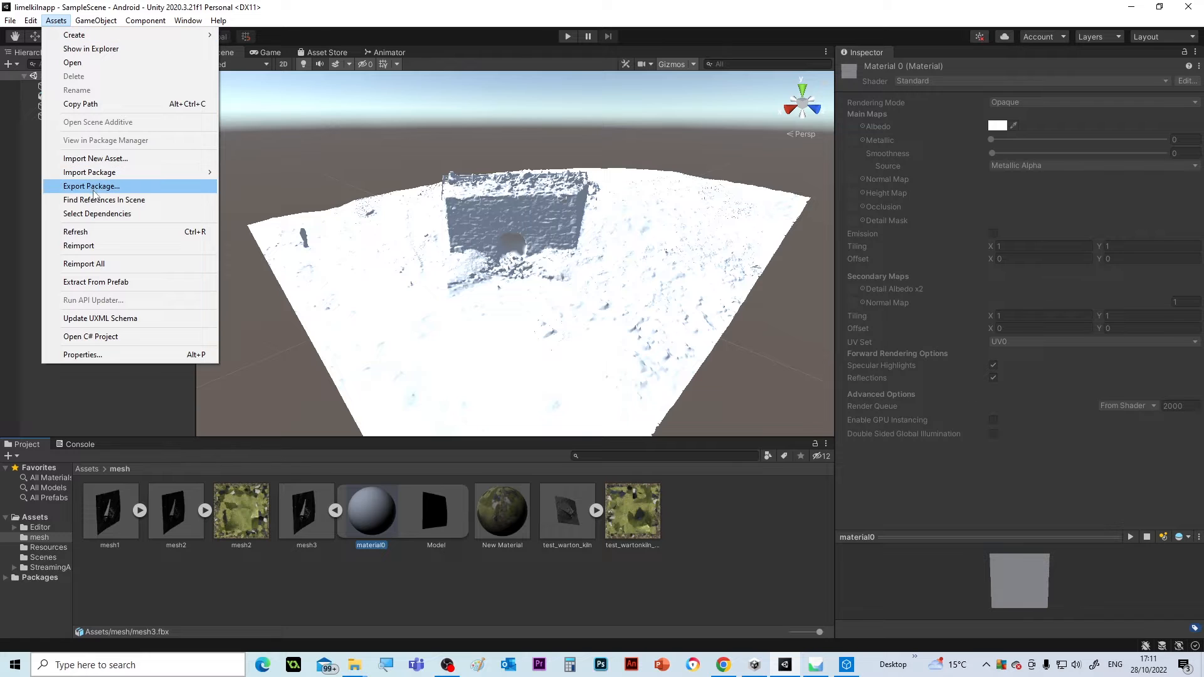
pyautogui.moveTo(89, 172)
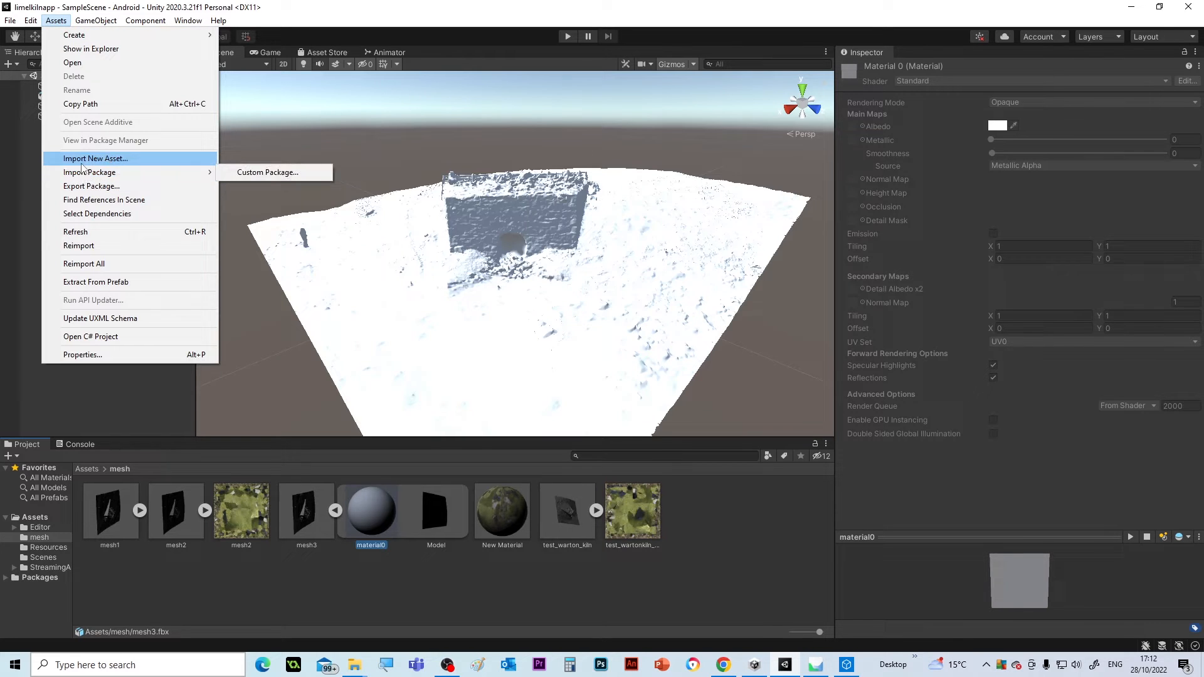
# Import the mesh3 JPG texture image into the mesh folder
pyautogui.click(96, 158)
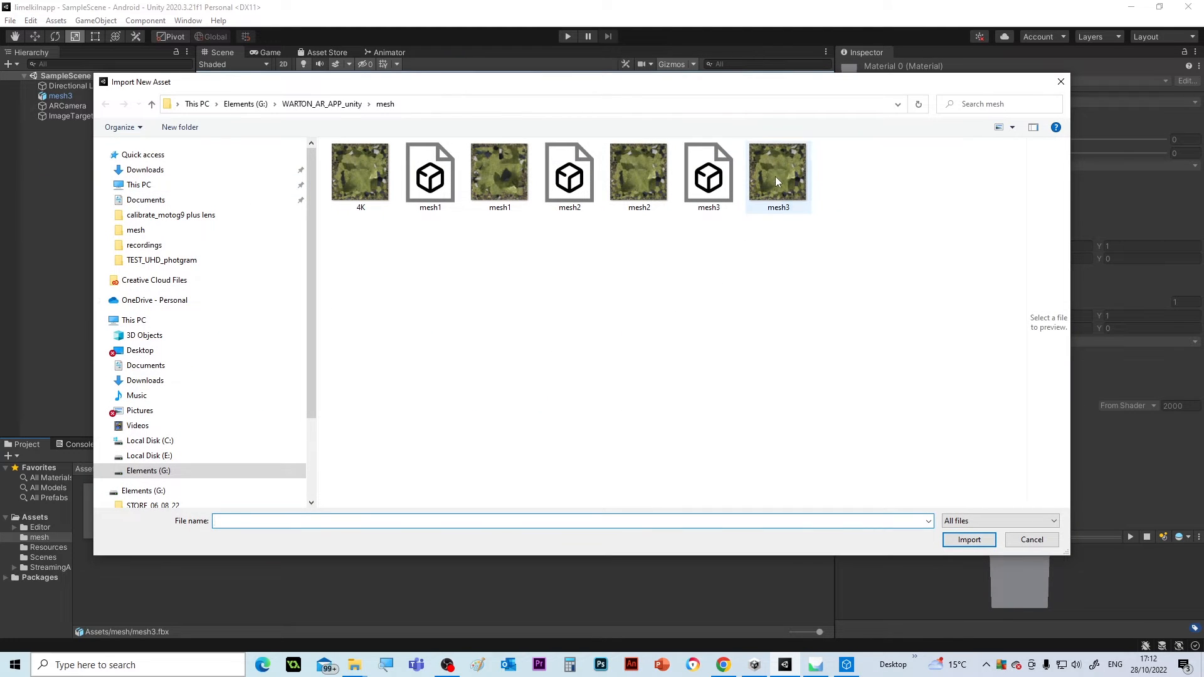
pyautogui.click(777, 176)
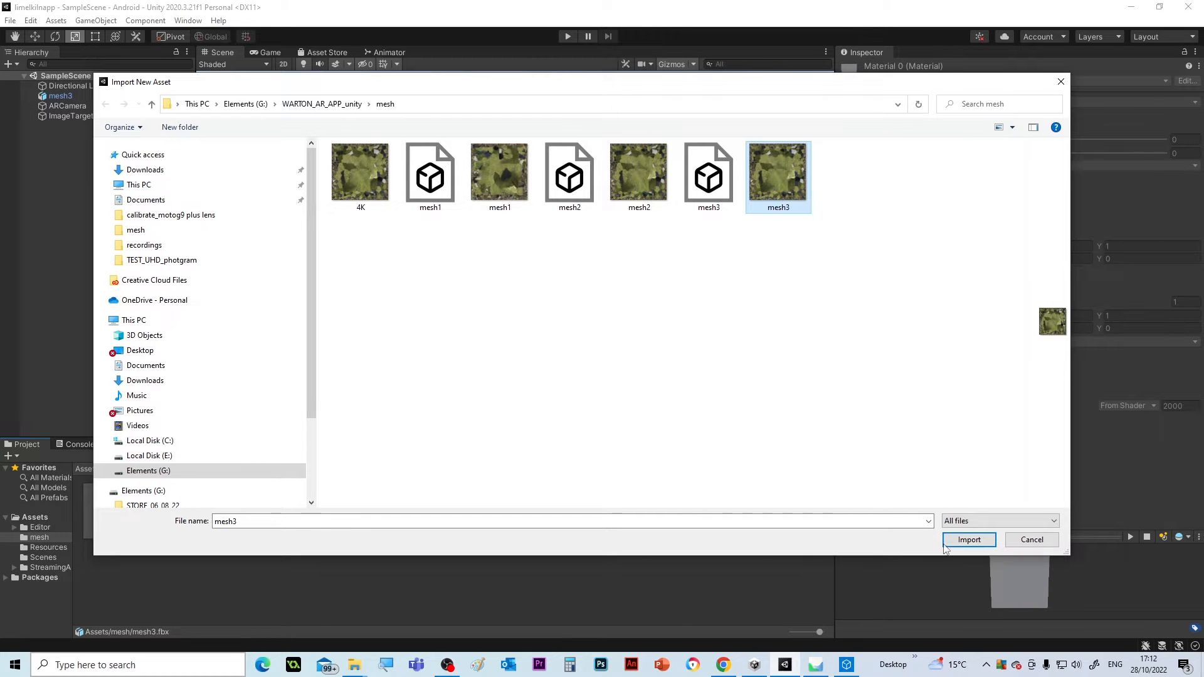
pyautogui.click(969, 539)
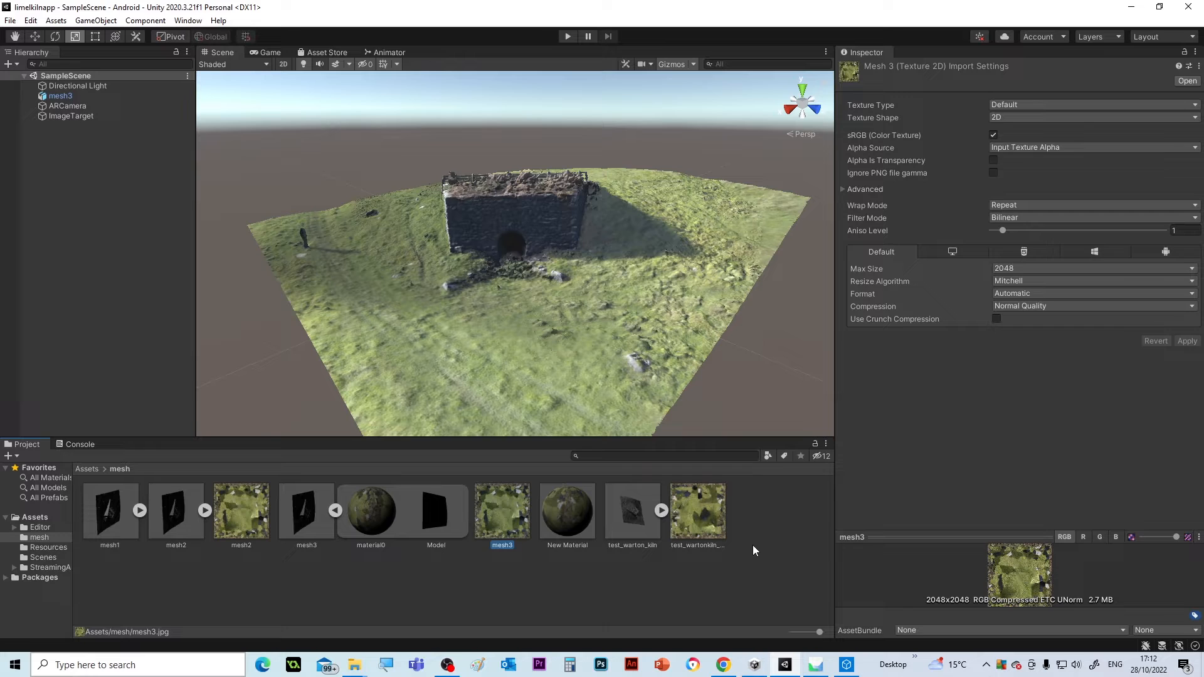
pyautogui.moveTo(412, 291)
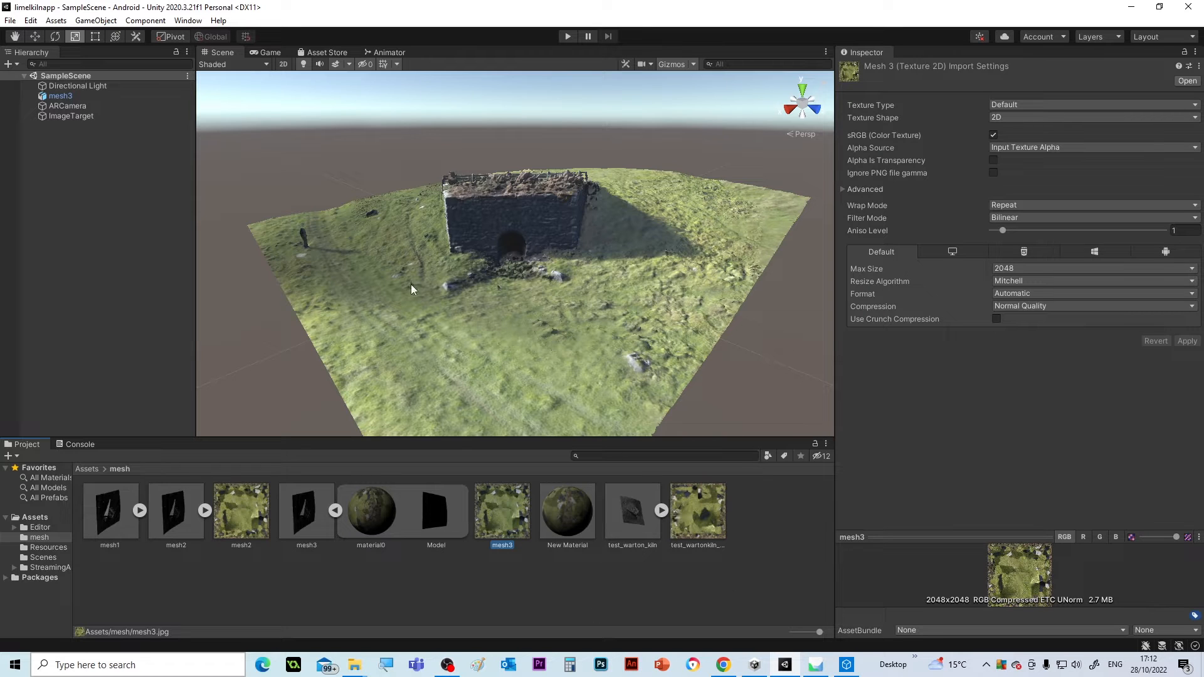
pyautogui.click(370, 511)
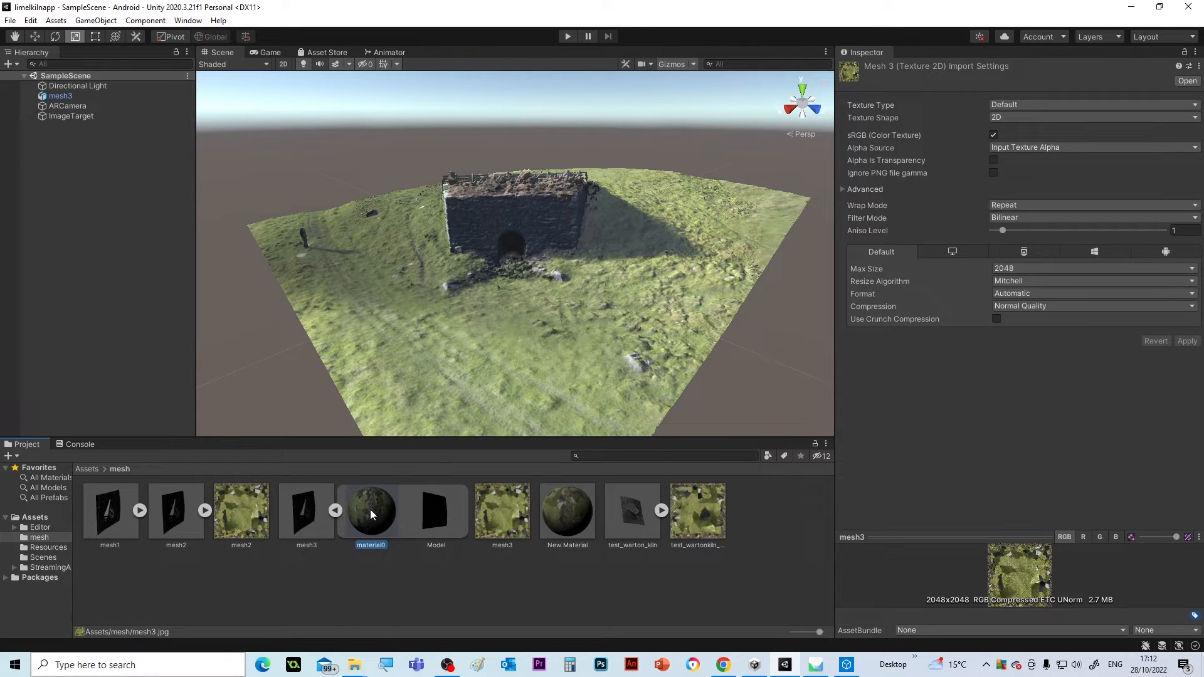
pyautogui.click(370, 512)
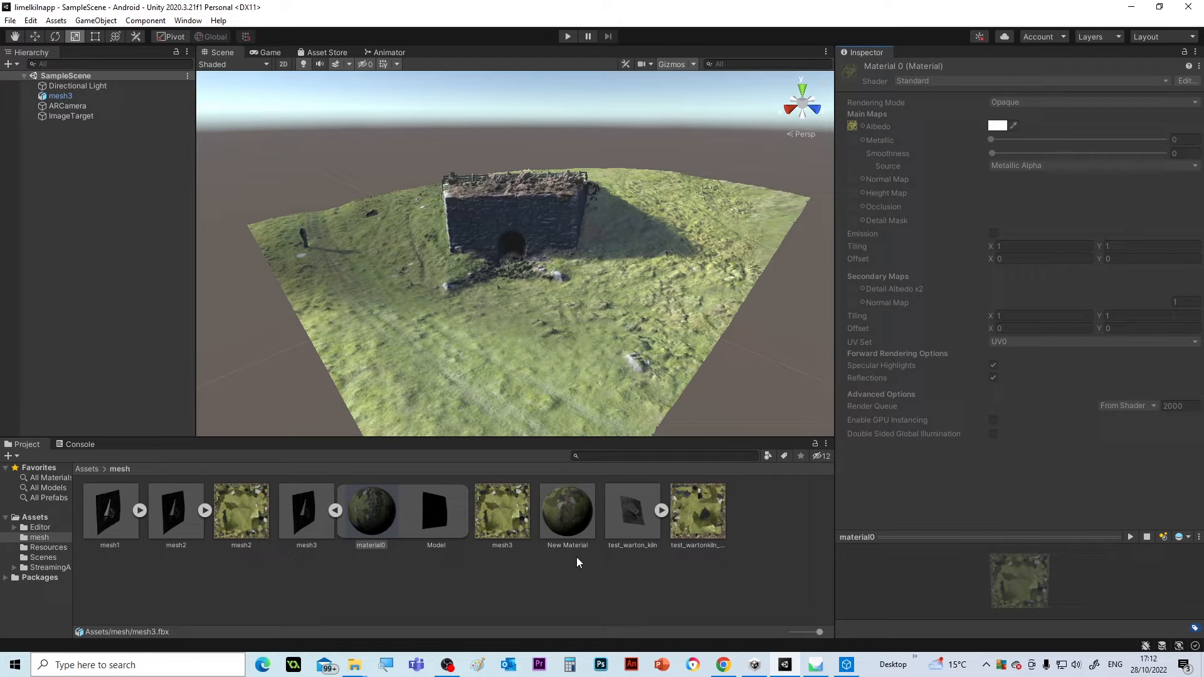
pyautogui.click(502, 514)
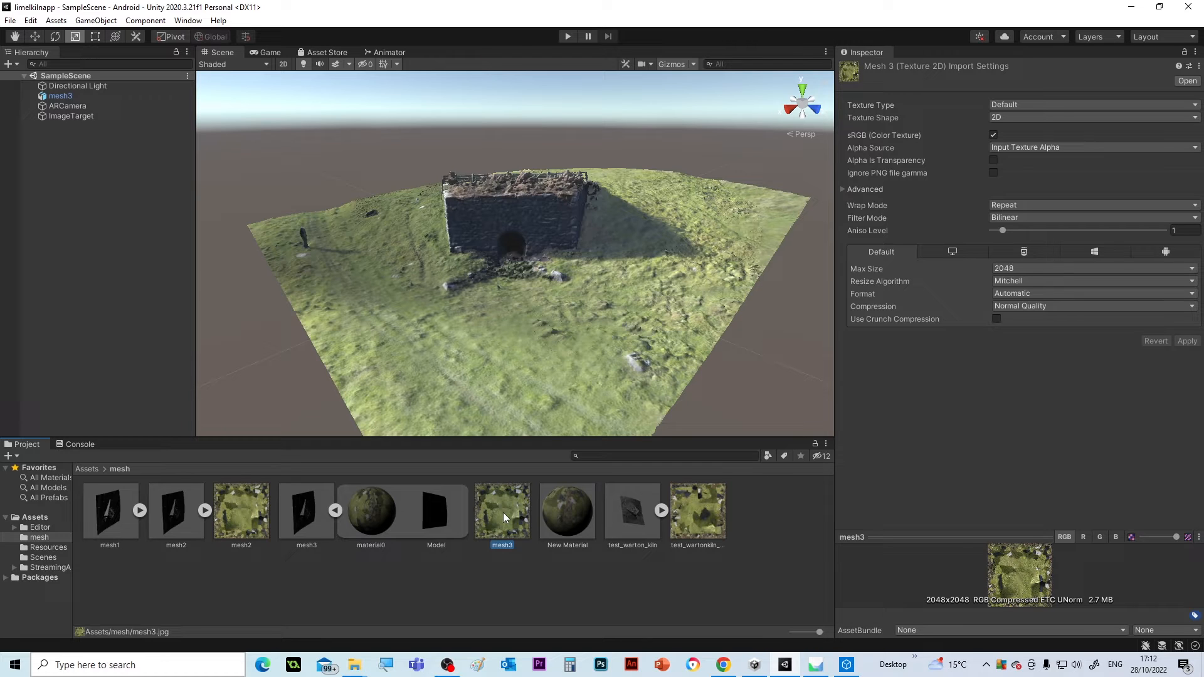
pyautogui.moveTo(309, 557)
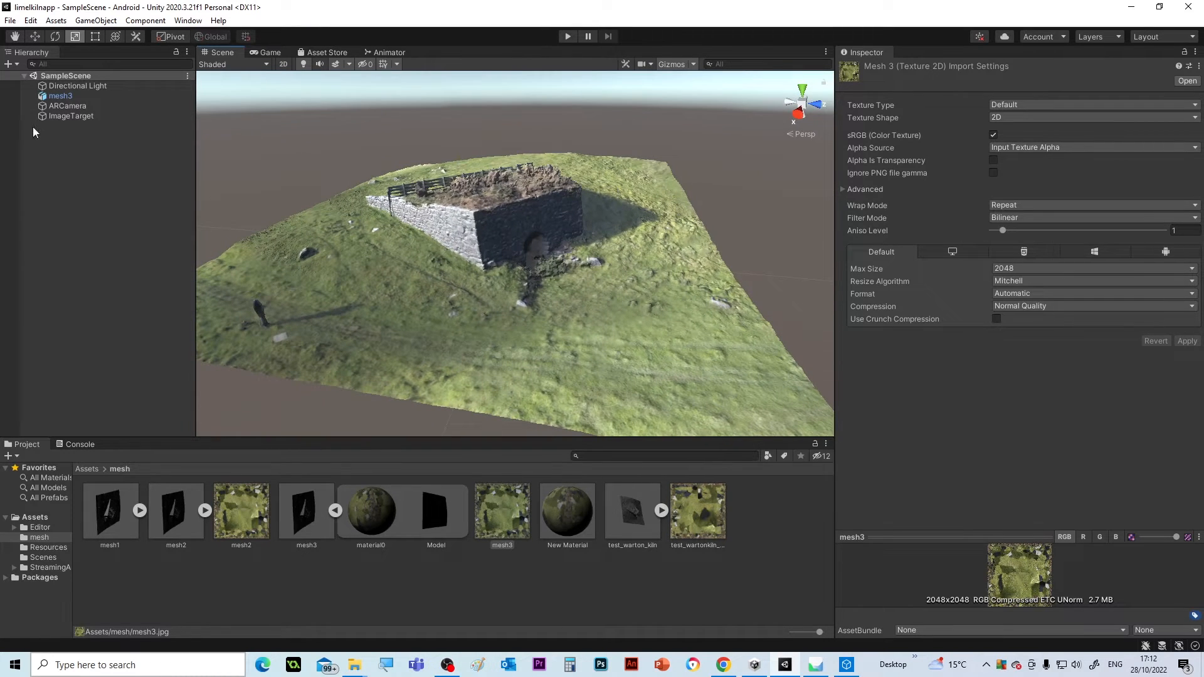
pyautogui.click(61, 95)
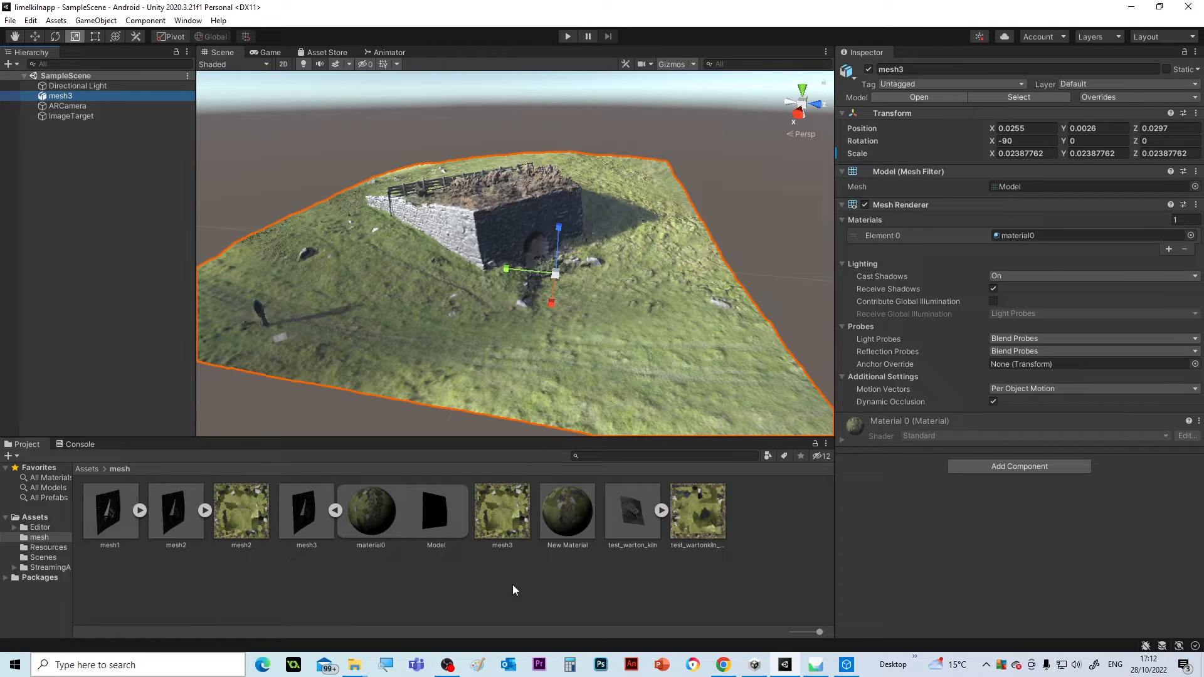
pyautogui.click(502, 511)
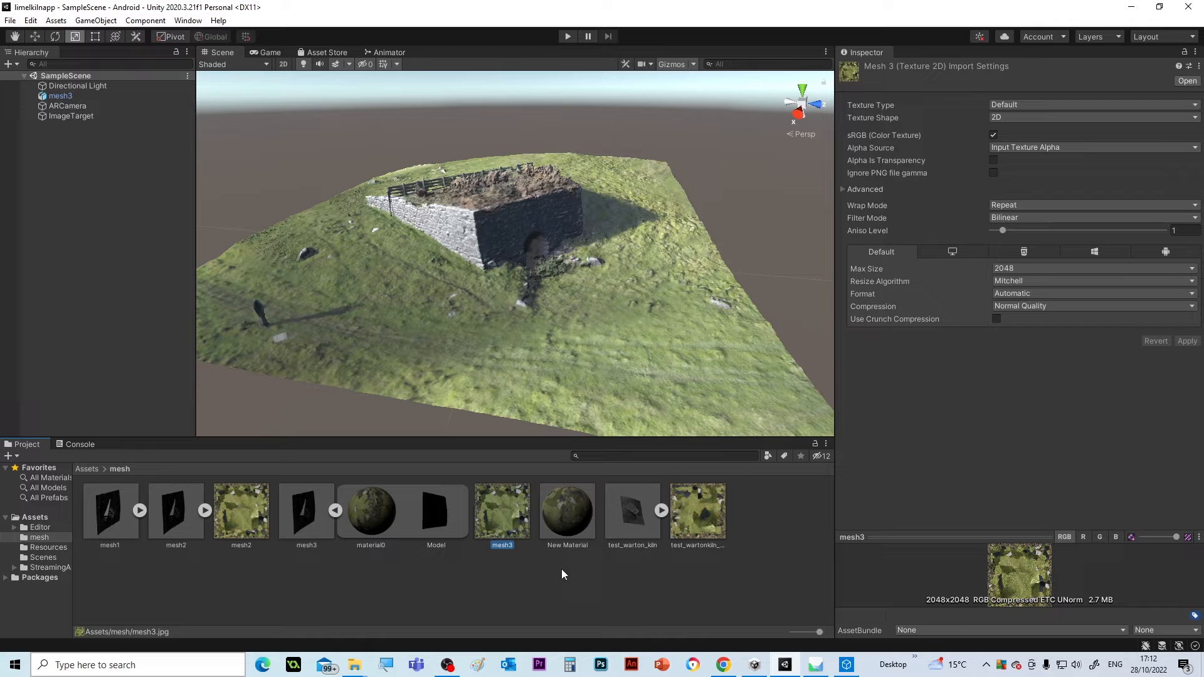
pyautogui.moveTo(560, 577)
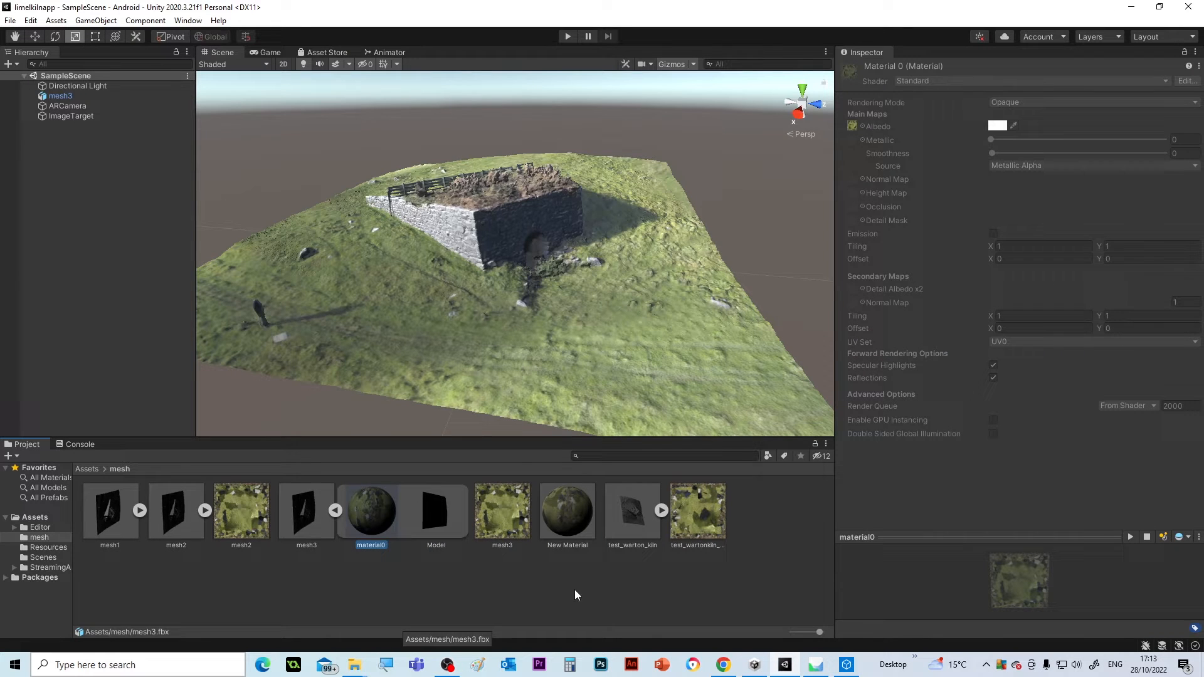
pyautogui.moveTo(1039, 100)
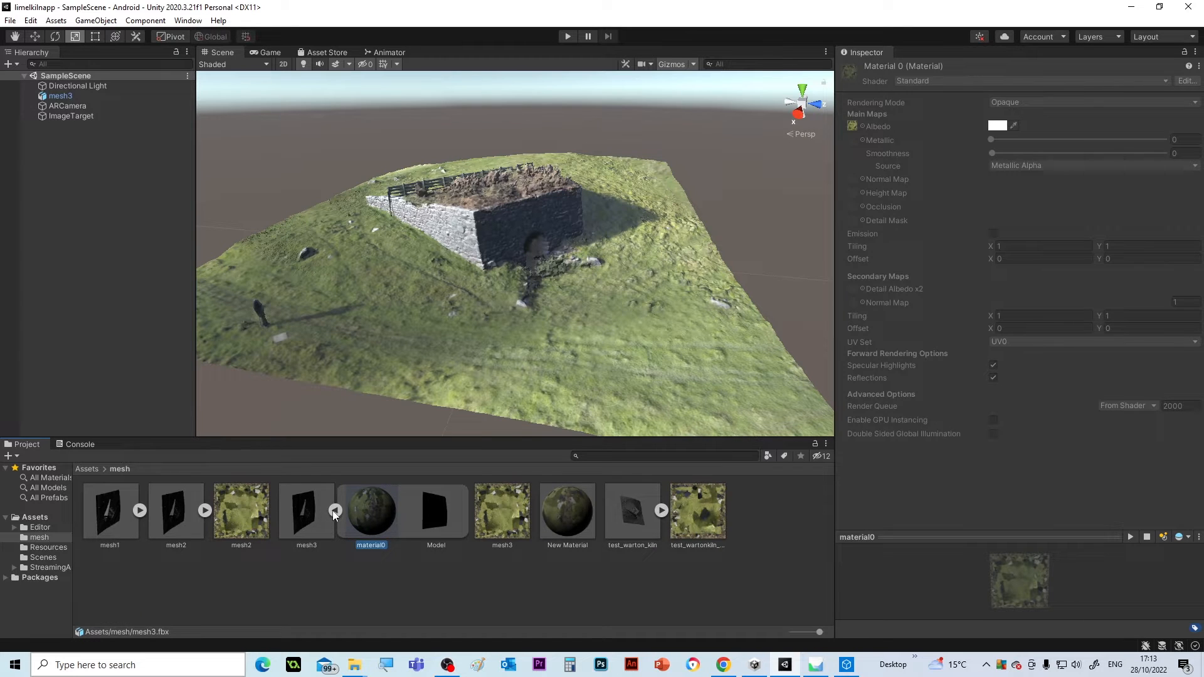
pyautogui.click(306, 510)
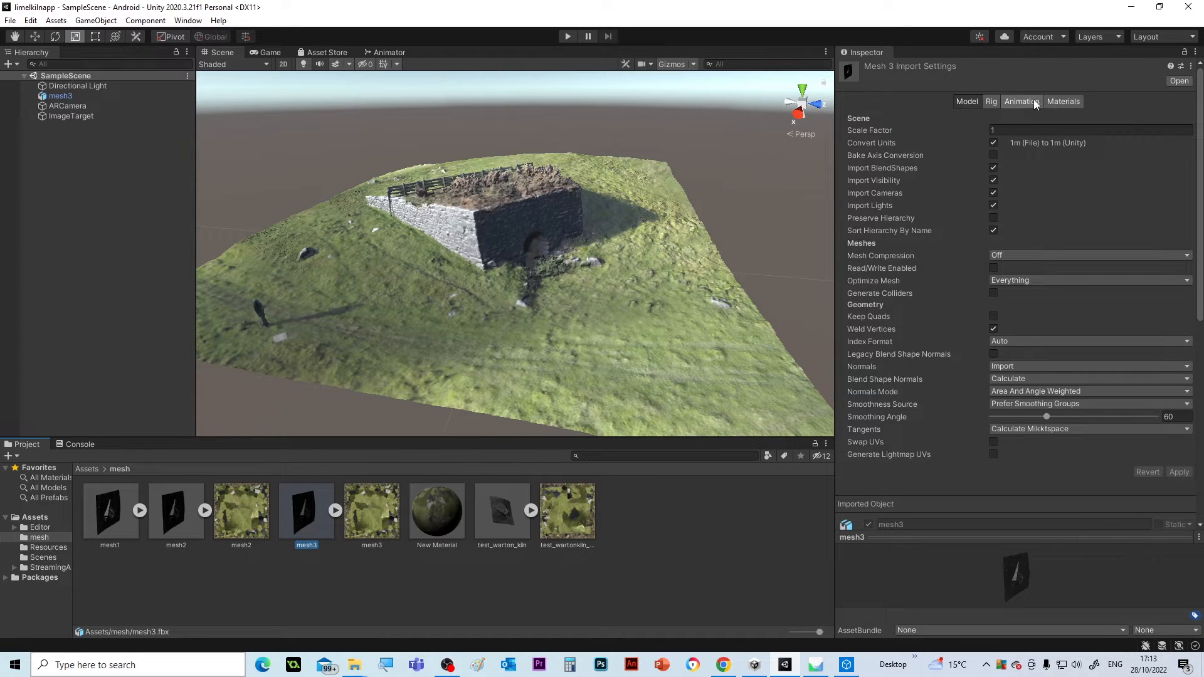
pyautogui.click(1064, 100)
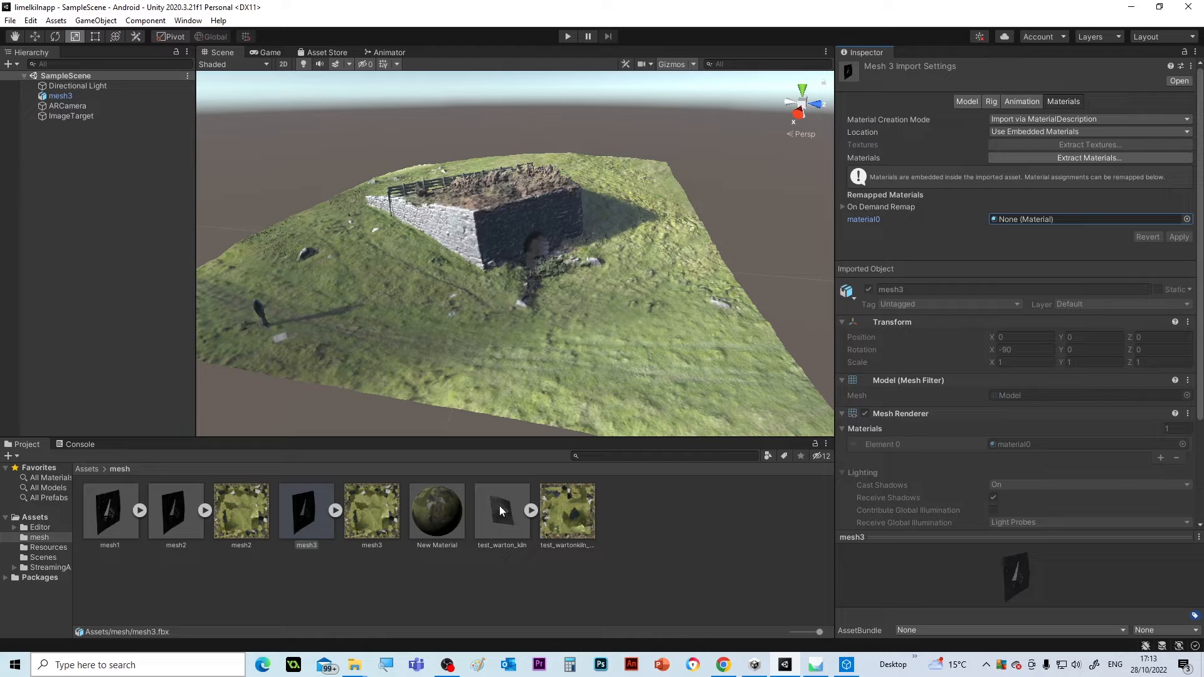
pyautogui.moveTo(783, 490)
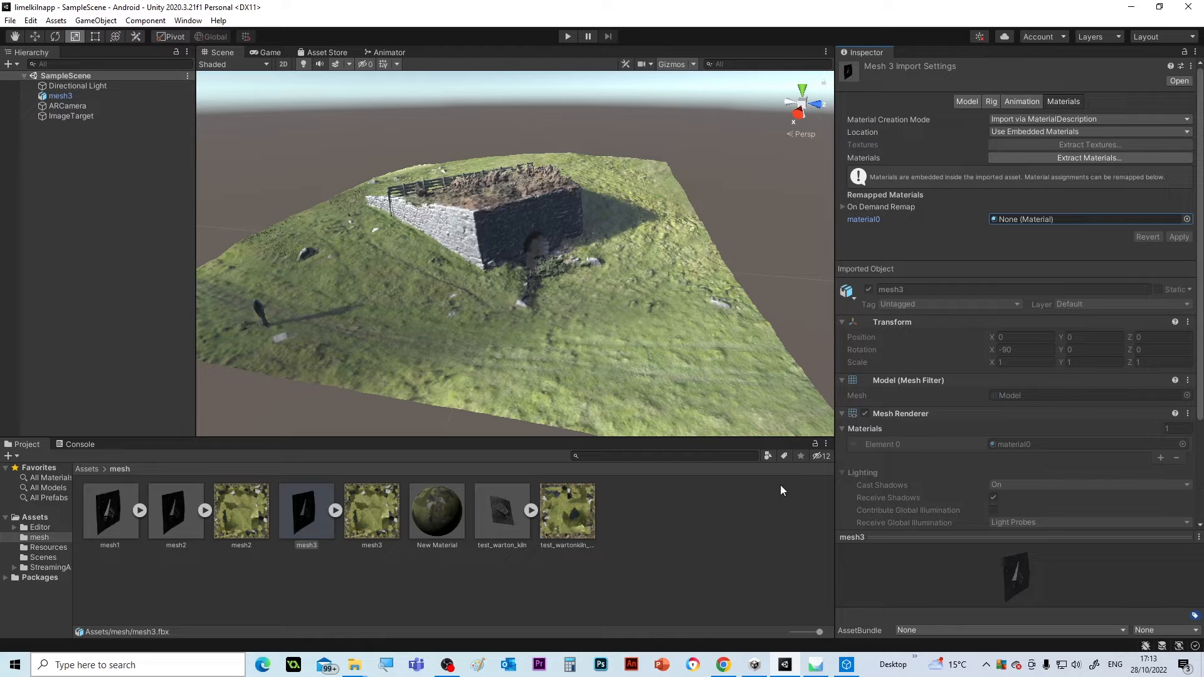
pyautogui.click(1184, 218)
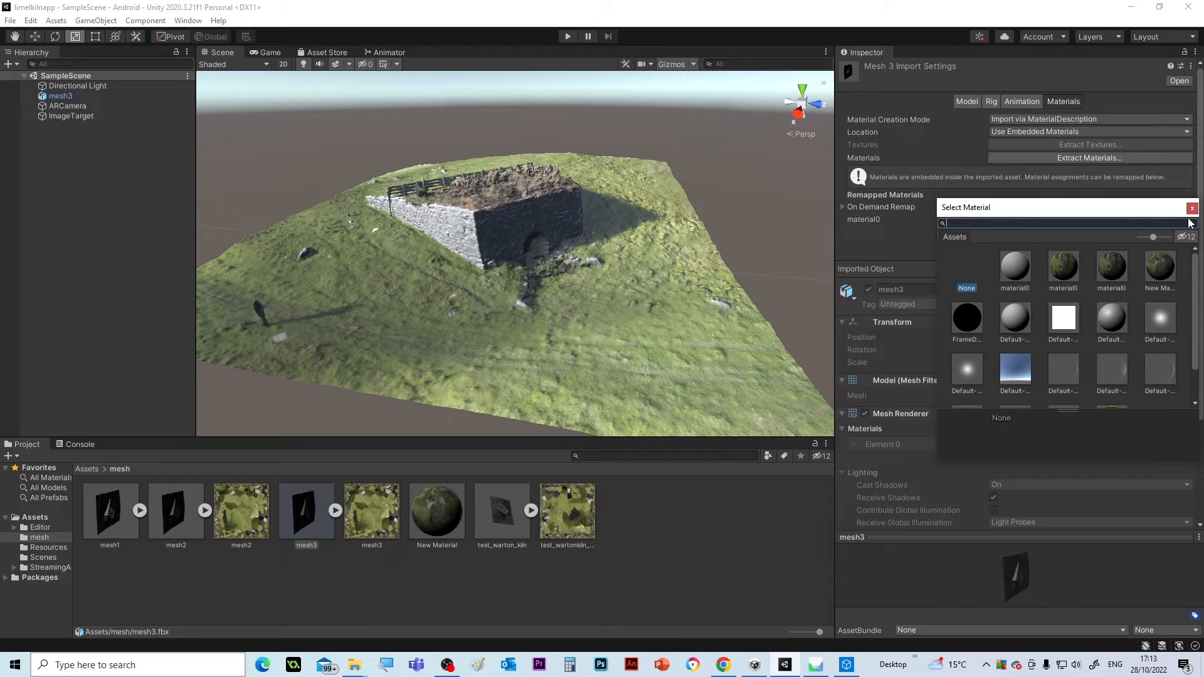
pyautogui.click(1192, 209)
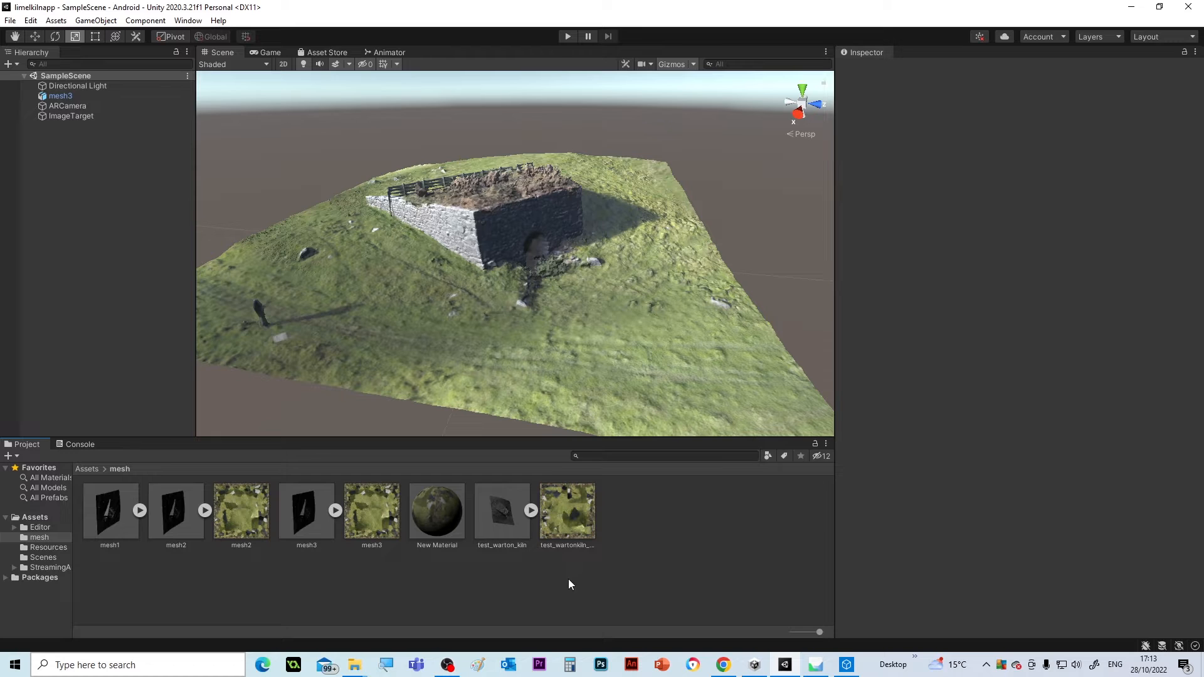
pyautogui.moveTo(386, 620)
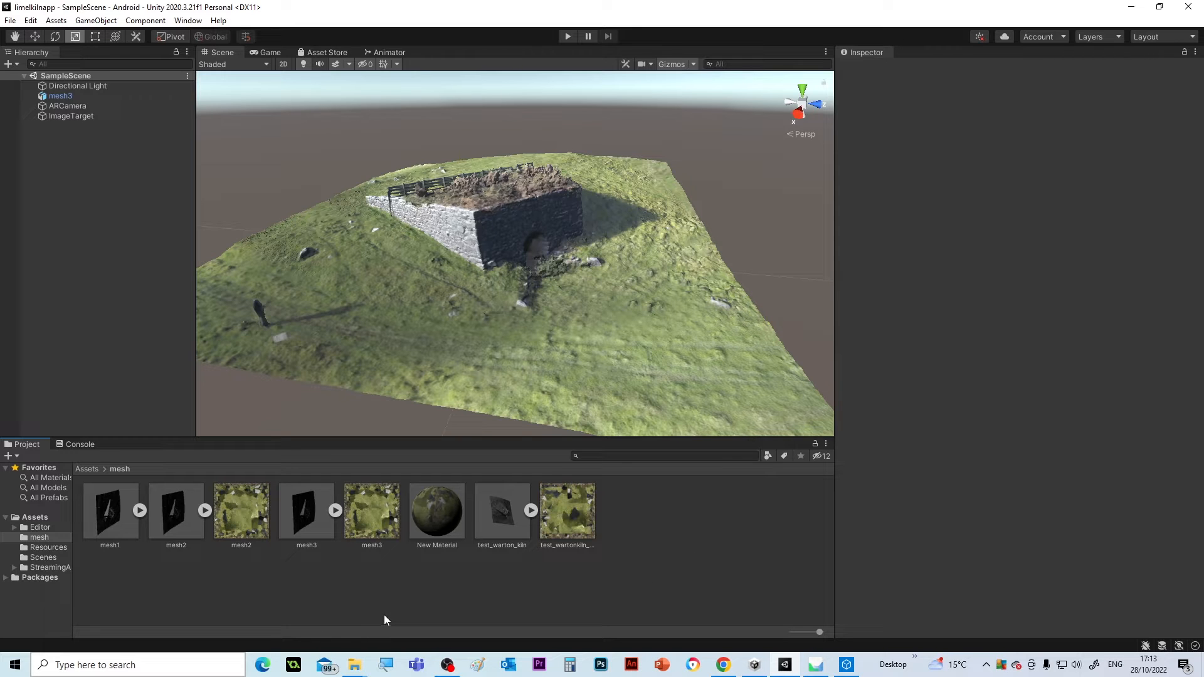
pyautogui.click(371, 512)
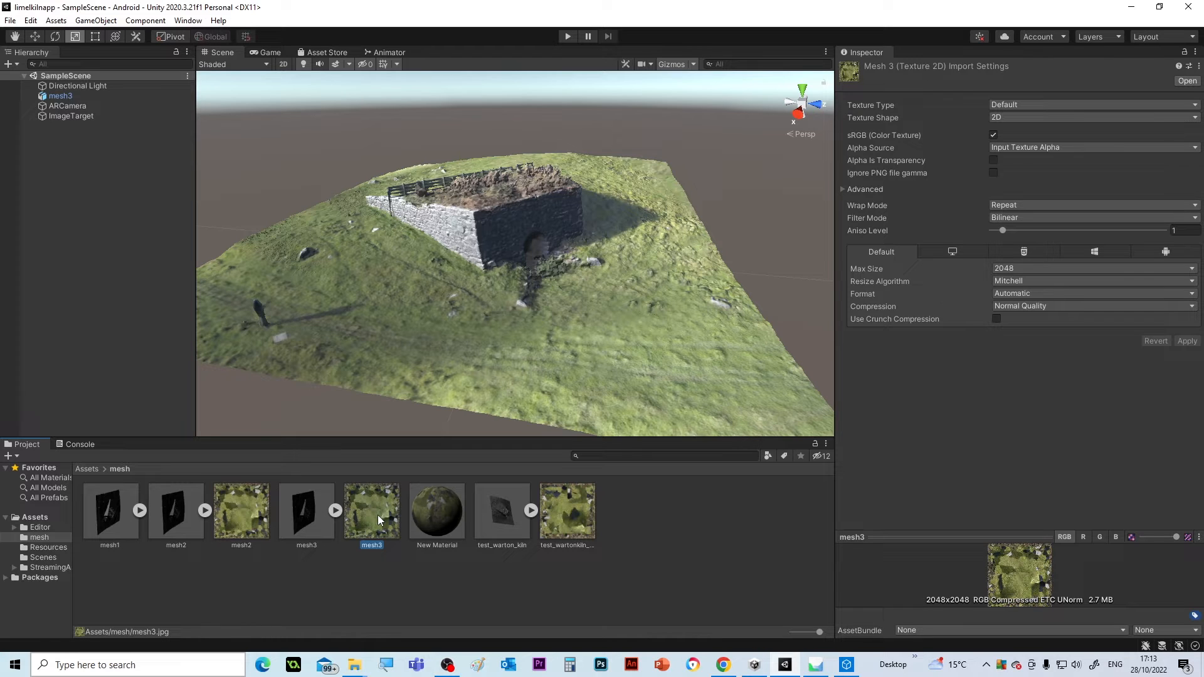
pyautogui.click(241, 510)
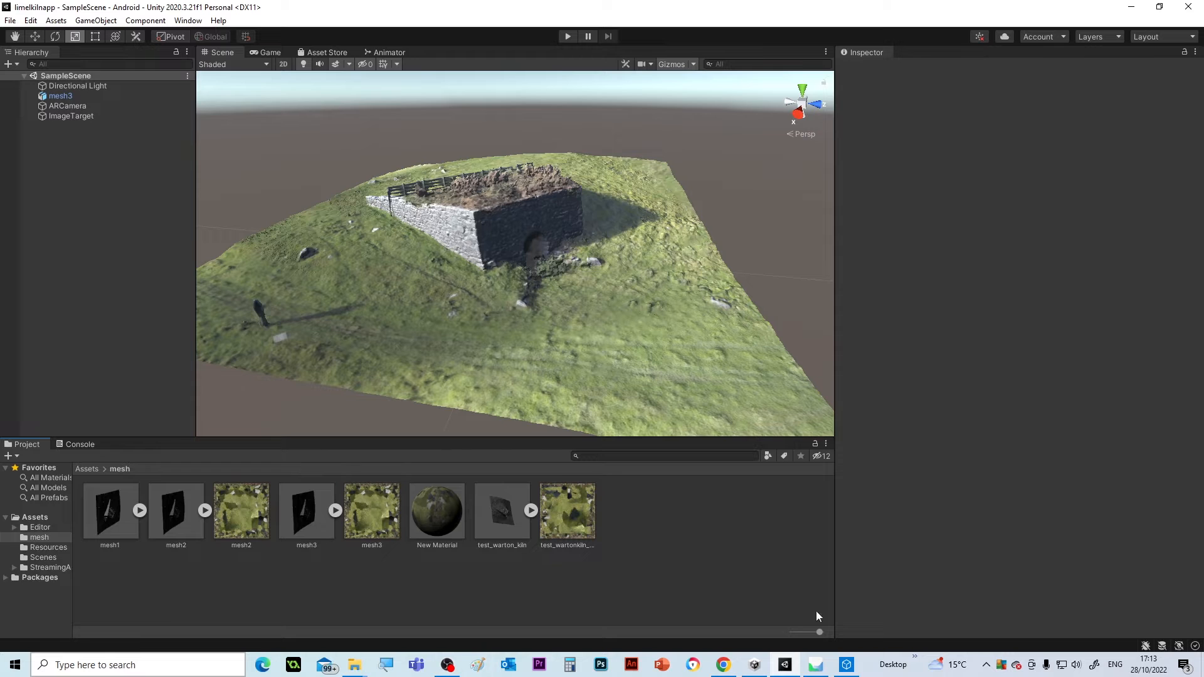
pyautogui.moveTo(354, 665)
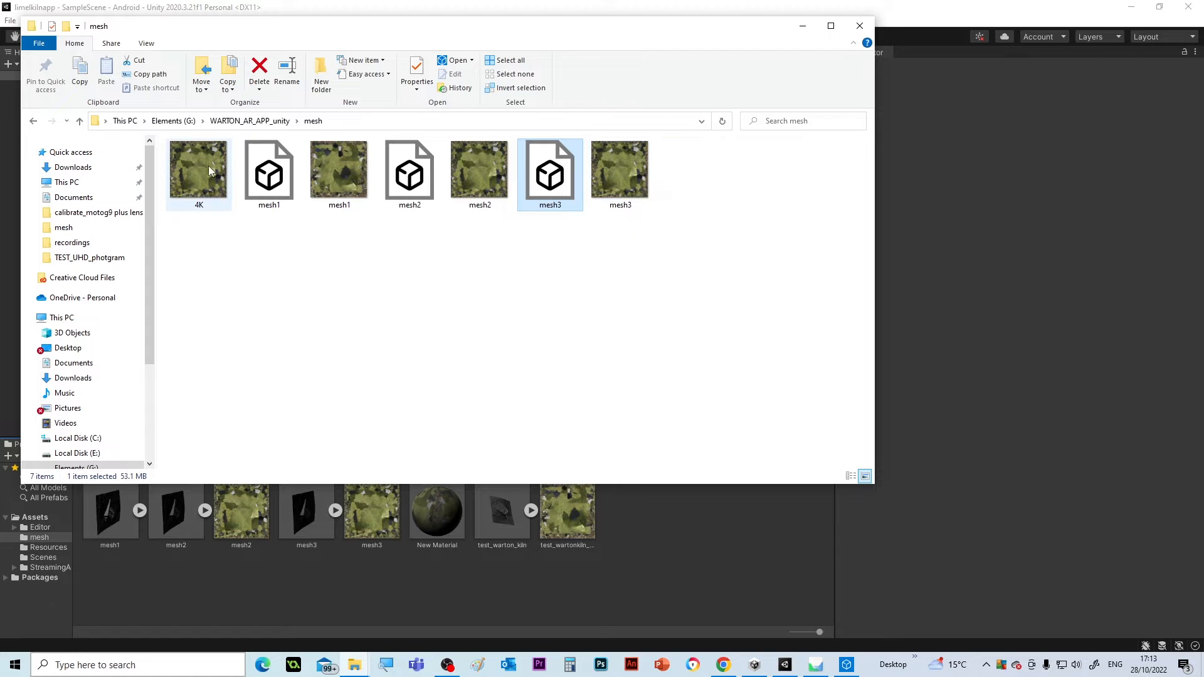
# Back in Unity, import the 4K.jpg texture into the top-level Assets folder
pyautogui.click(198, 172)
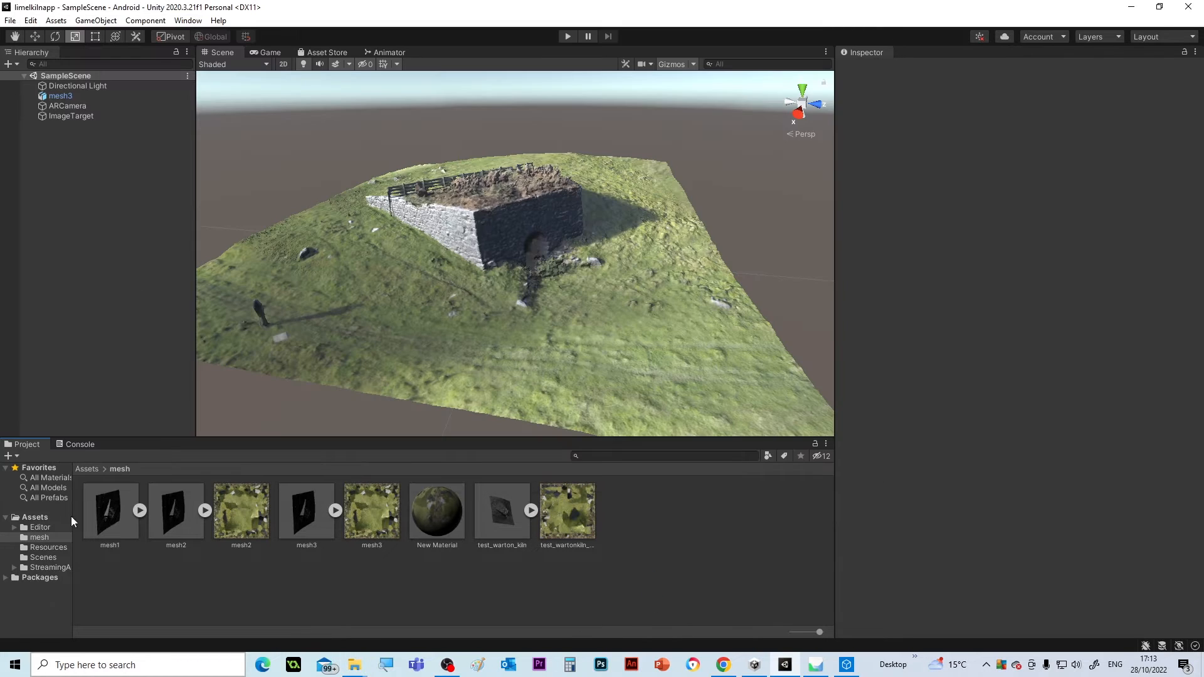
pyautogui.click(10, 22)
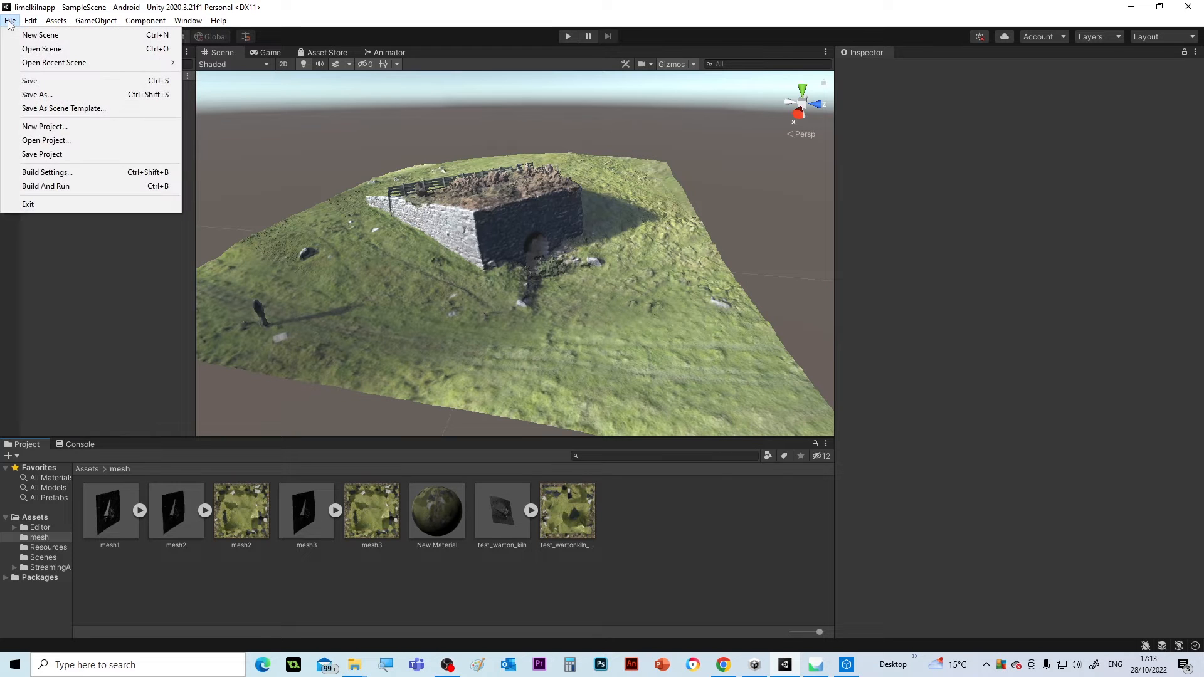
pyautogui.click(53, 20)
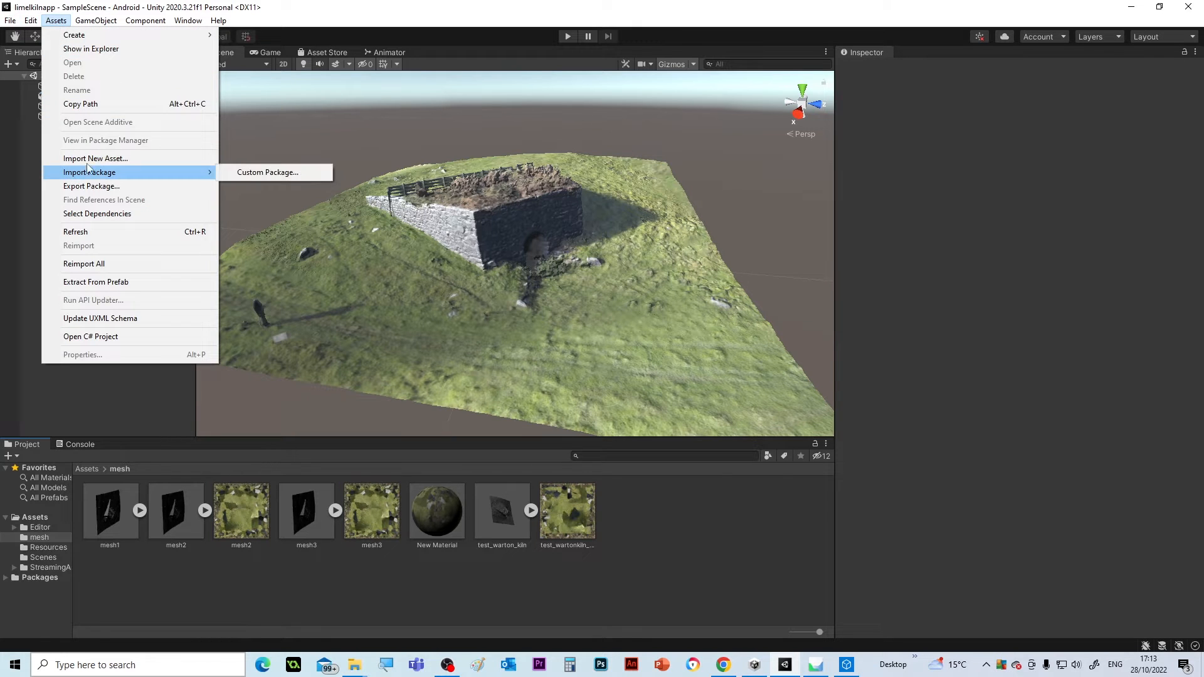
pyautogui.click(96, 158)
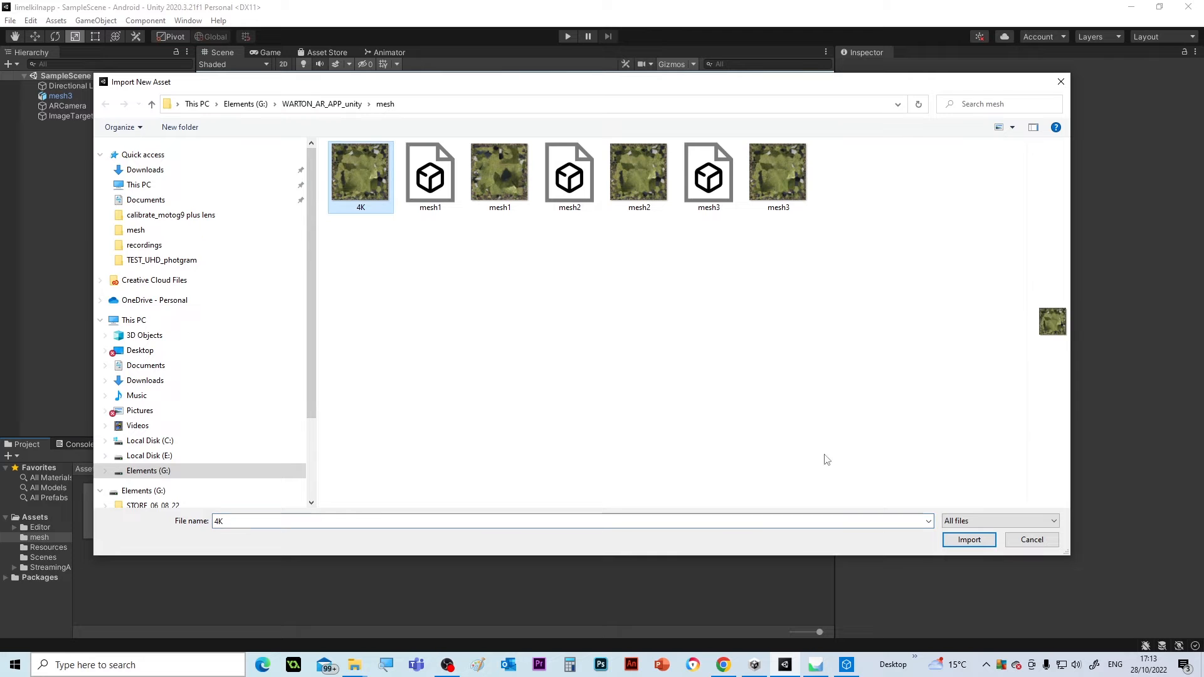
pyautogui.click(968, 539)
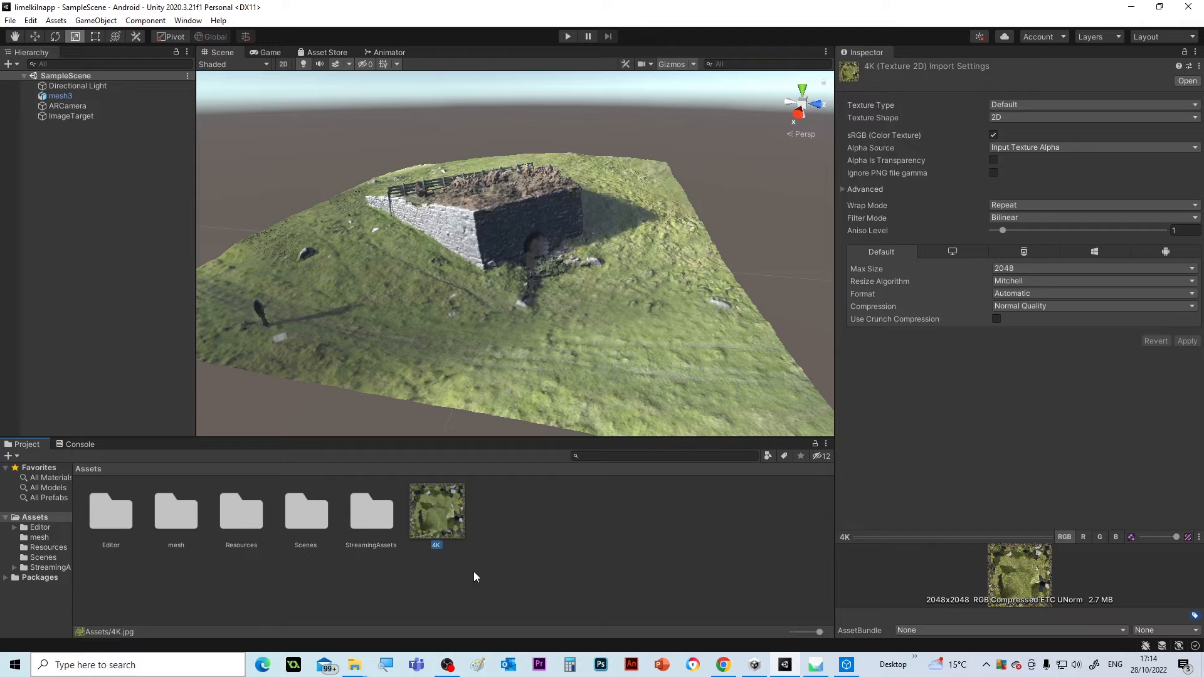
# Create a new material named 4k_kiln_mat inside the mesh folder
pyautogui.click(175, 512)
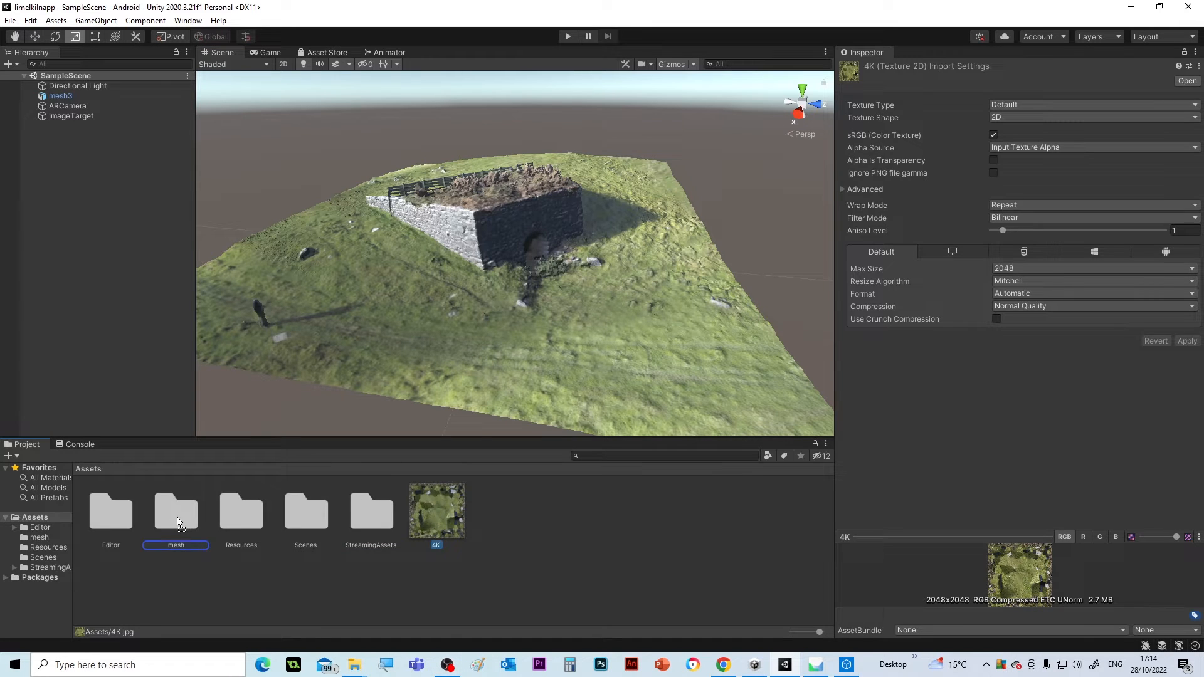
pyautogui.doubleClick(175, 512)
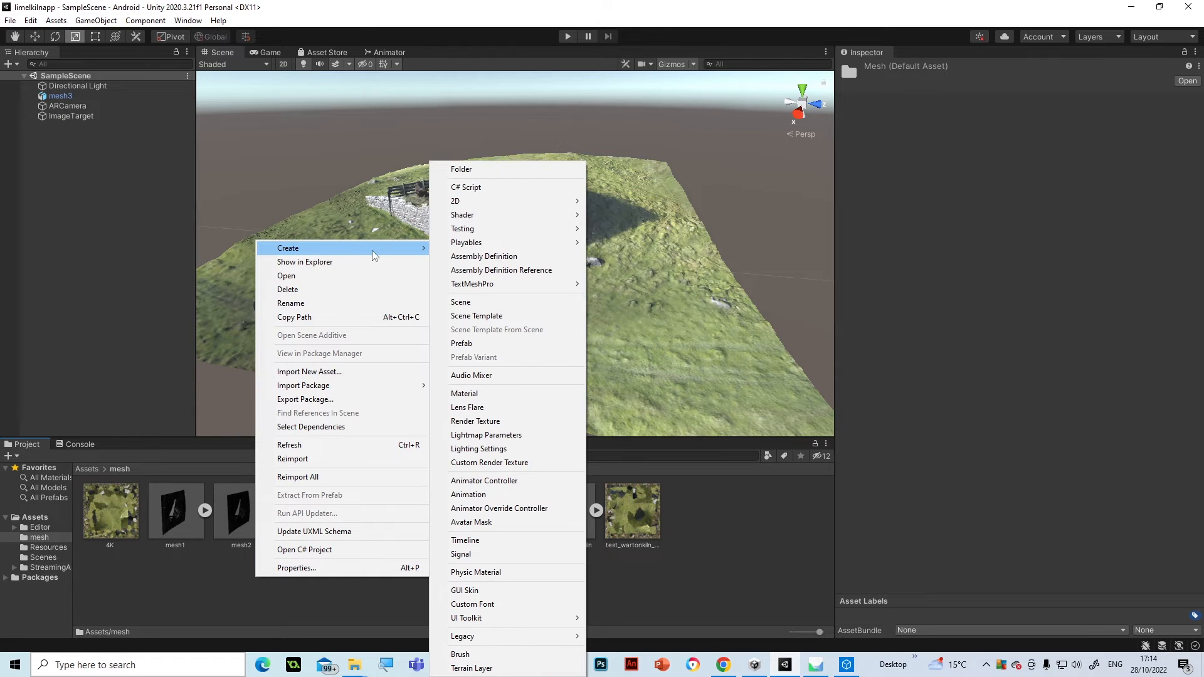
pyautogui.click(464, 392)
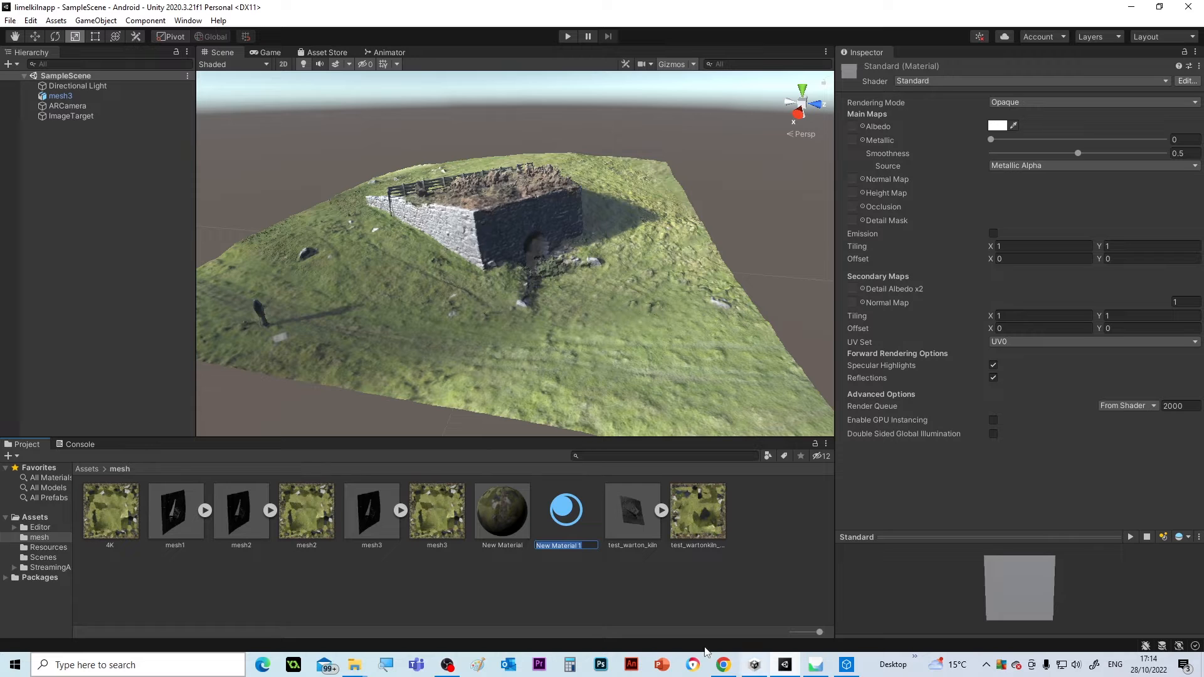
pyautogui.moveTo(603, 575)
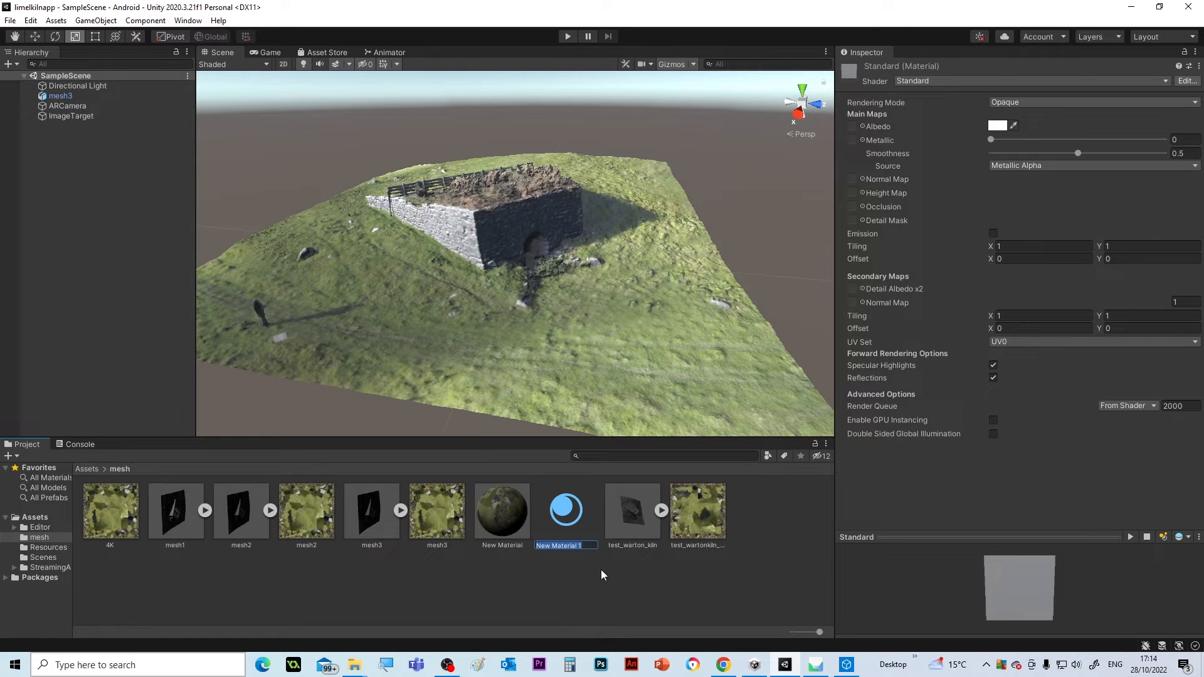
pyautogui.write('4k_kiln_mat')
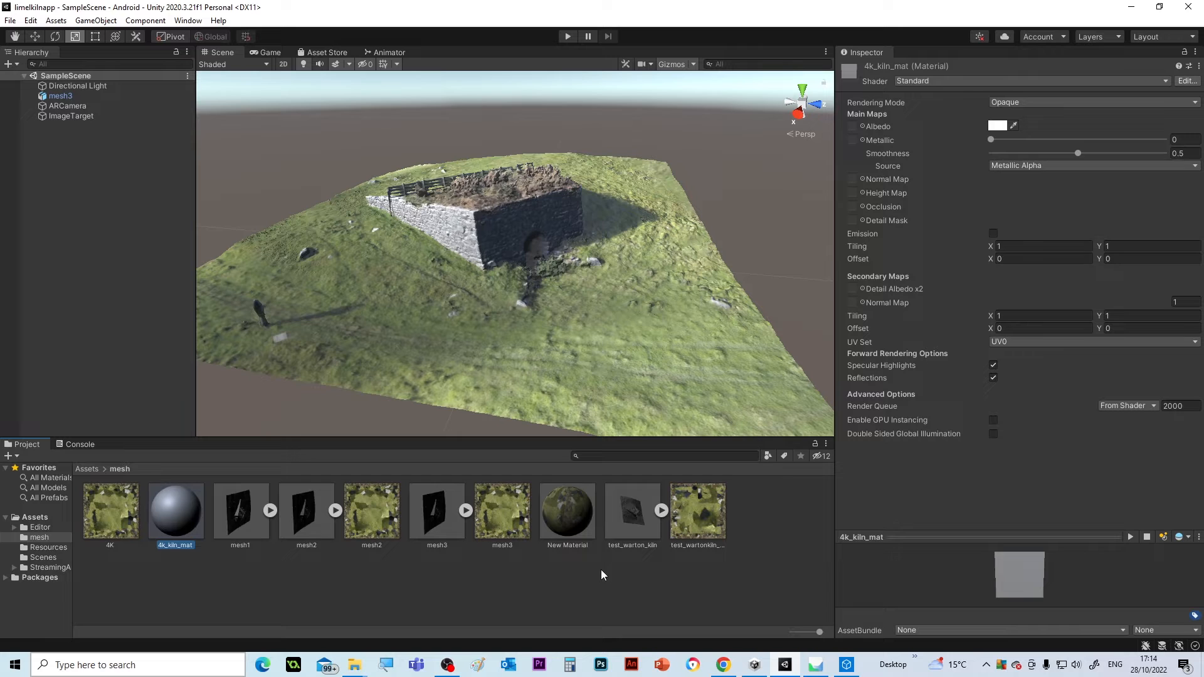
pyautogui.moveTo(190, 531)
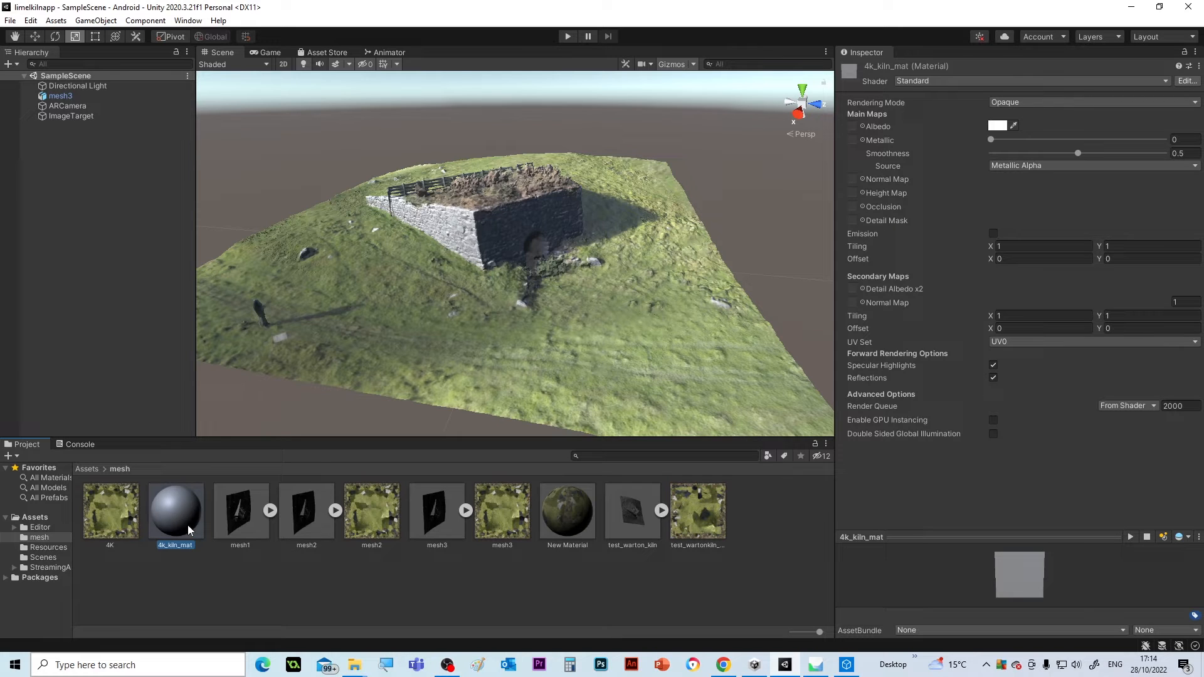
pyautogui.moveTo(972, 119)
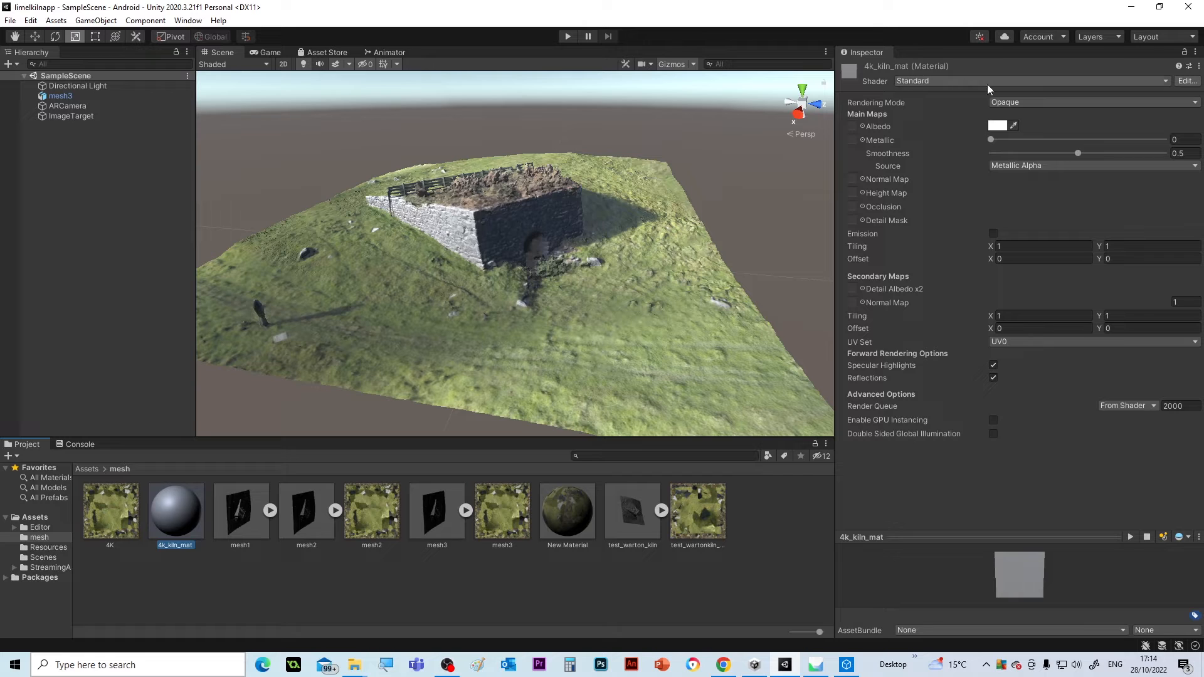
pyautogui.moveTo(903, 132)
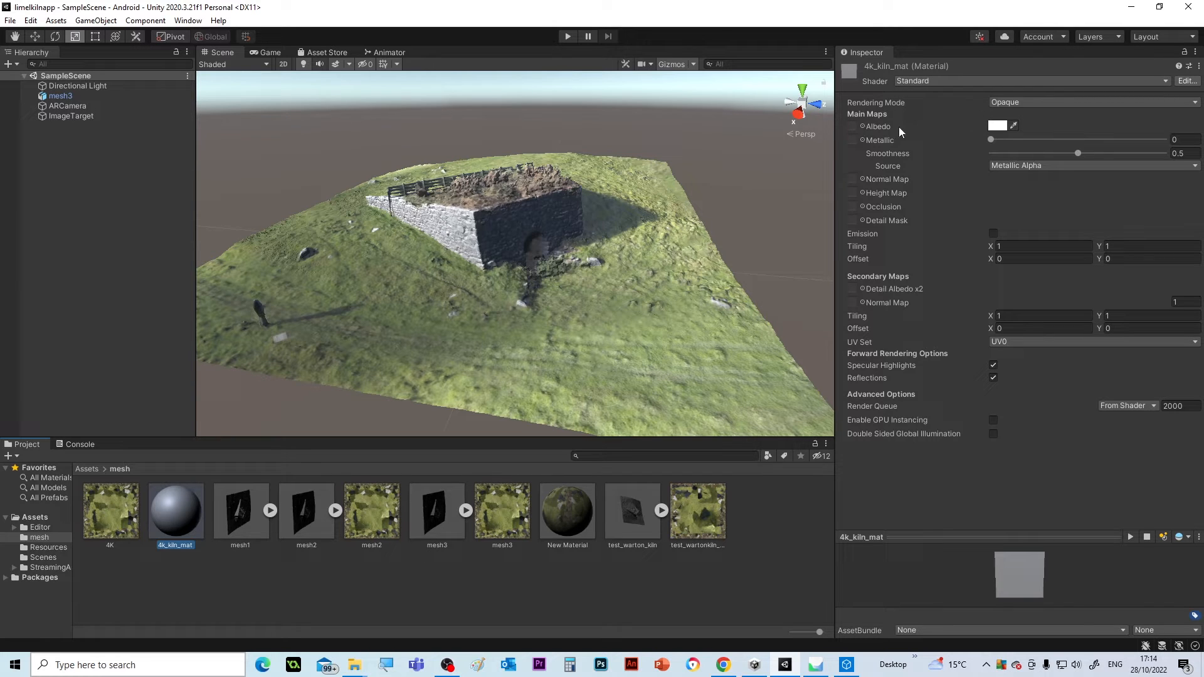
pyautogui.moveTo(853, 129)
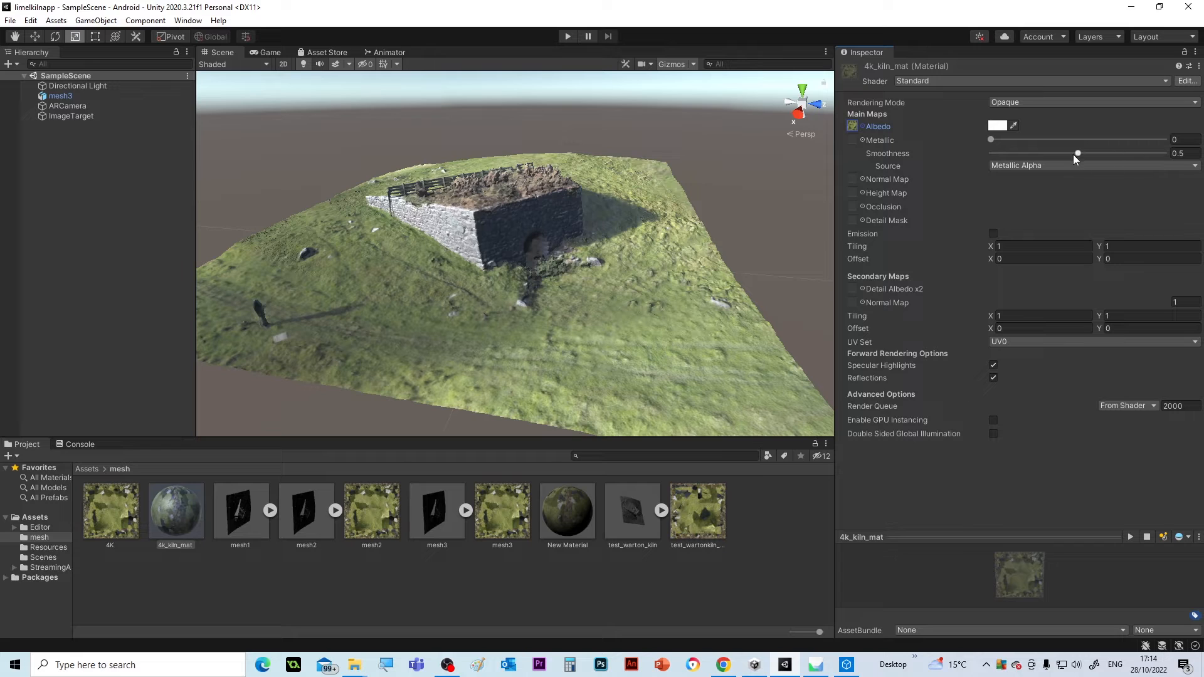
# Drag the Smoothness slider of 4k_kiln_mat down to 0
pyautogui.moveTo(1077, 153); pyautogui.dragTo(991, 153)
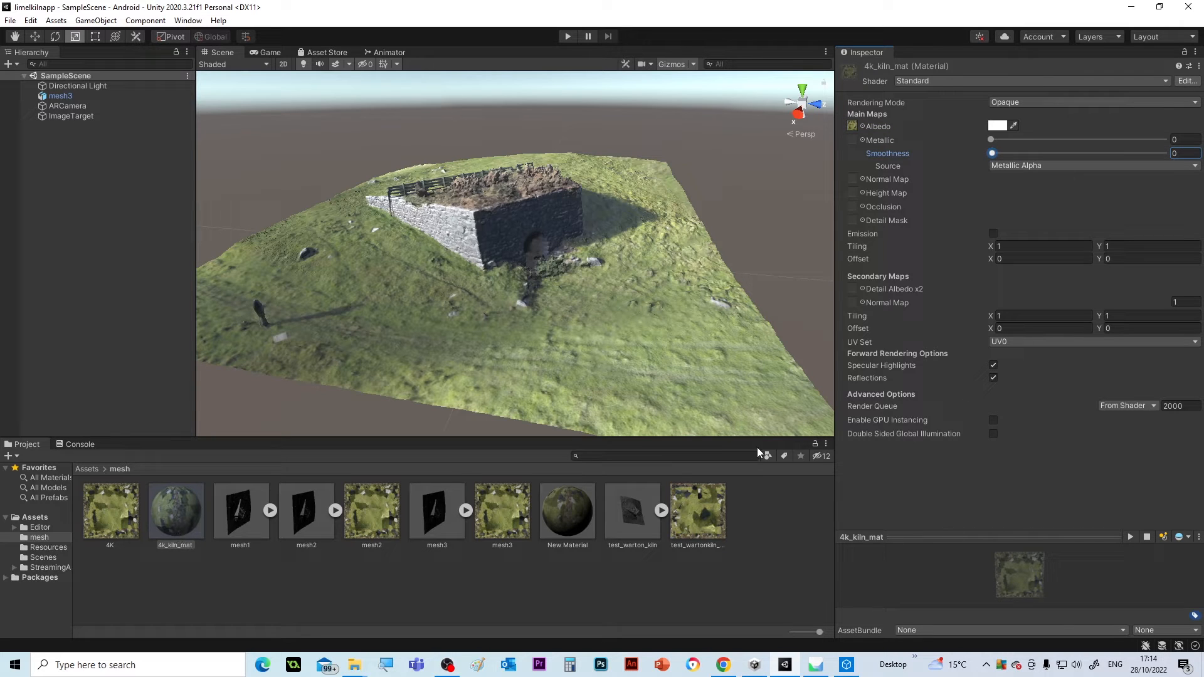
pyautogui.moveTo(157, 577)
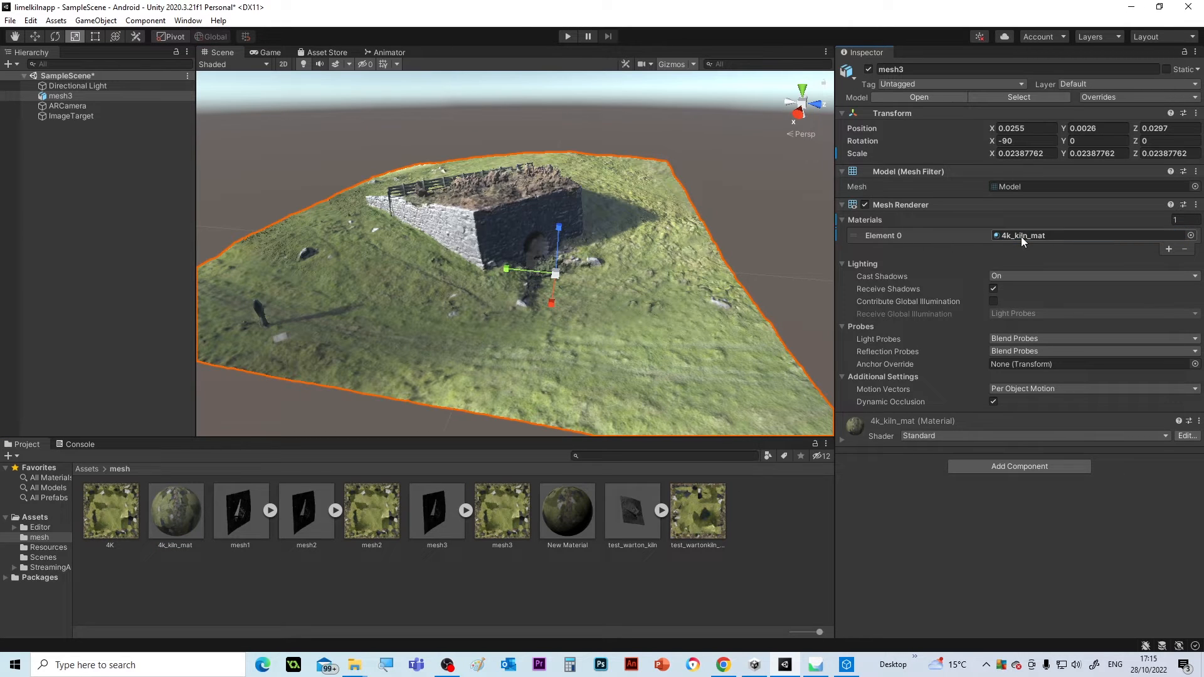
pyautogui.moveTo(437, 330)
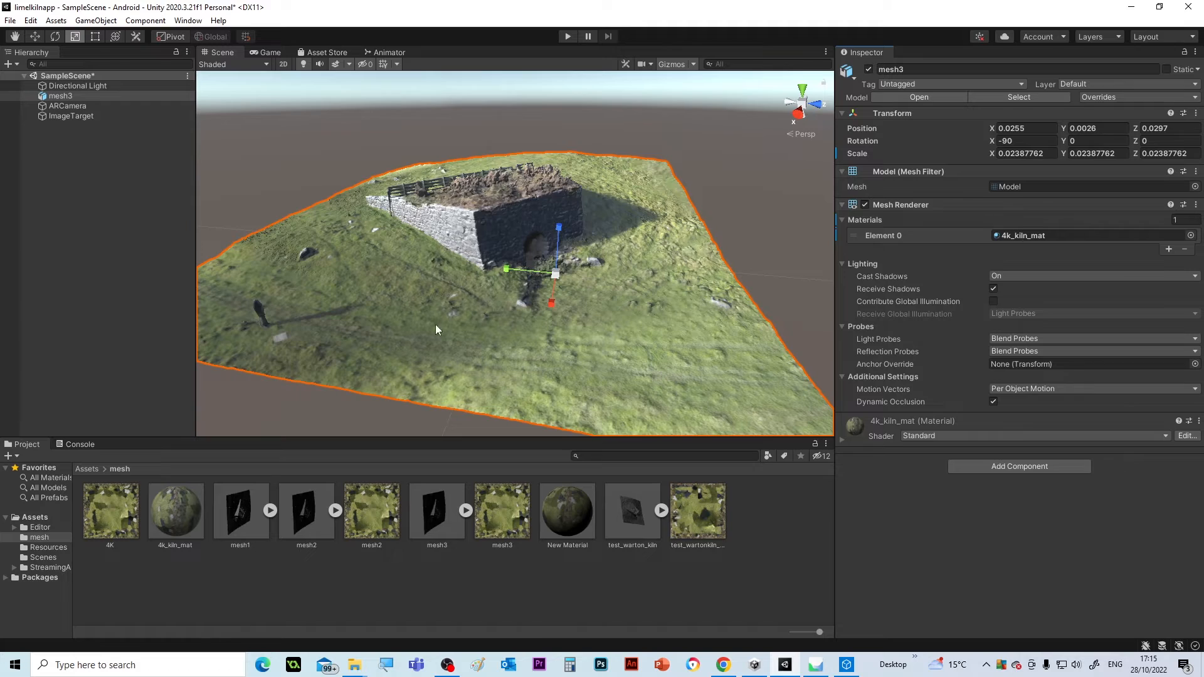
# Drag 4k_kiln_mat onto mesh3's Mesh Renderer Materials Element 0
pyautogui.moveTo(438, 330); pyautogui.dragTo(615, 262)
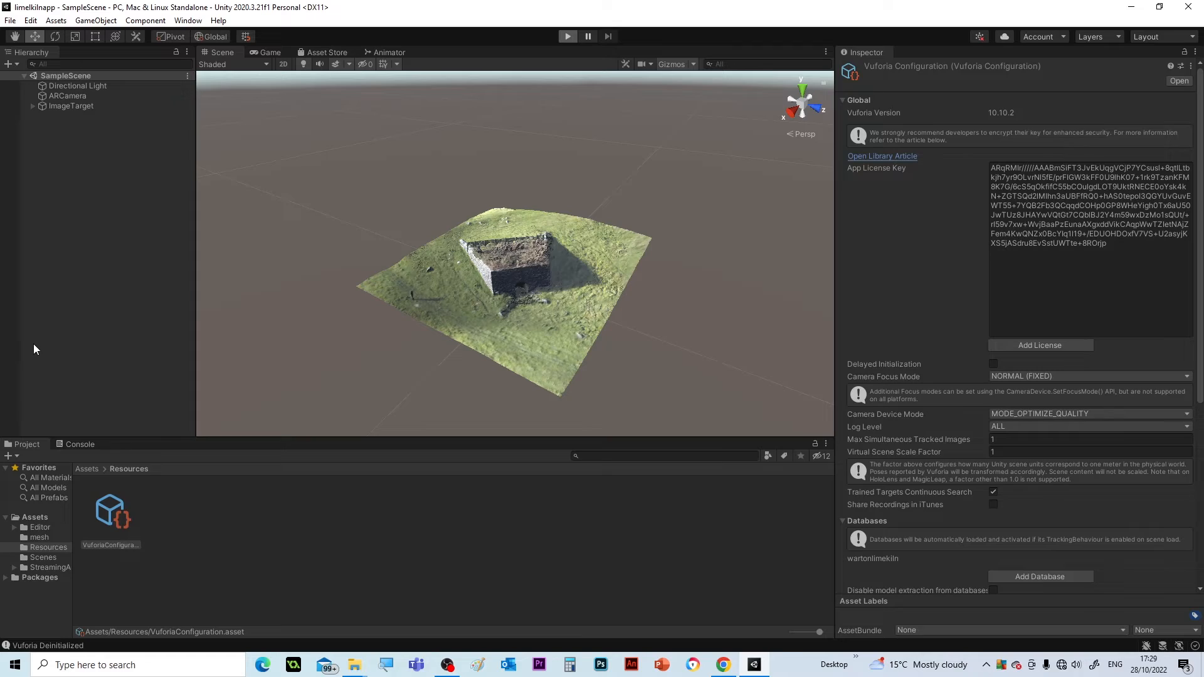
pyautogui.click(567, 35)
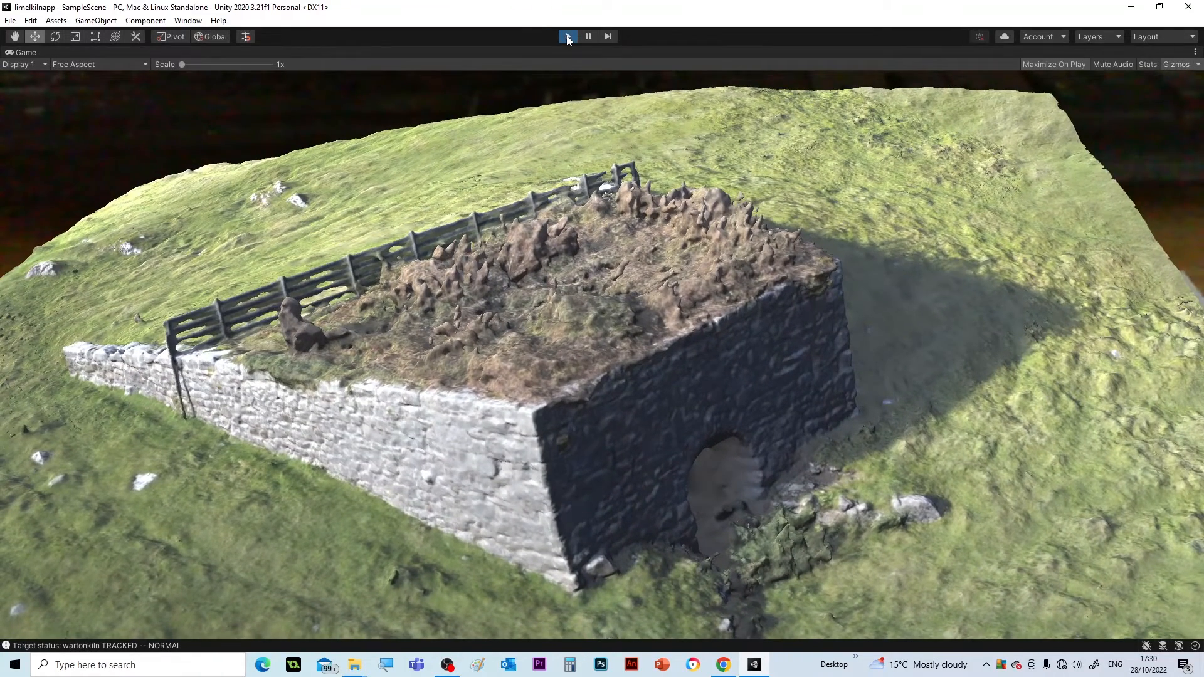
pyautogui.click(568, 35)
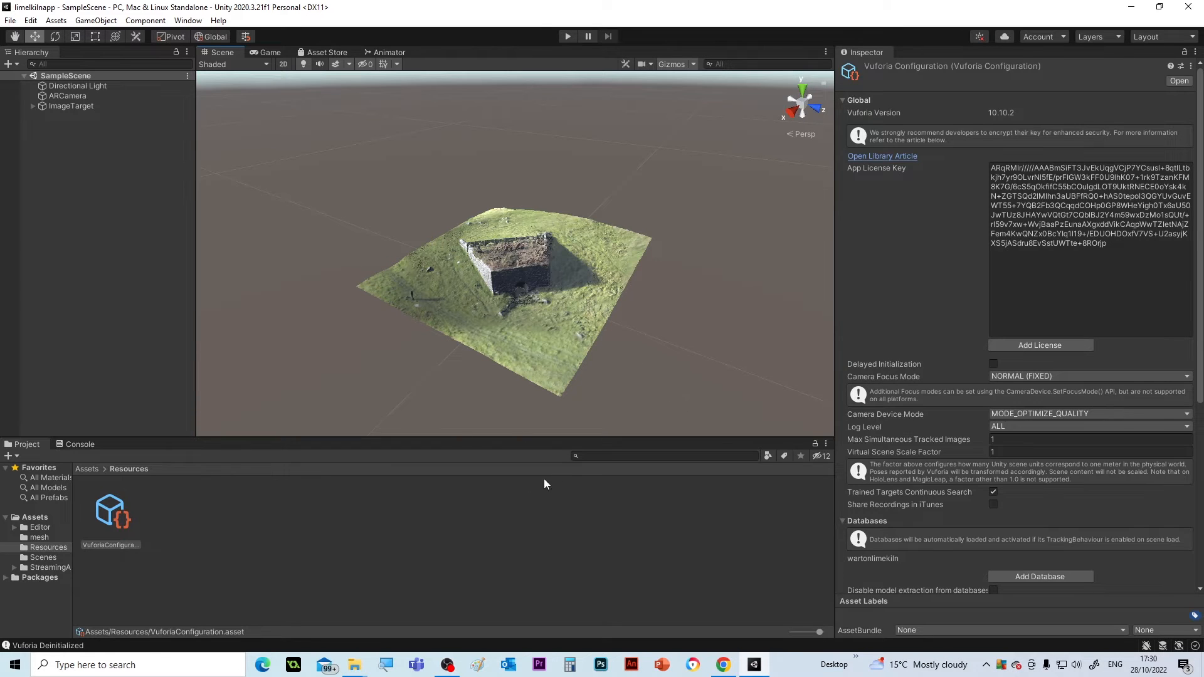
pyautogui.moveTo(584, 526)
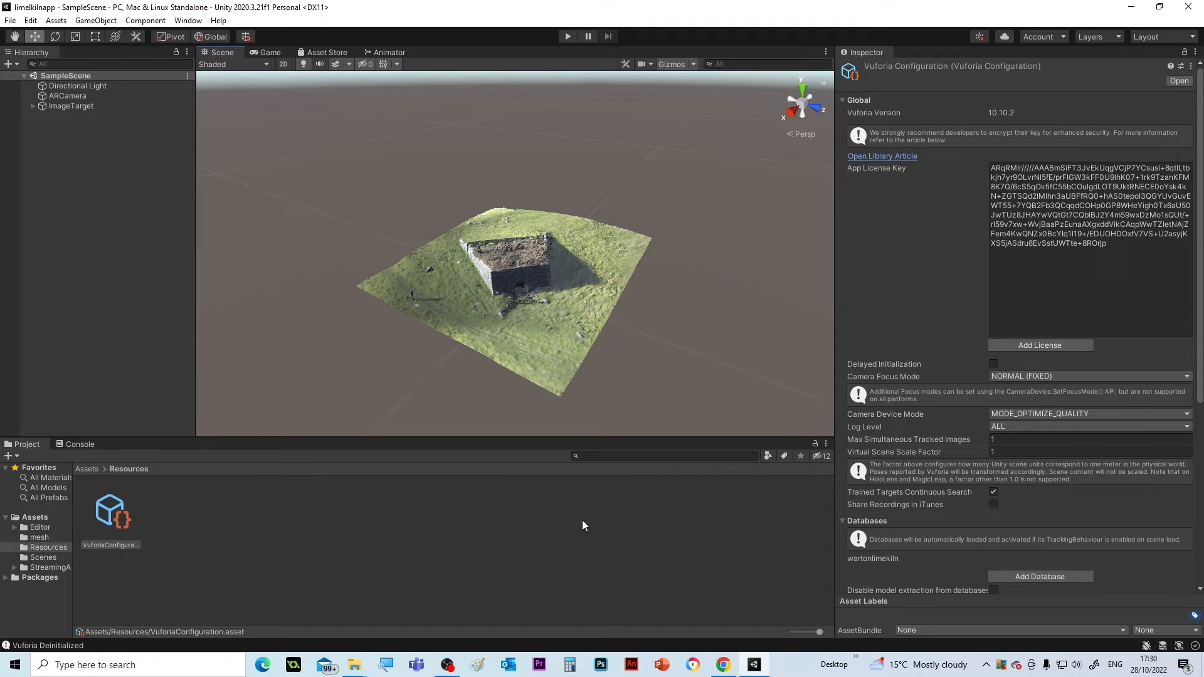
pyautogui.moveTo(202, 140)
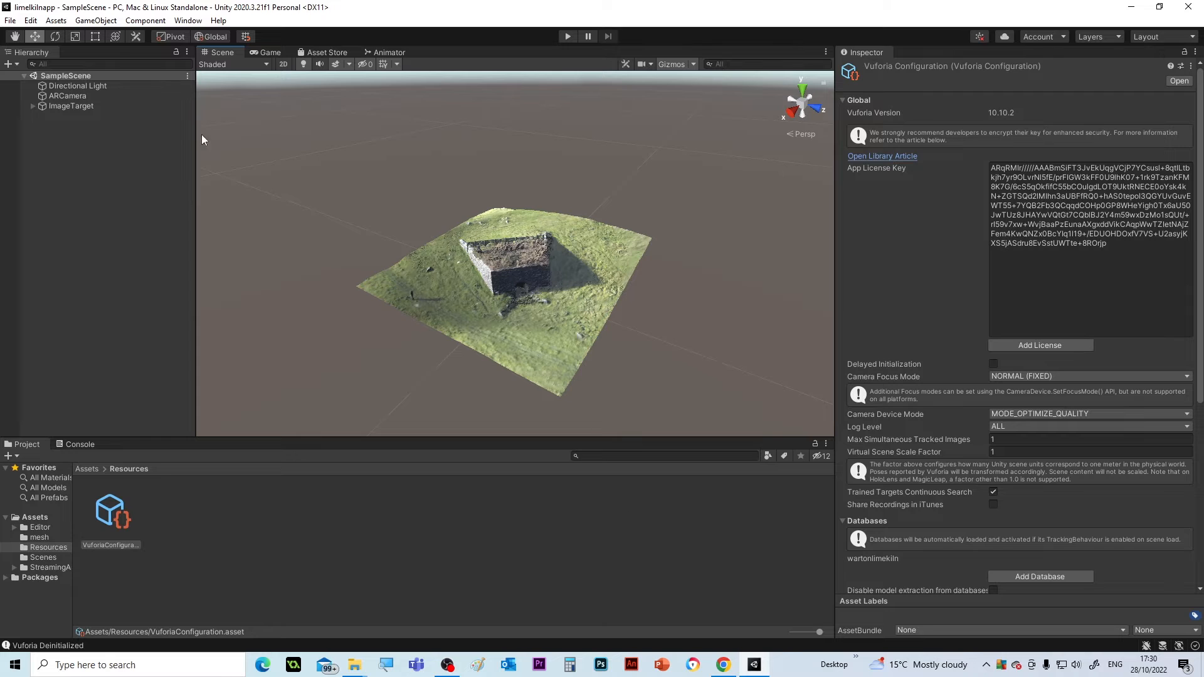
# Bring up Build Settings from the File menu
pyautogui.click(28, 20)
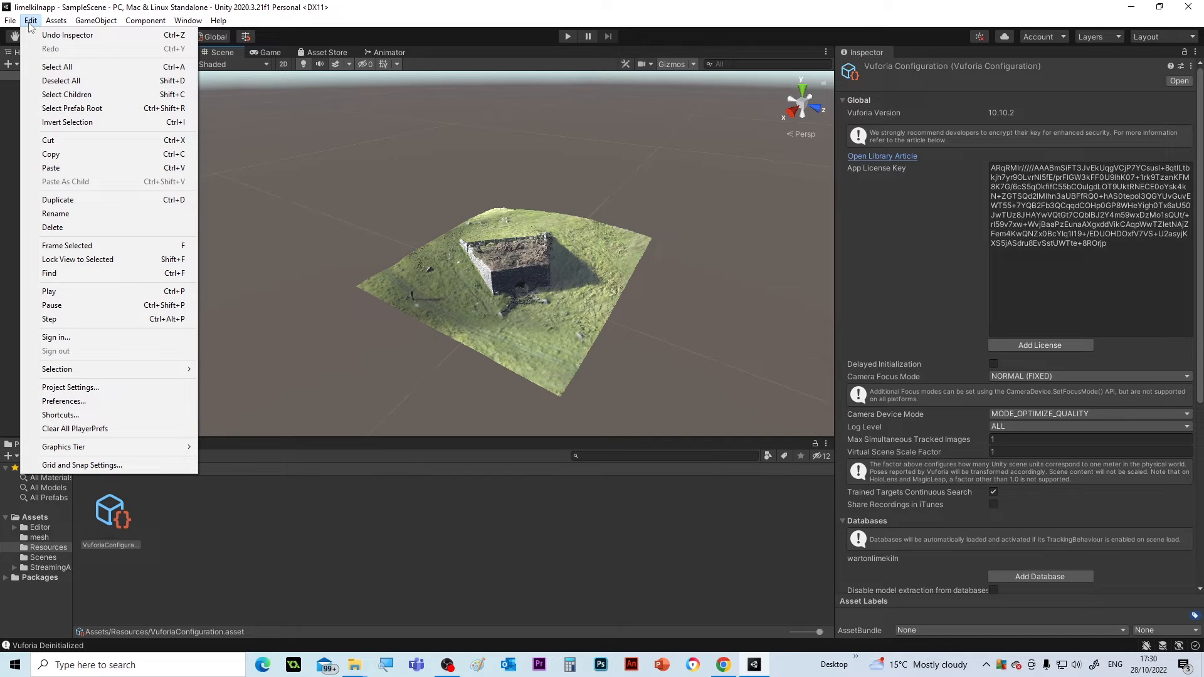
pyautogui.moveTo(38, 116)
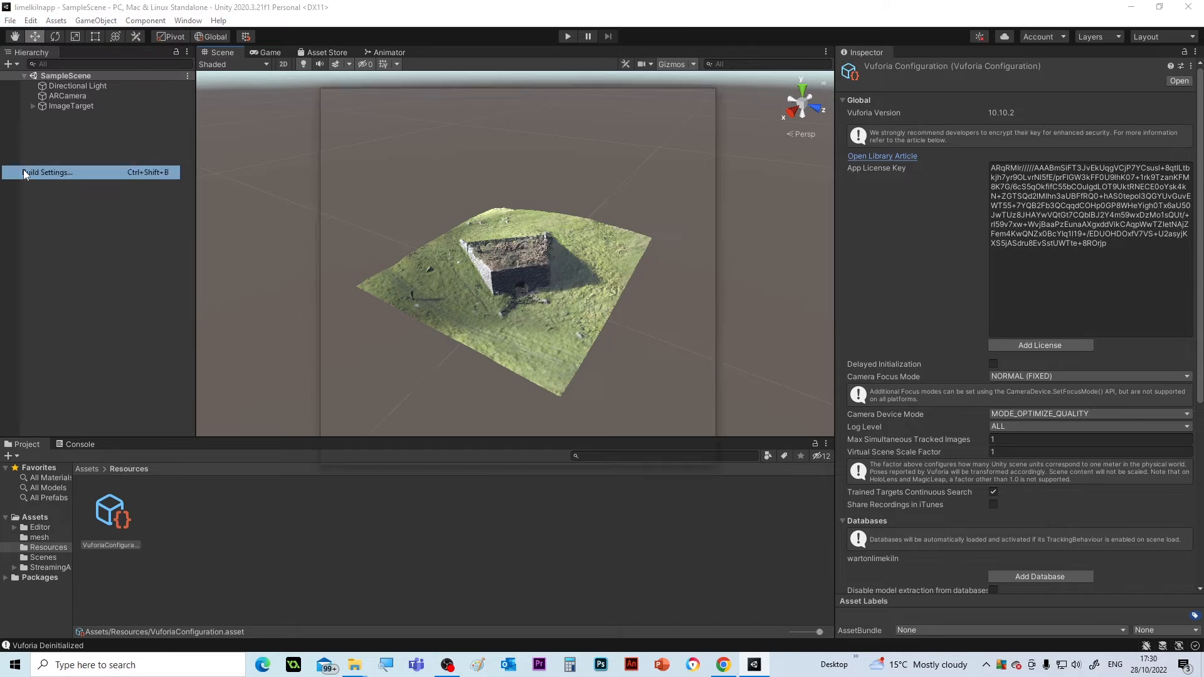
pyautogui.click(45, 172)
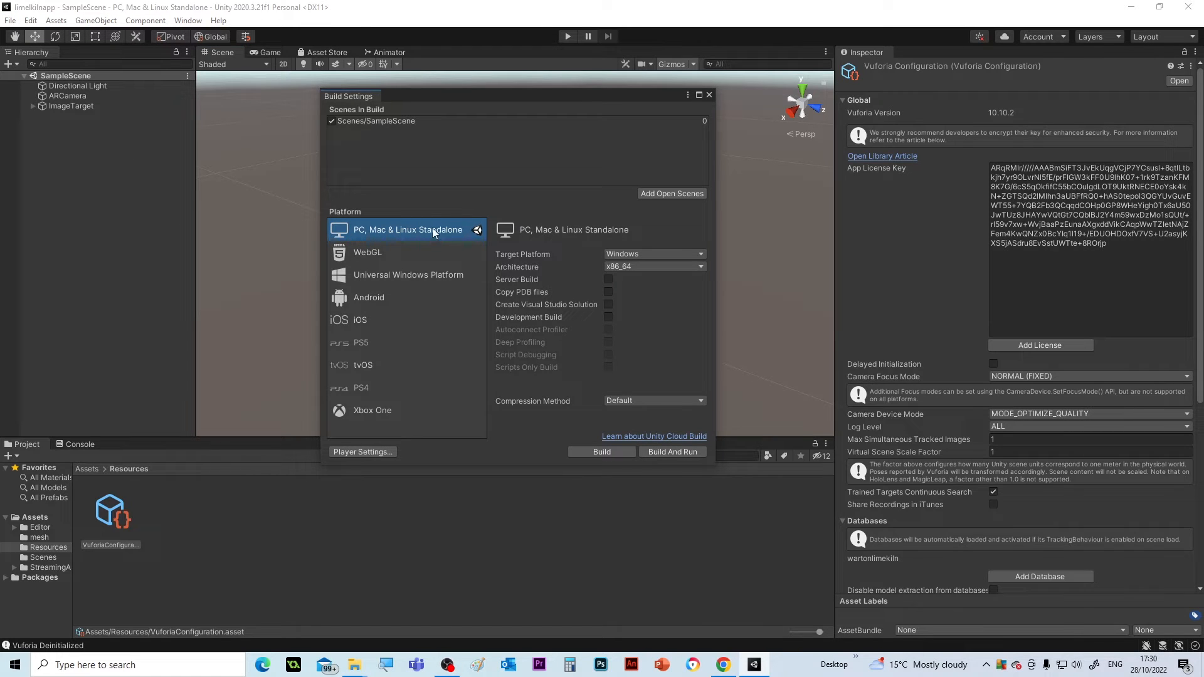
# Select Android and switch the project's build platform to it
pyautogui.click(369, 297)
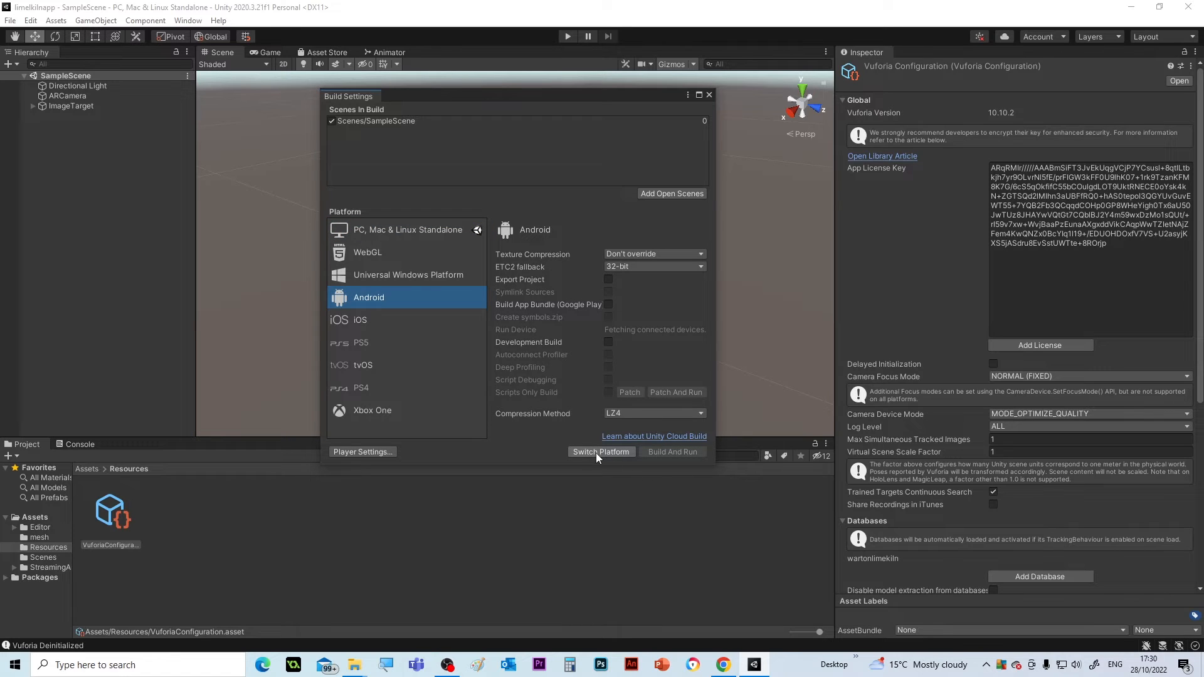
pyautogui.click(601, 451)
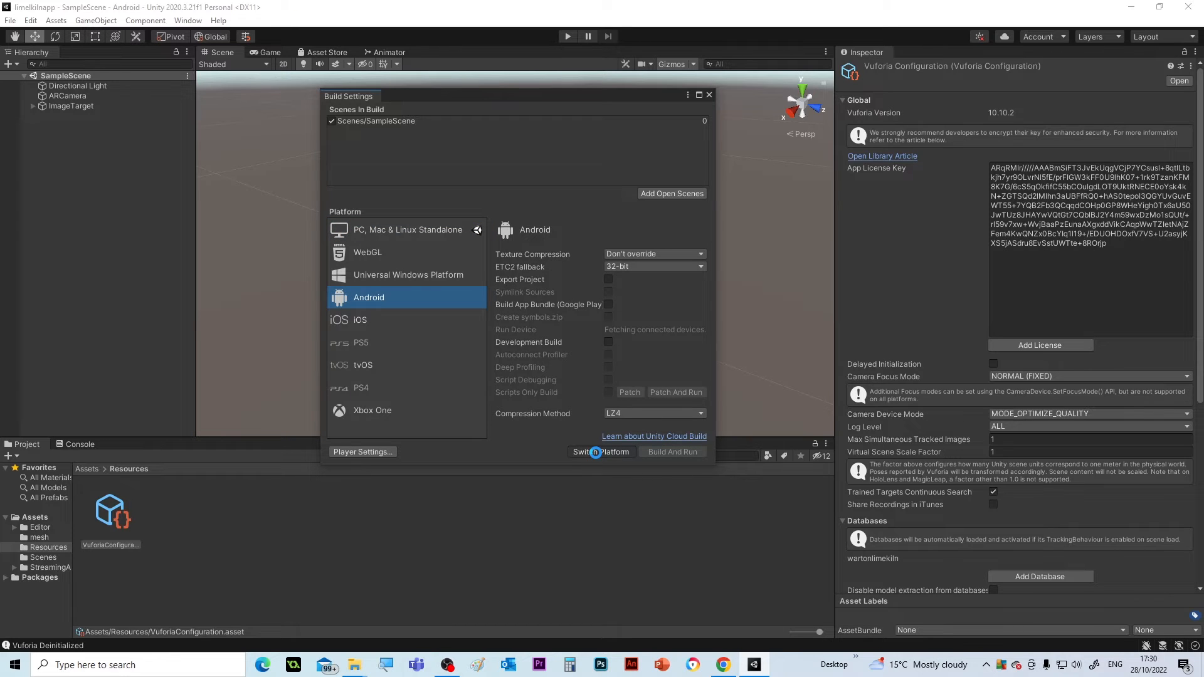
pyautogui.click(602, 451)
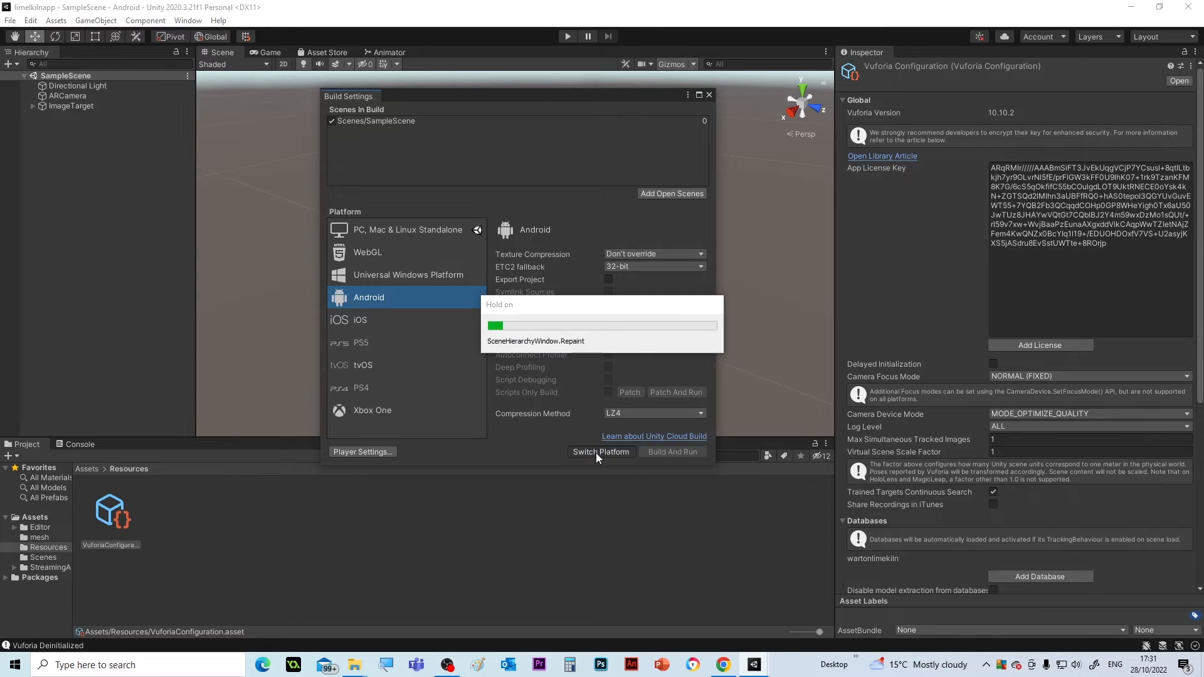
pyautogui.click(602, 451)
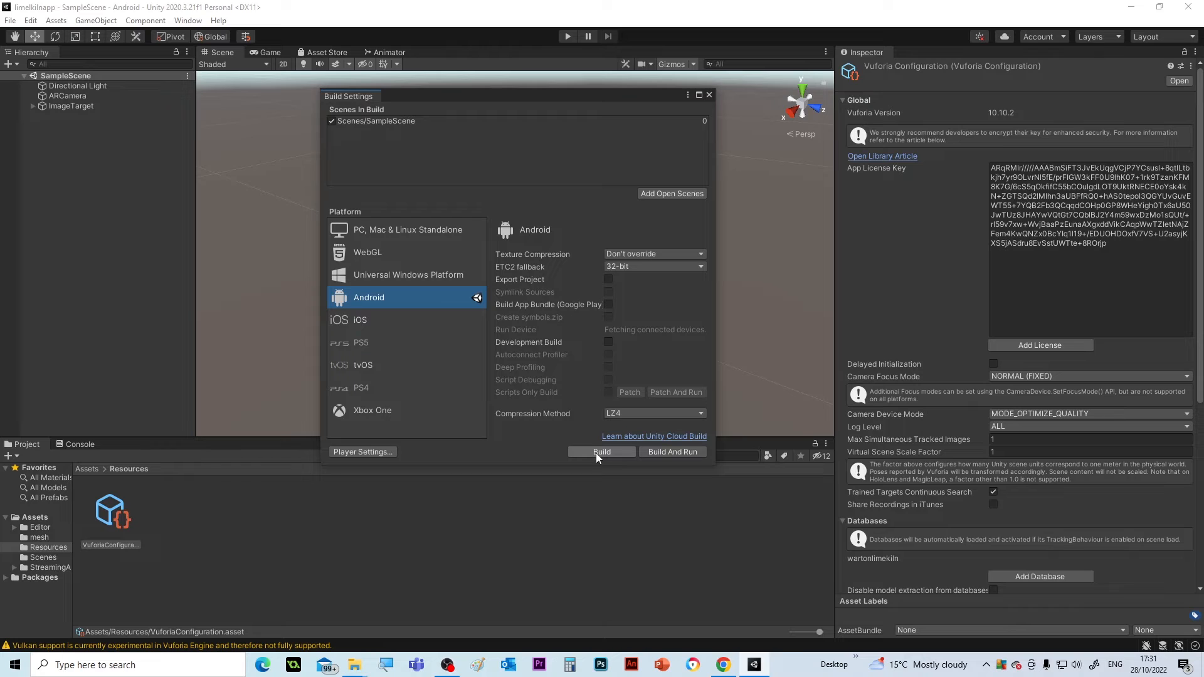
pyautogui.moveTo(542, 324)
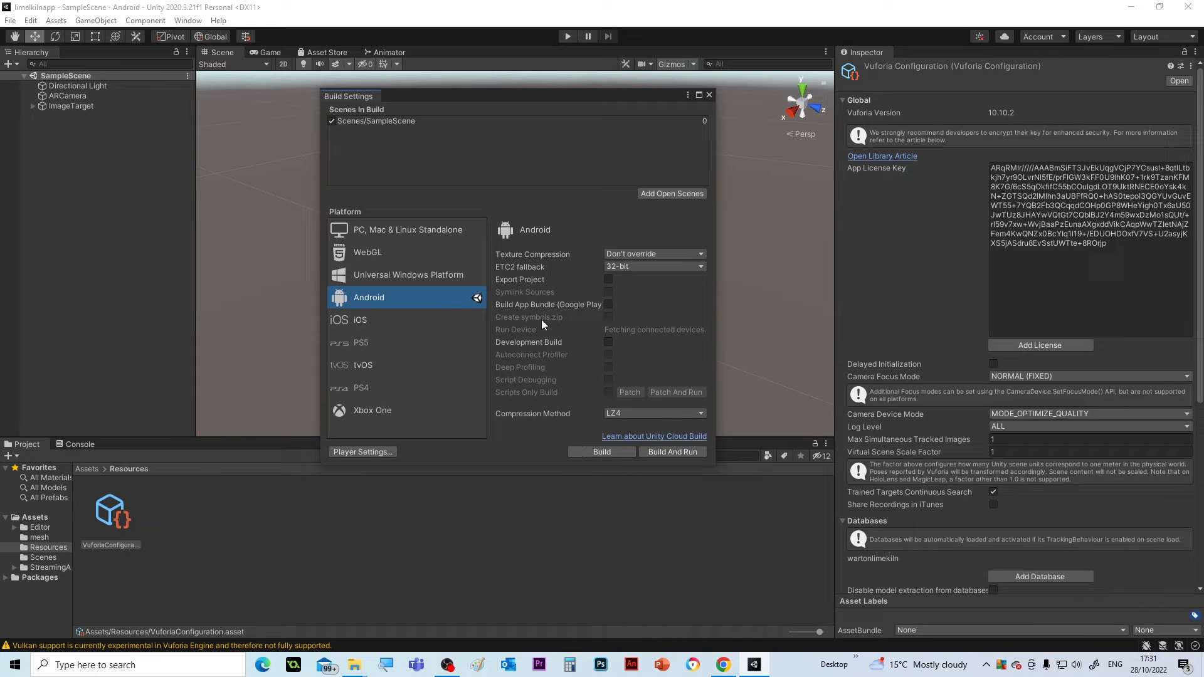
pyautogui.moveTo(501, 512)
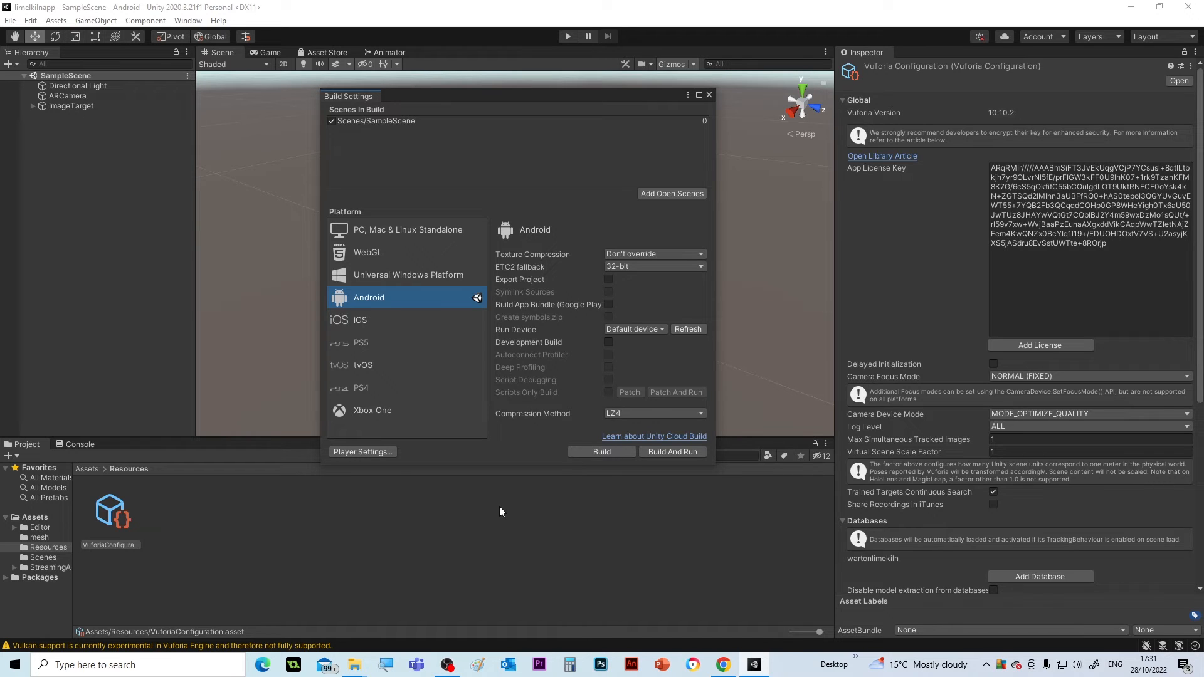
pyautogui.moveTo(517, 406)
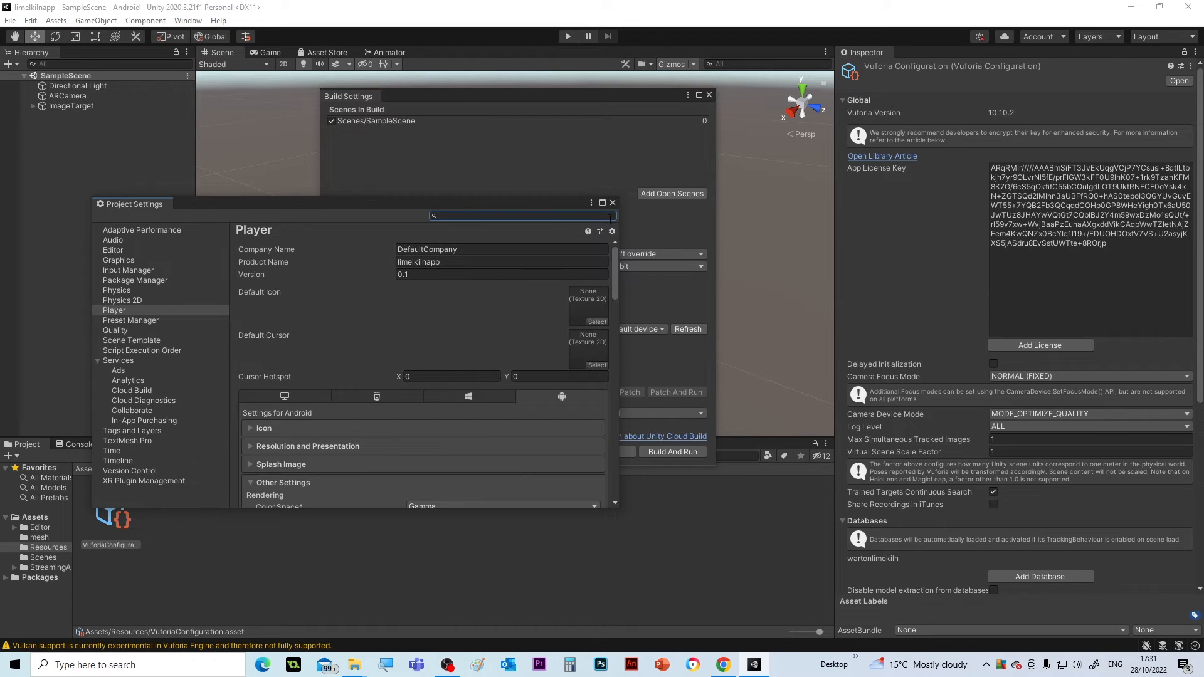
pyautogui.scroll(-3)
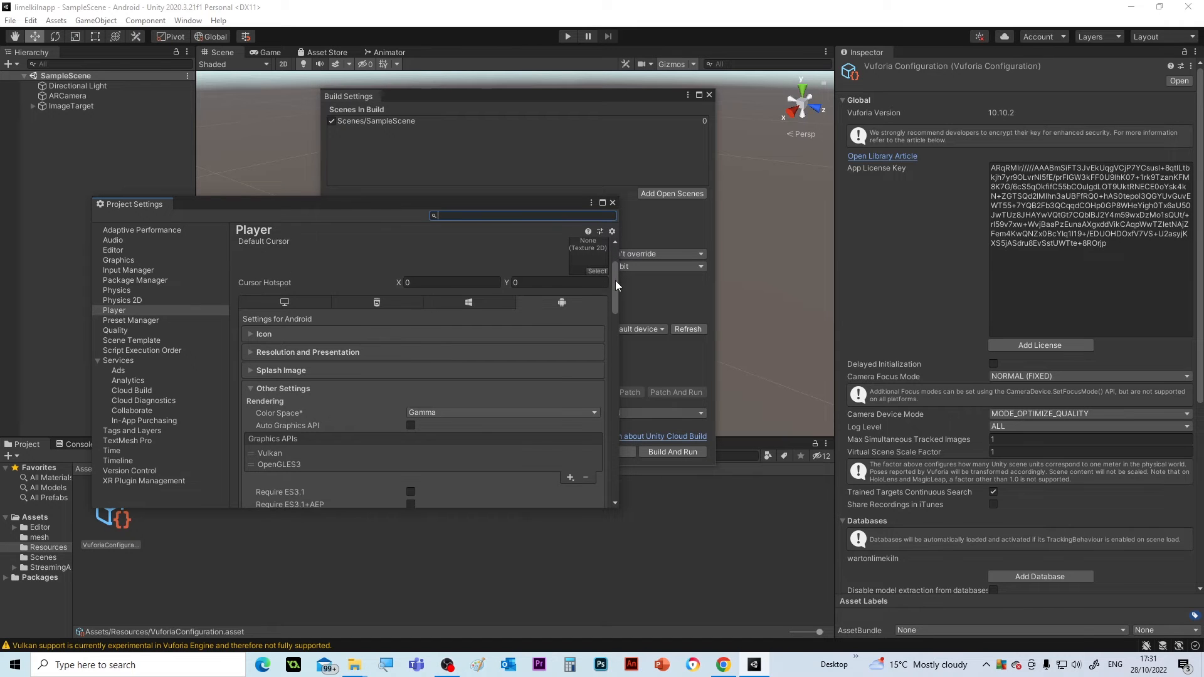
pyautogui.scroll(-3)
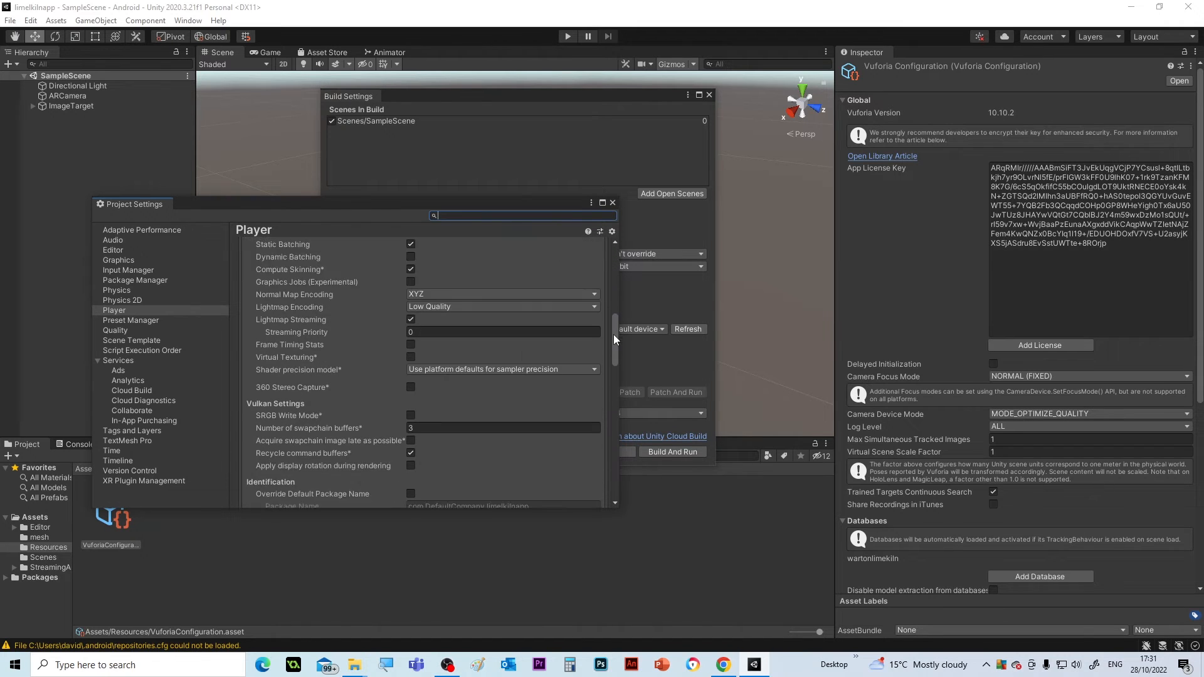
pyautogui.scroll(-3)
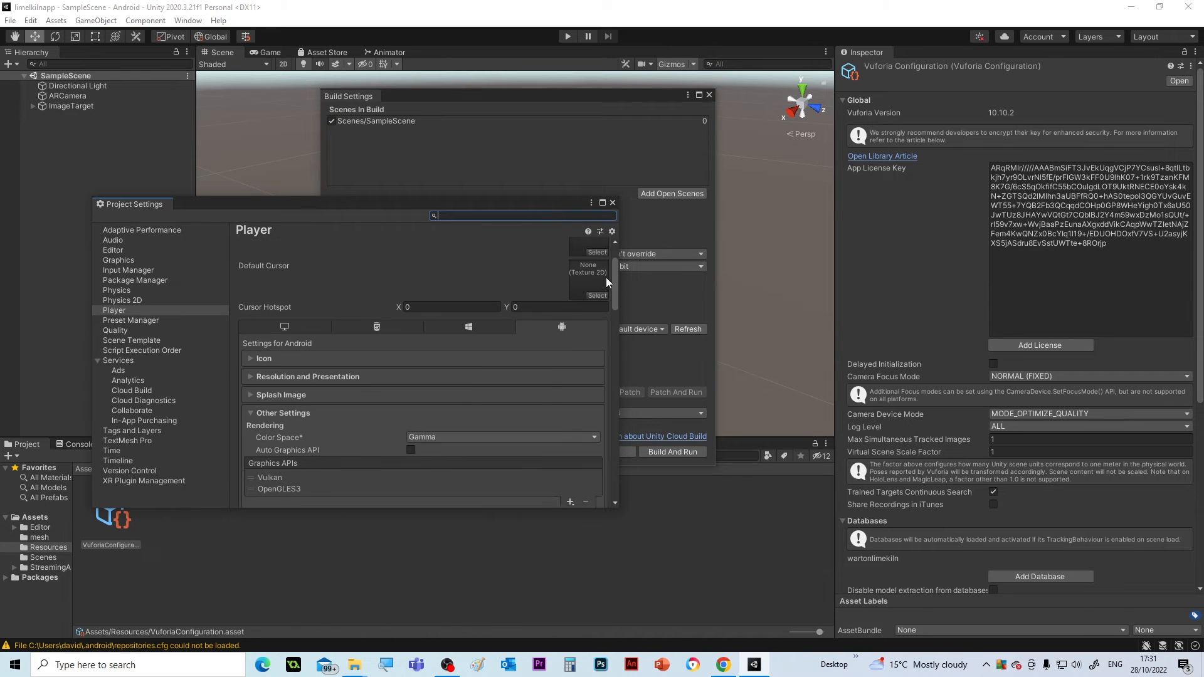
pyautogui.scroll(-3)
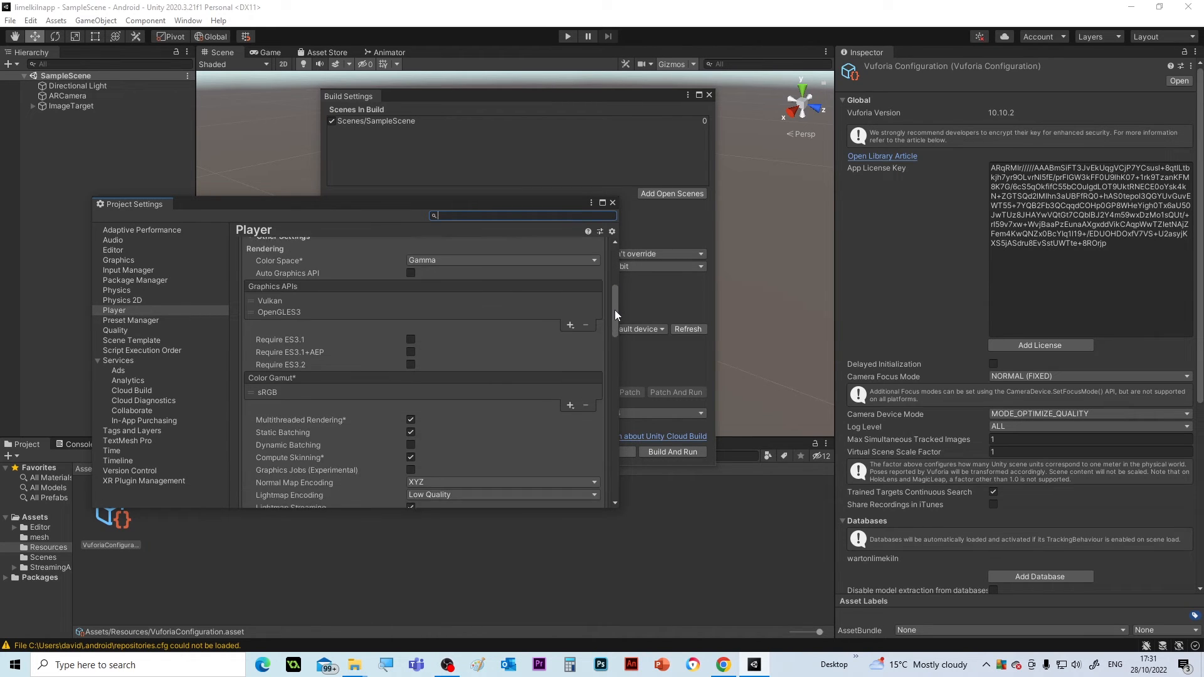
pyautogui.scroll(-3)
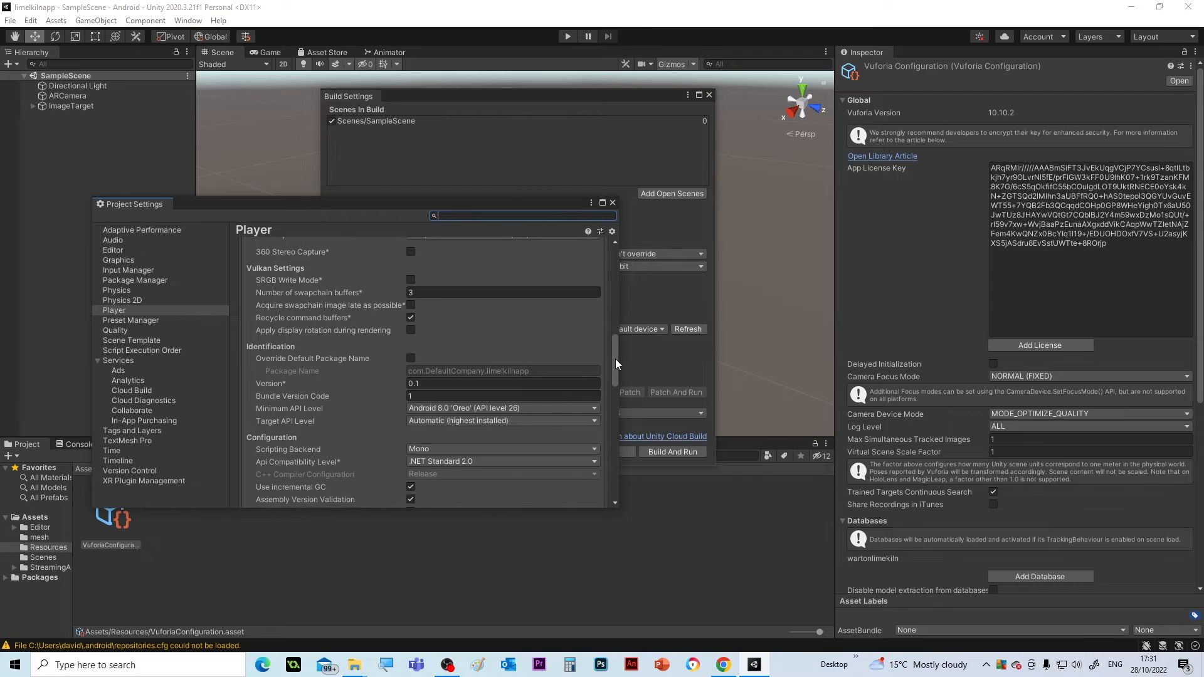
pyautogui.scroll(-3)
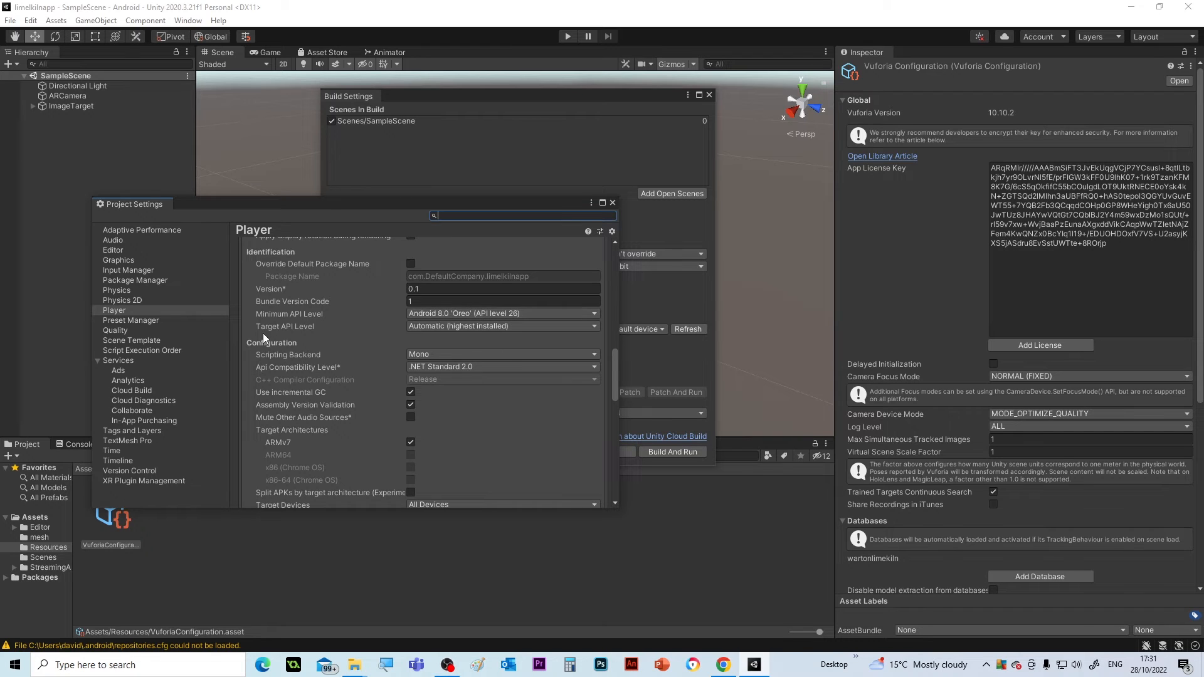
pyautogui.moveTo(411, 329)
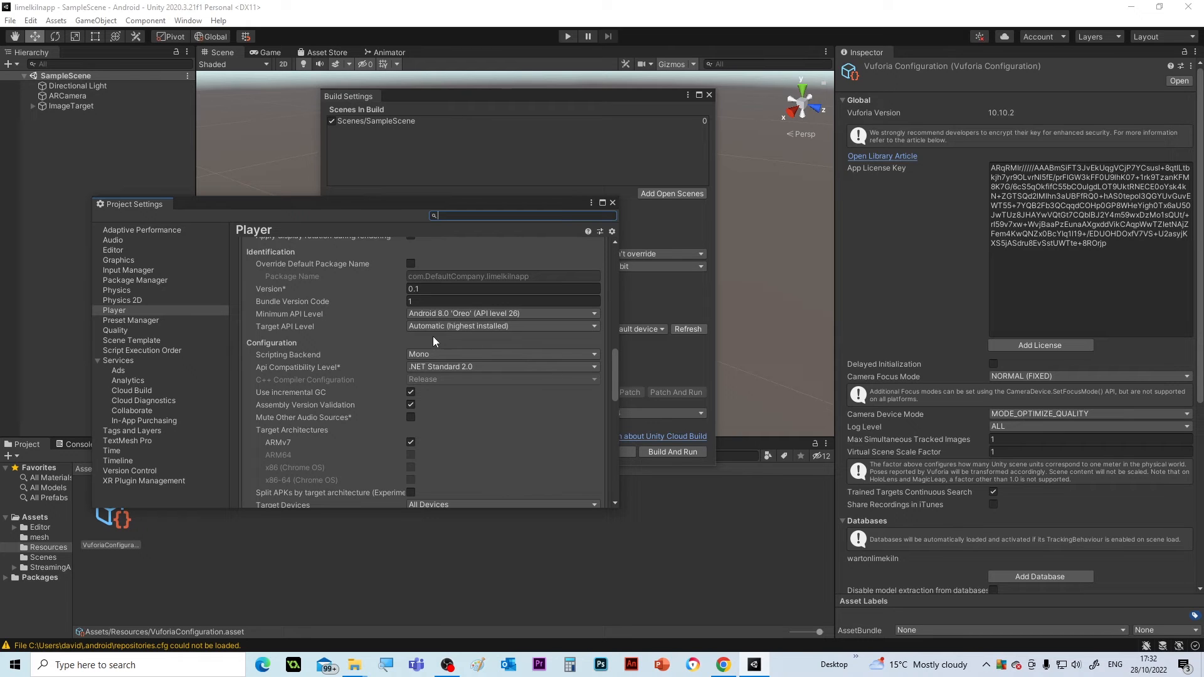
pyautogui.moveTo(596, 346)
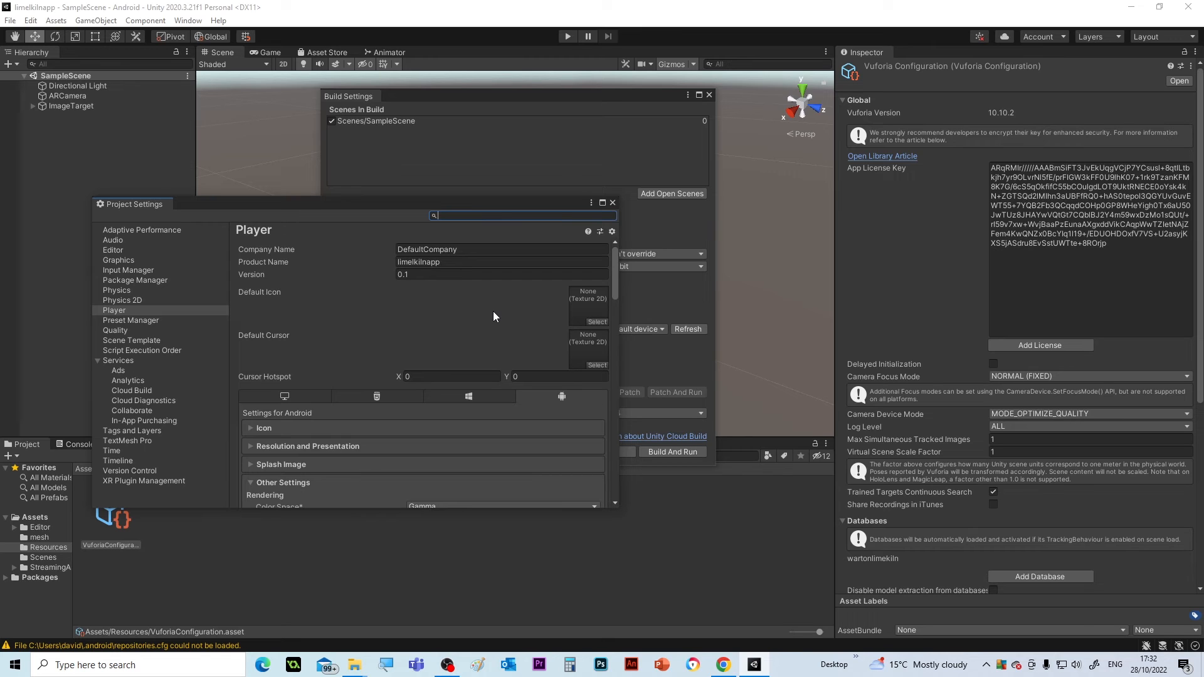
pyautogui.moveTo(617, 275)
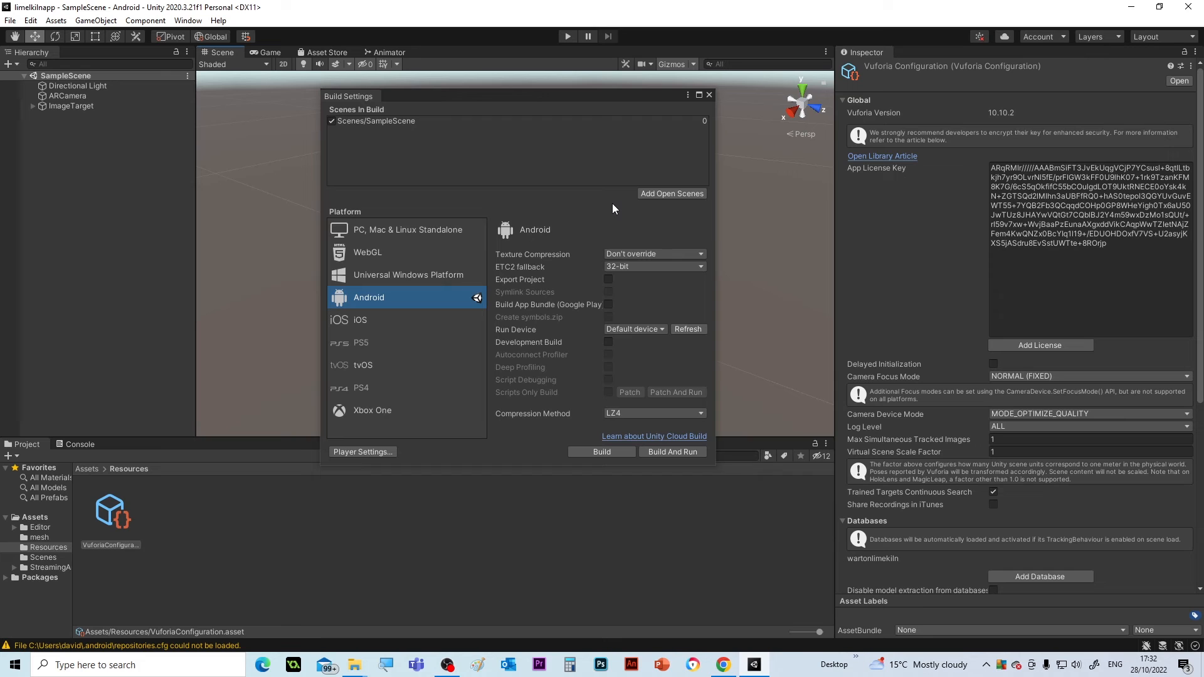
pyautogui.moveTo(393, 104)
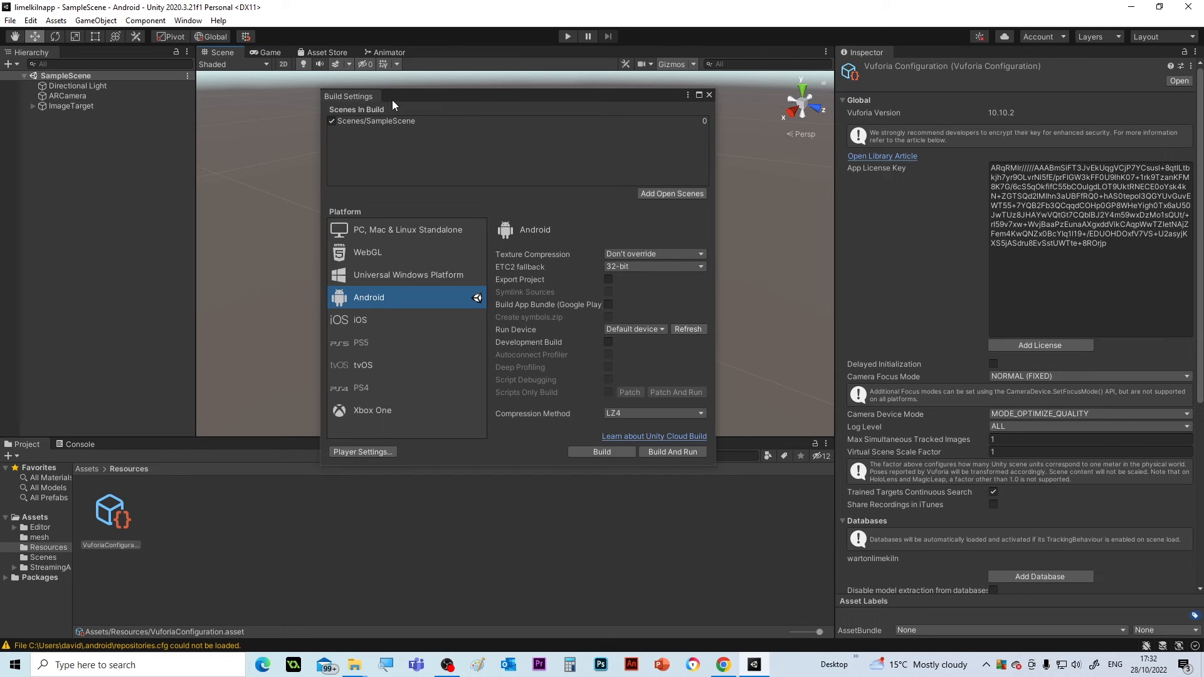
pyautogui.moveTo(465, 112)
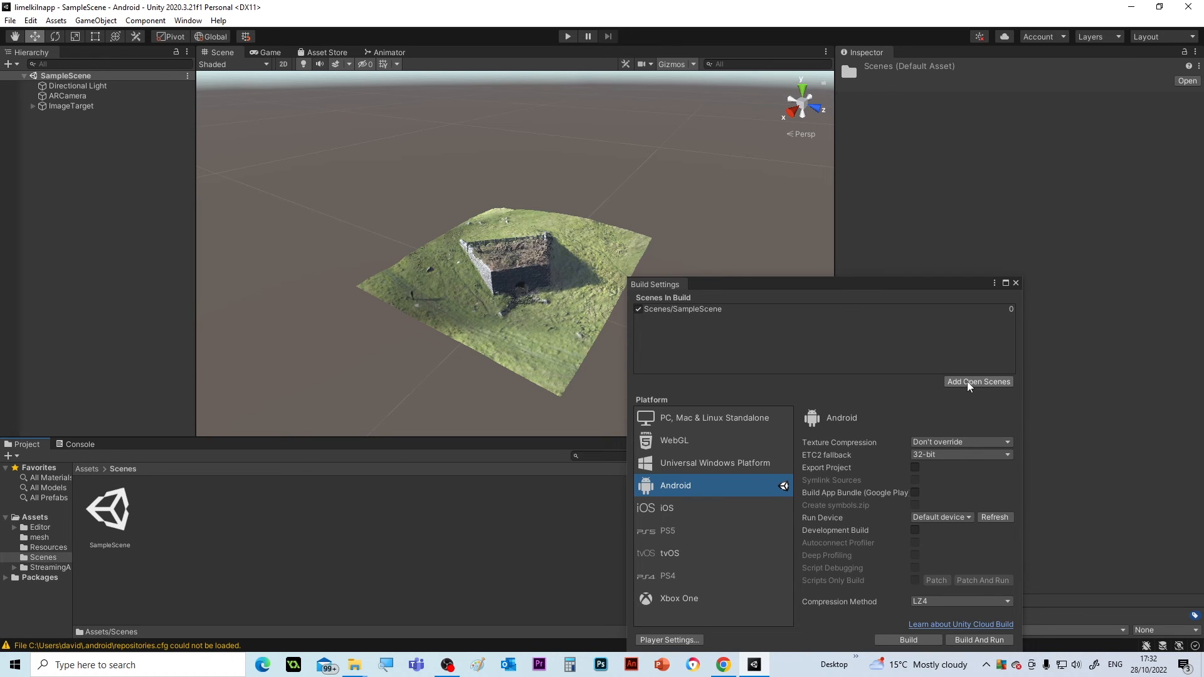
pyautogui.moveTo(914, 365)
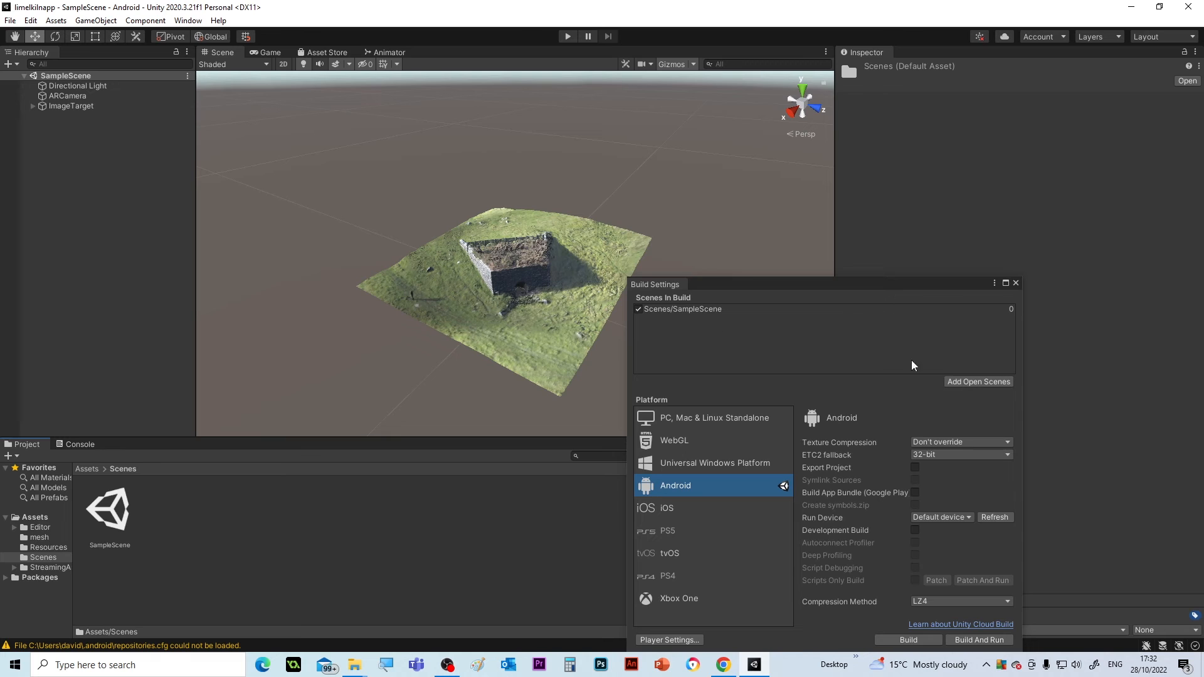
pyautogui.moveTo(799, 326)
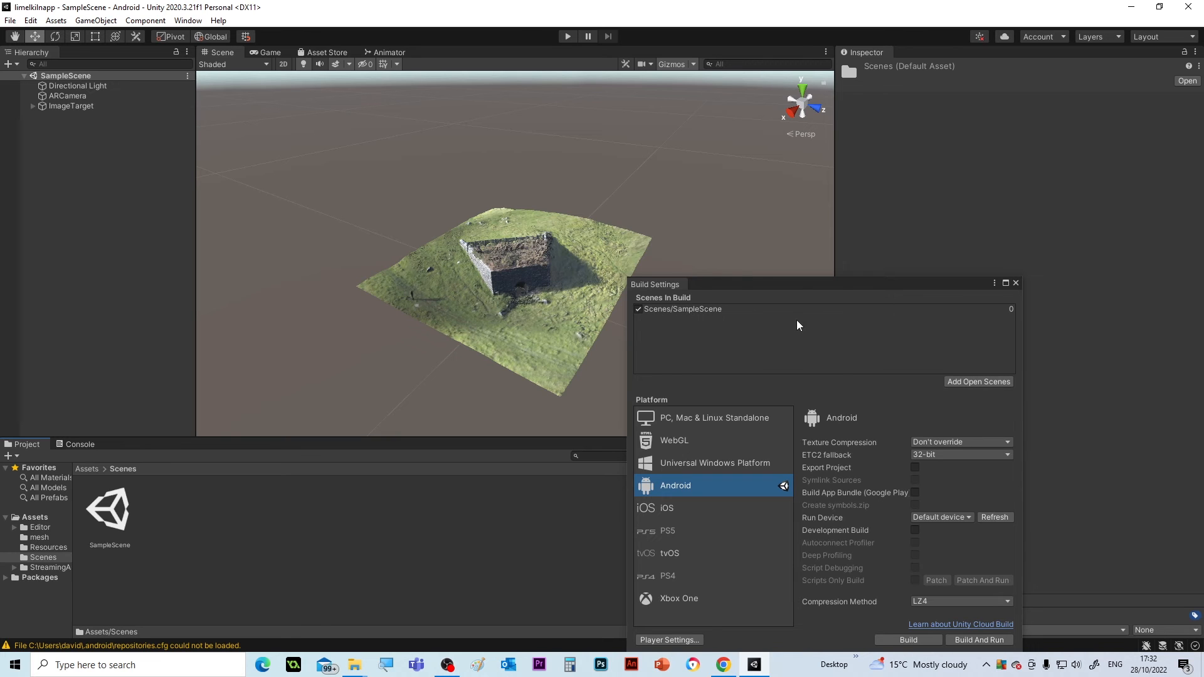
pyautogui.moveTo(800, 289)
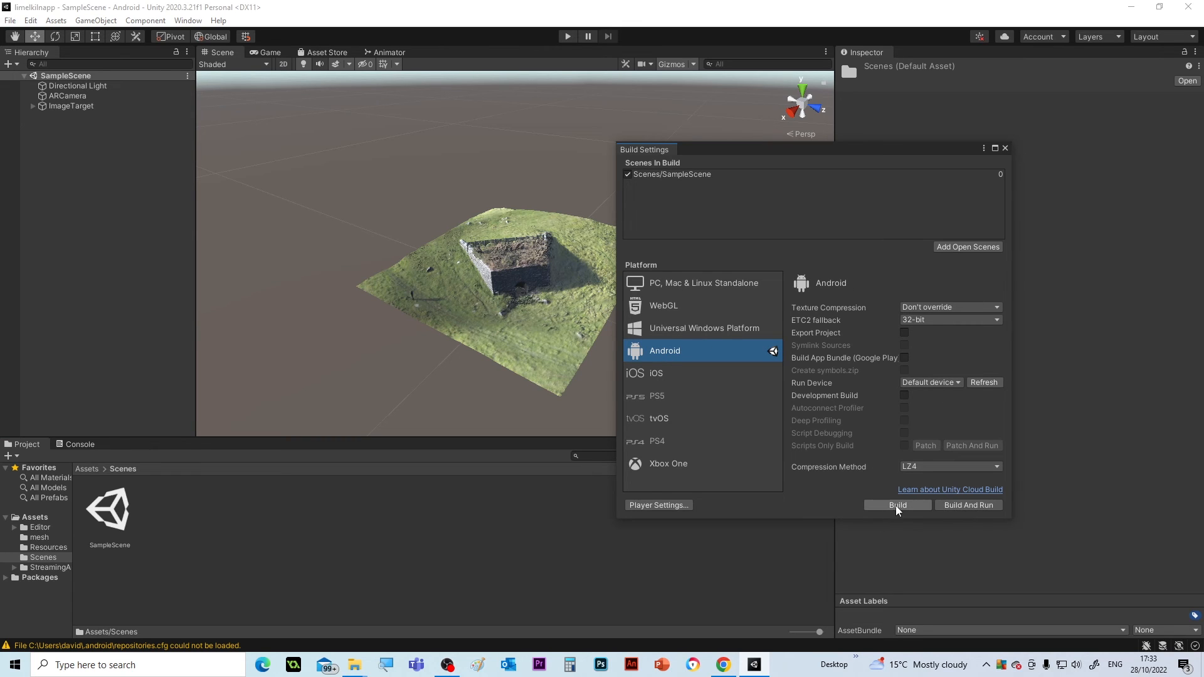
# Build the APK, saving it as test2 in the android_build folder
pyautogui.click(897, 505)
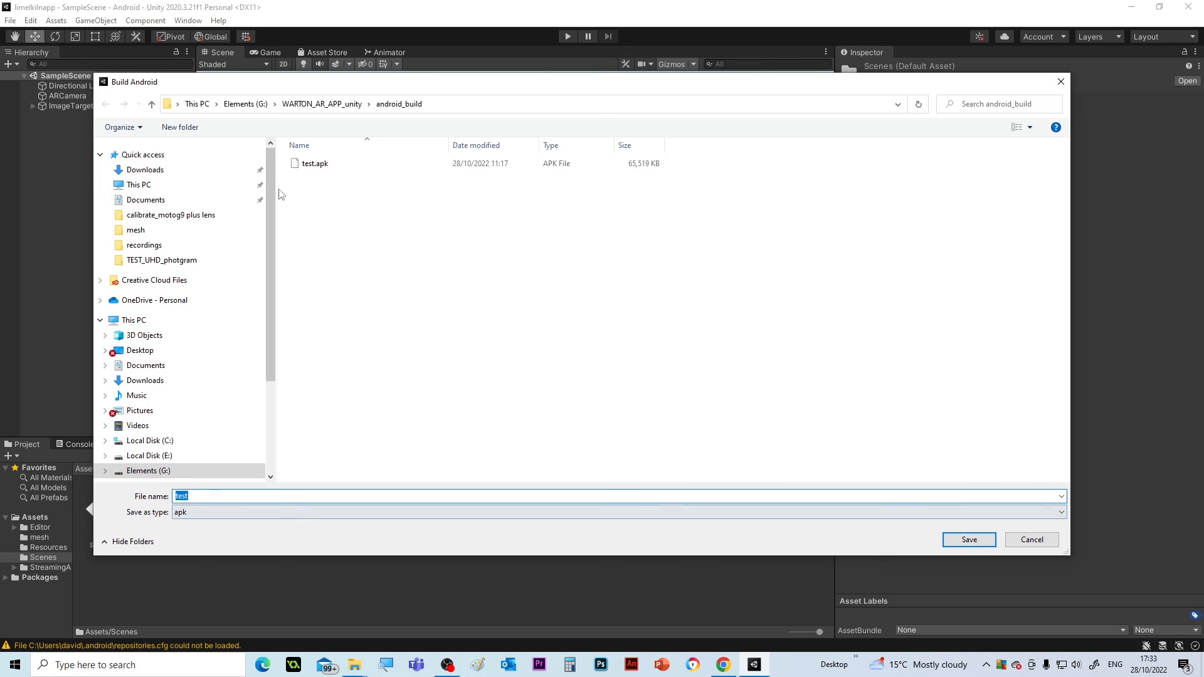
pyautogui.click(315, 163)
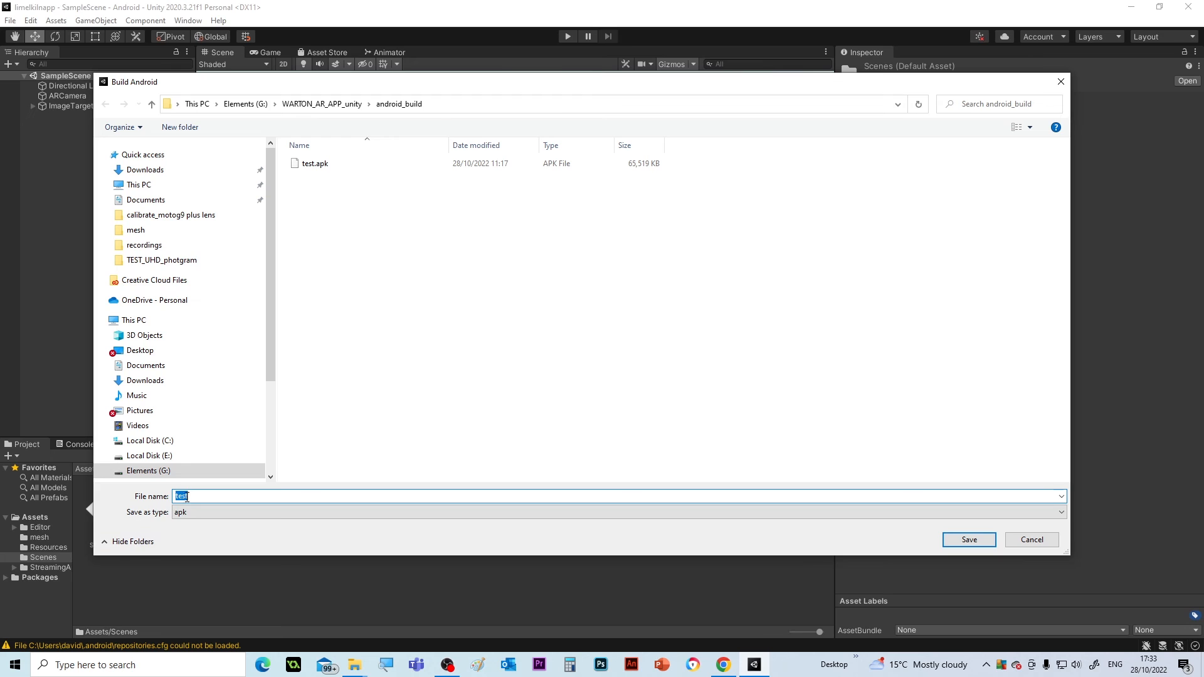
pyautogui.click(195, 497)
pyautogui.write('2')
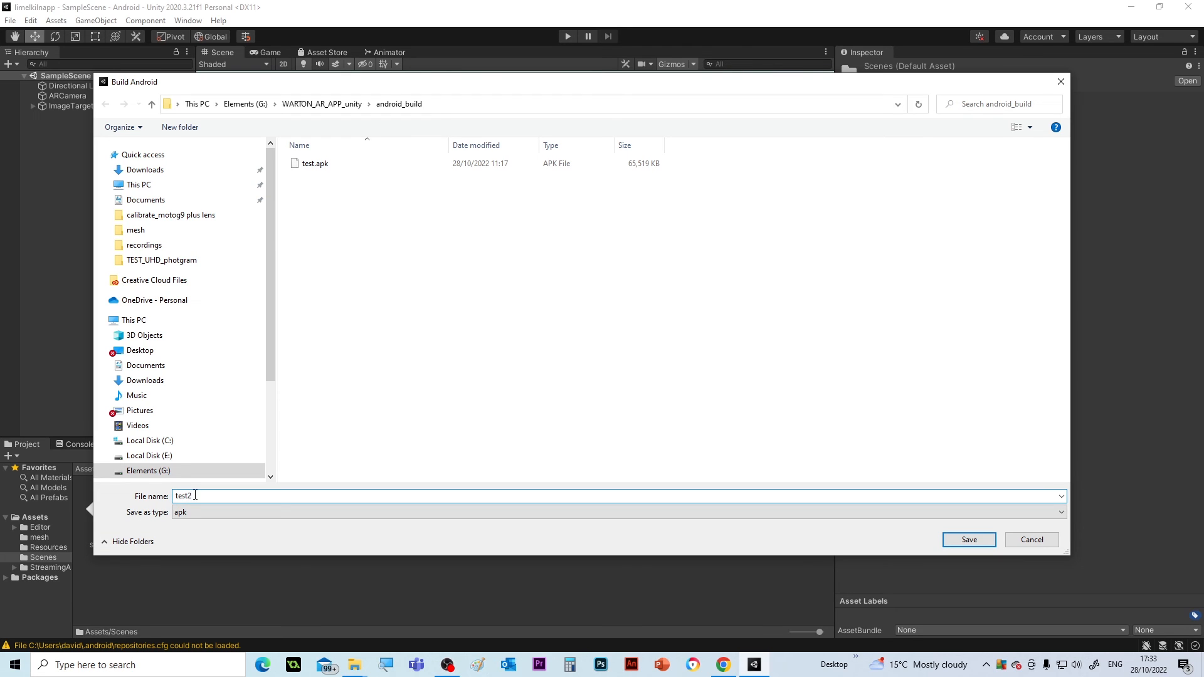
pyautogui.moveTo(688, 424)
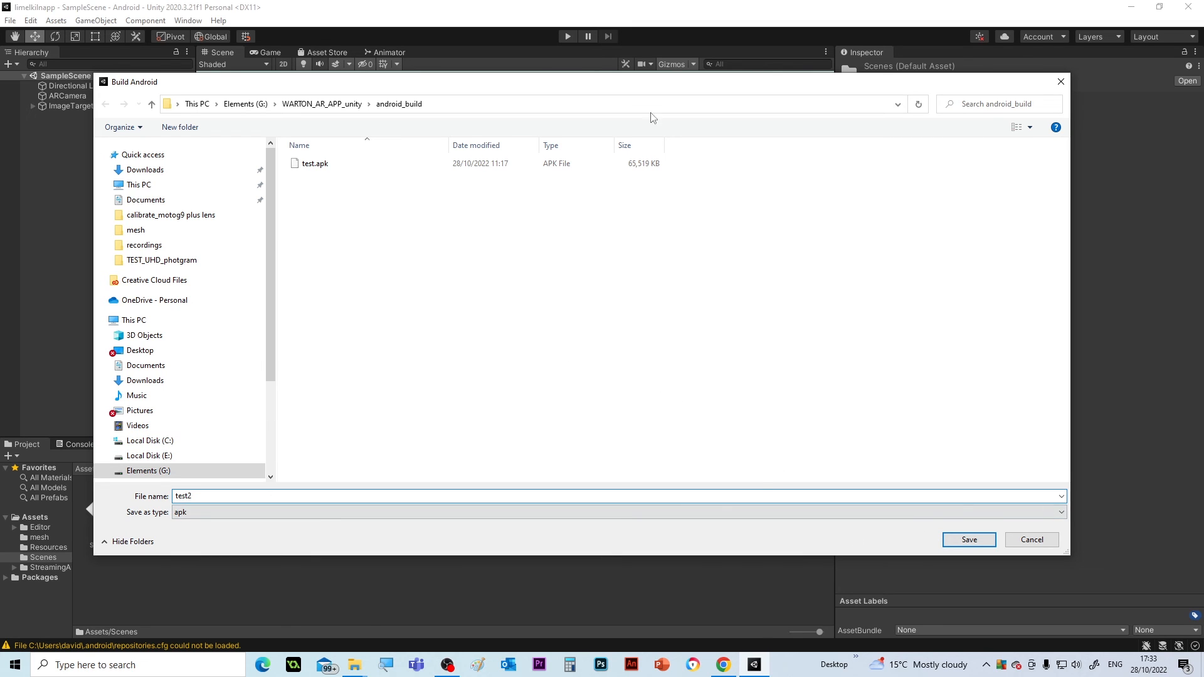
pyautogui.moveTo(582, 204)
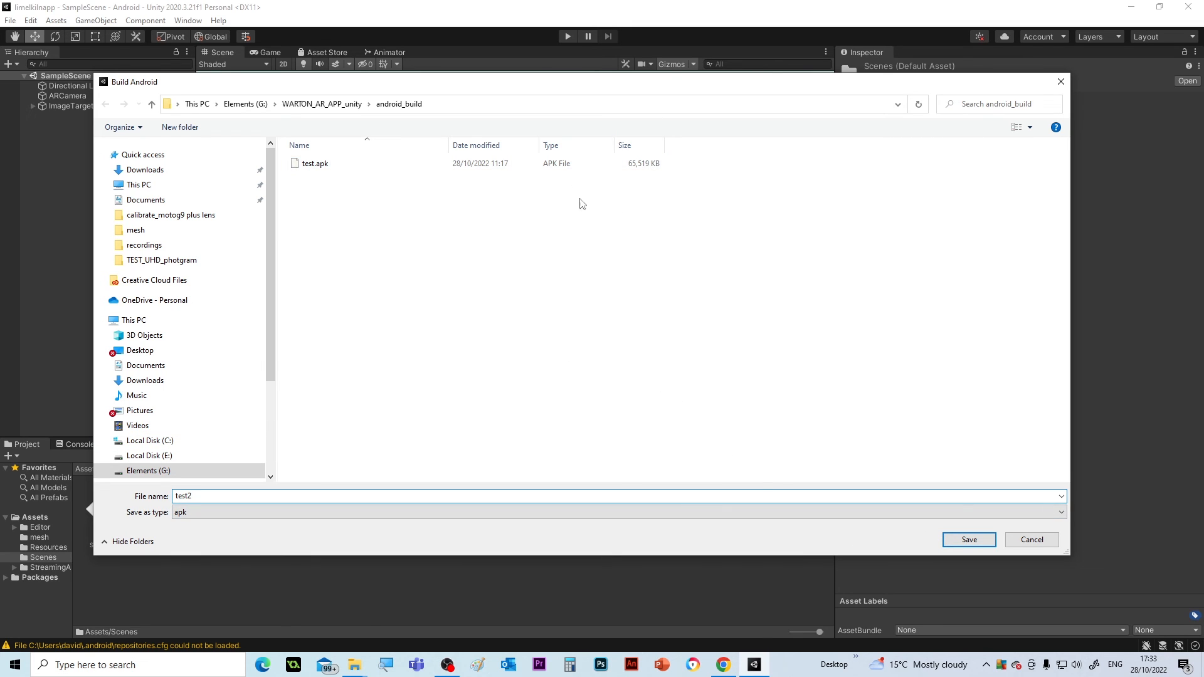
pyautogui.click(314, 163)
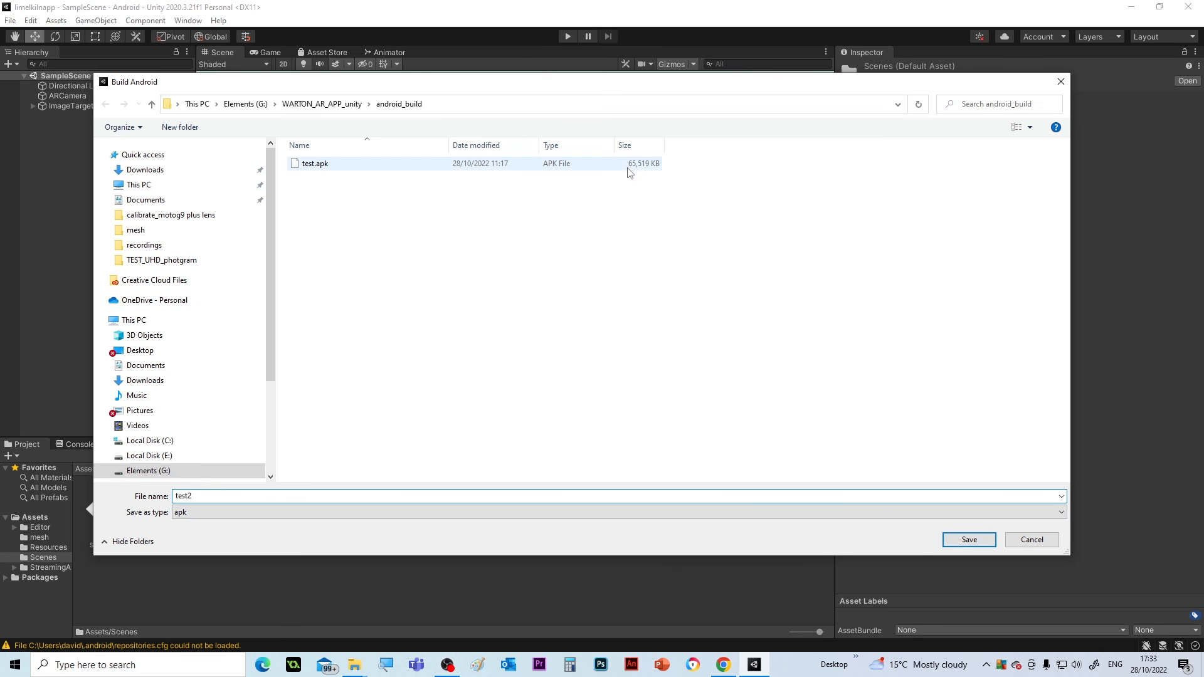
pyautogui.click(968, 539)
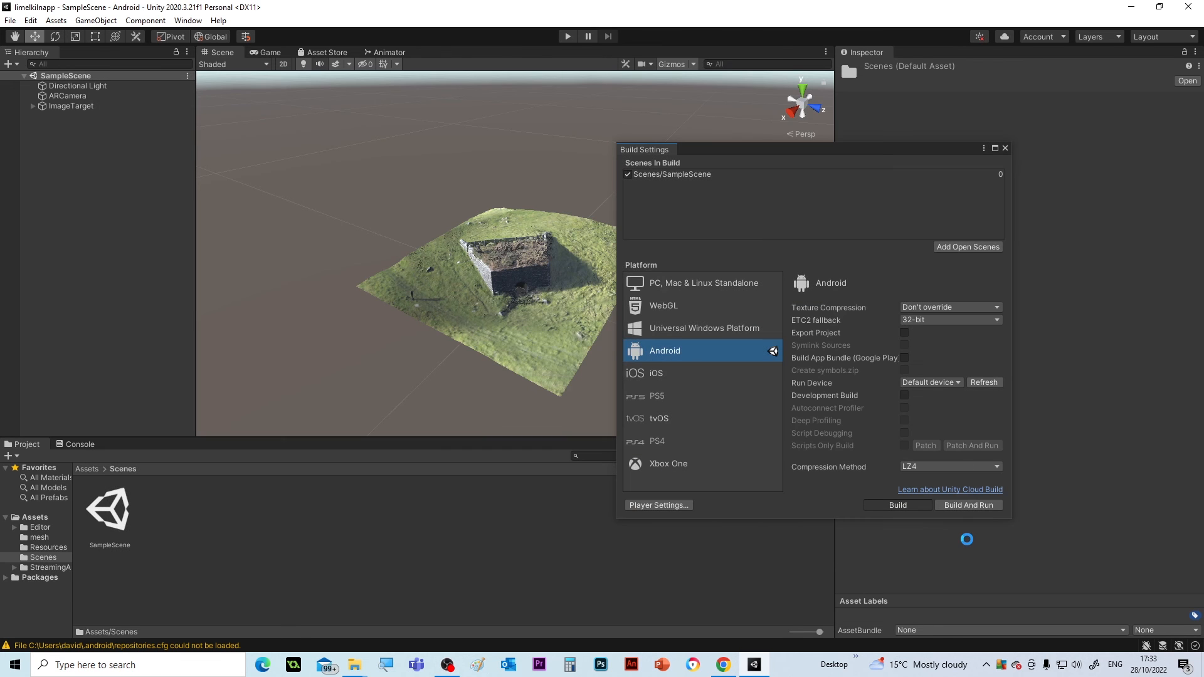
# Let the Android build run through its Gradle project stage
pyautogui.click(896, 504)
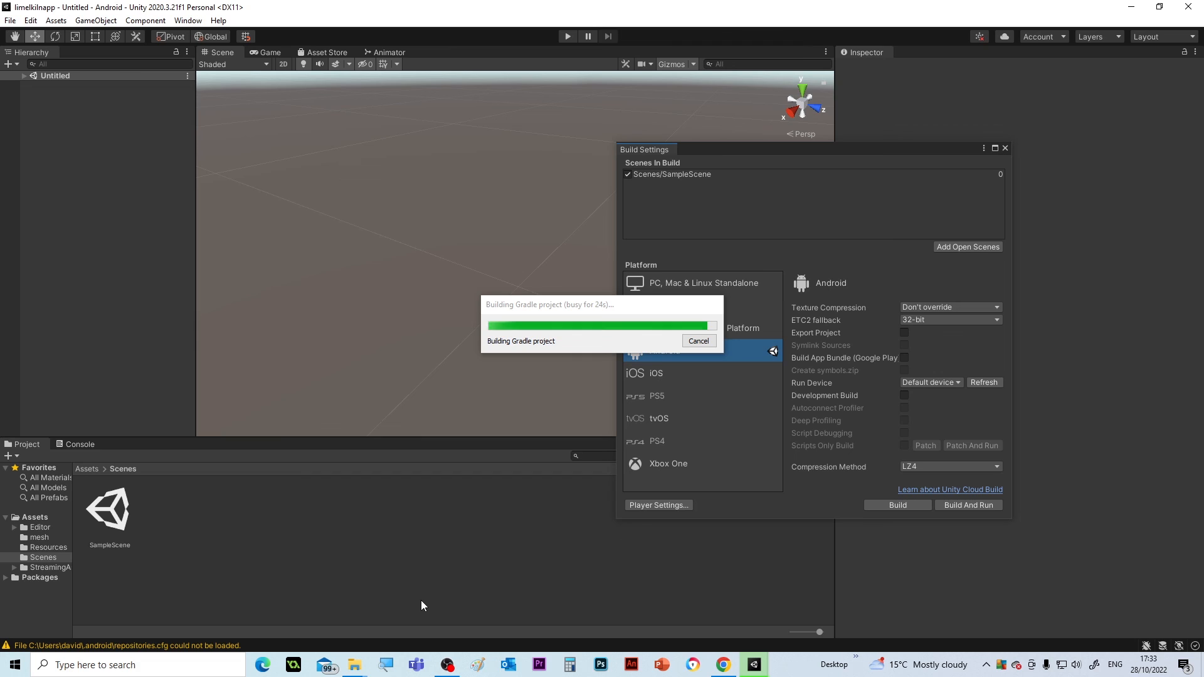
pyautogui.moveTo(543, 617)
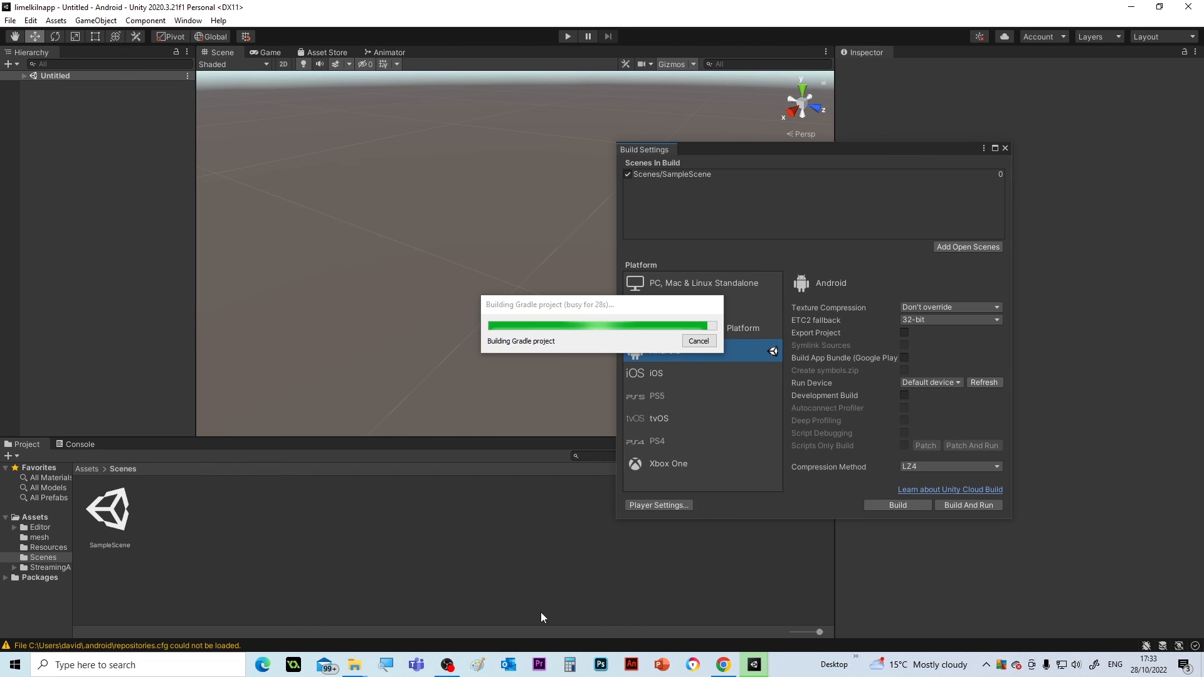
pyautogui.moveTo(429, 372)
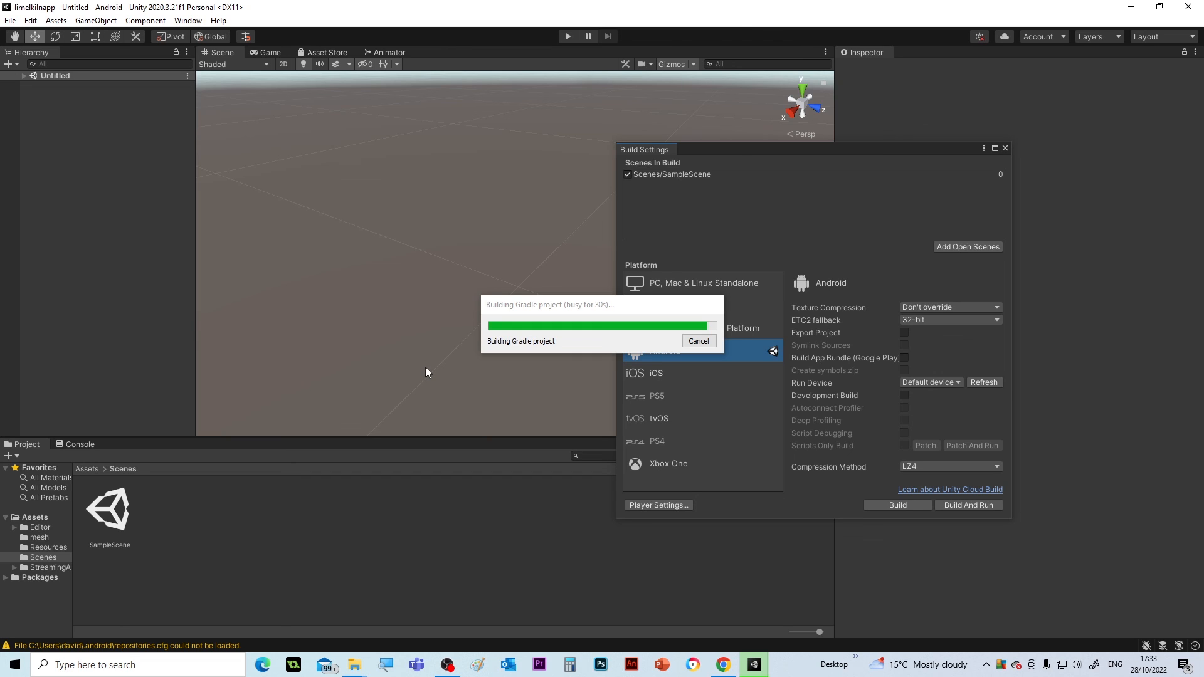
pyautogui.moveTo(575, 389)
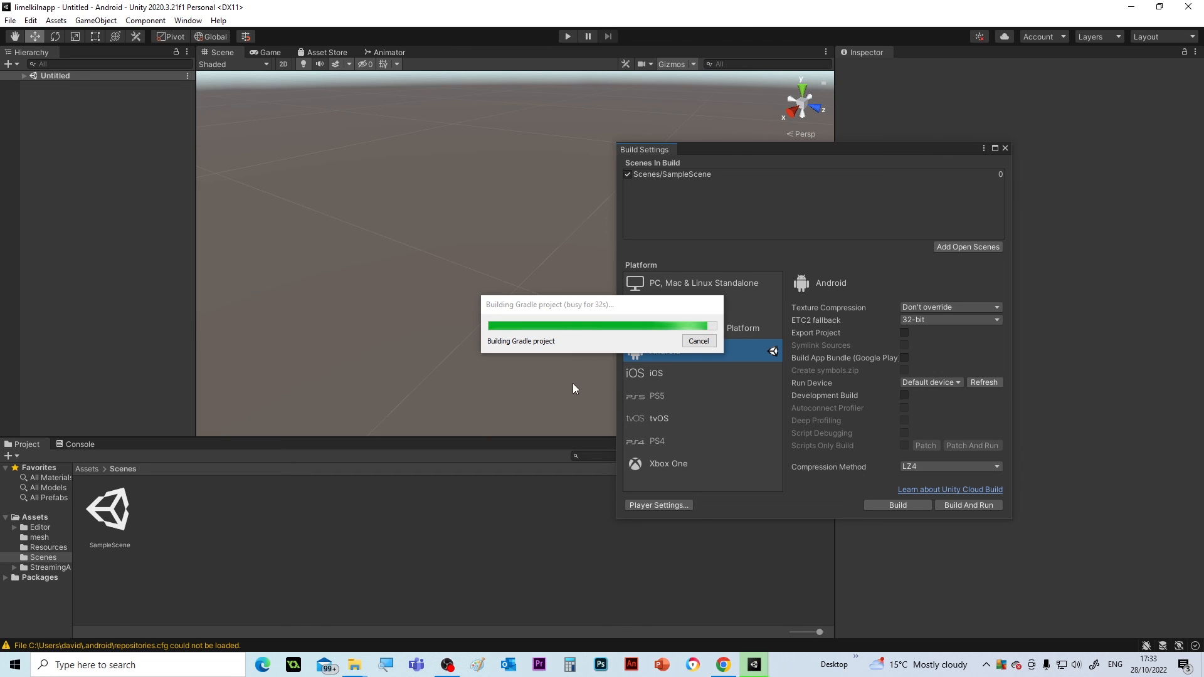